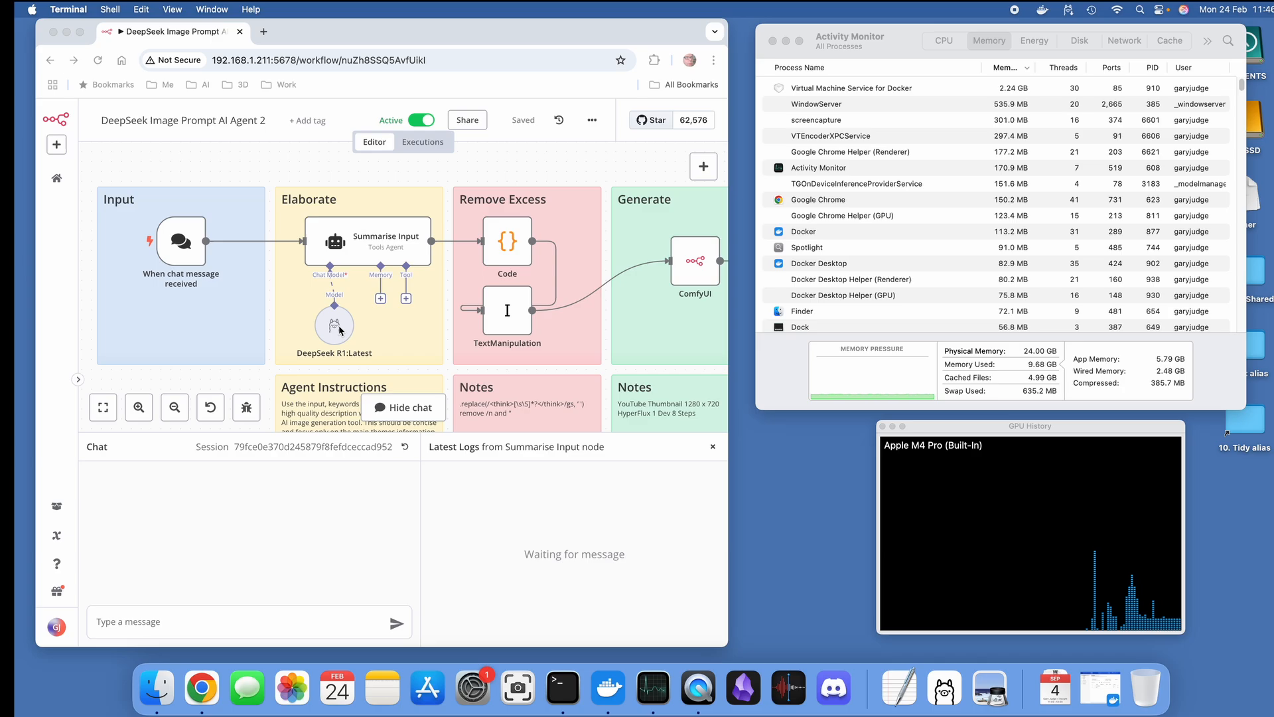
{"action": "mouse_move", "coordinate": [160, 291]}
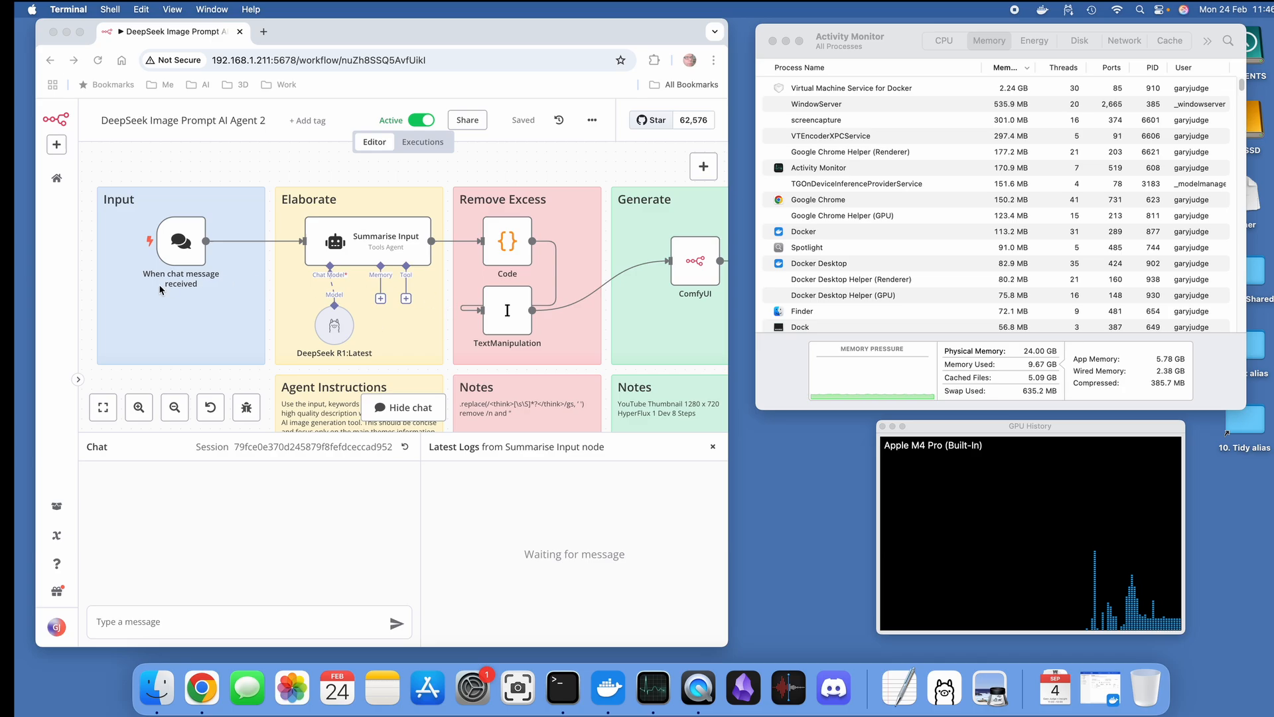
{"action": "mouse_move", "coordinate": [179, 261]}
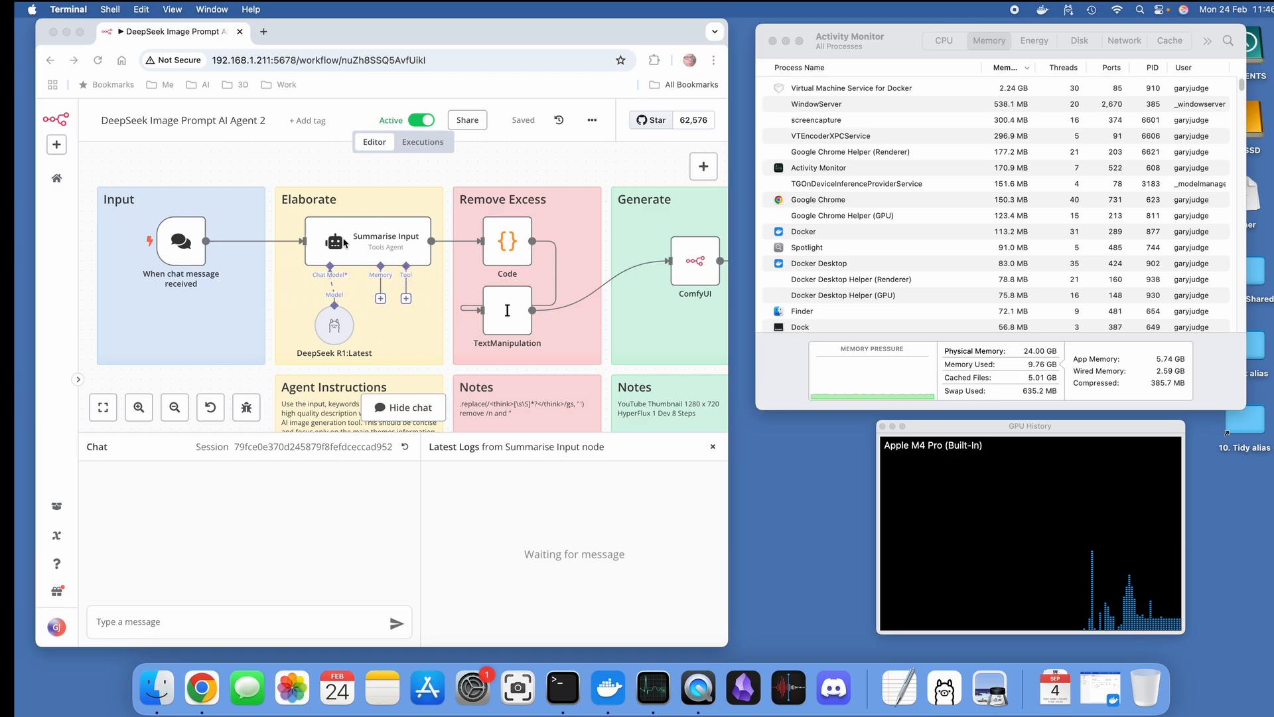
{"action": "mouse_move", "coordinate": [332, 325]}
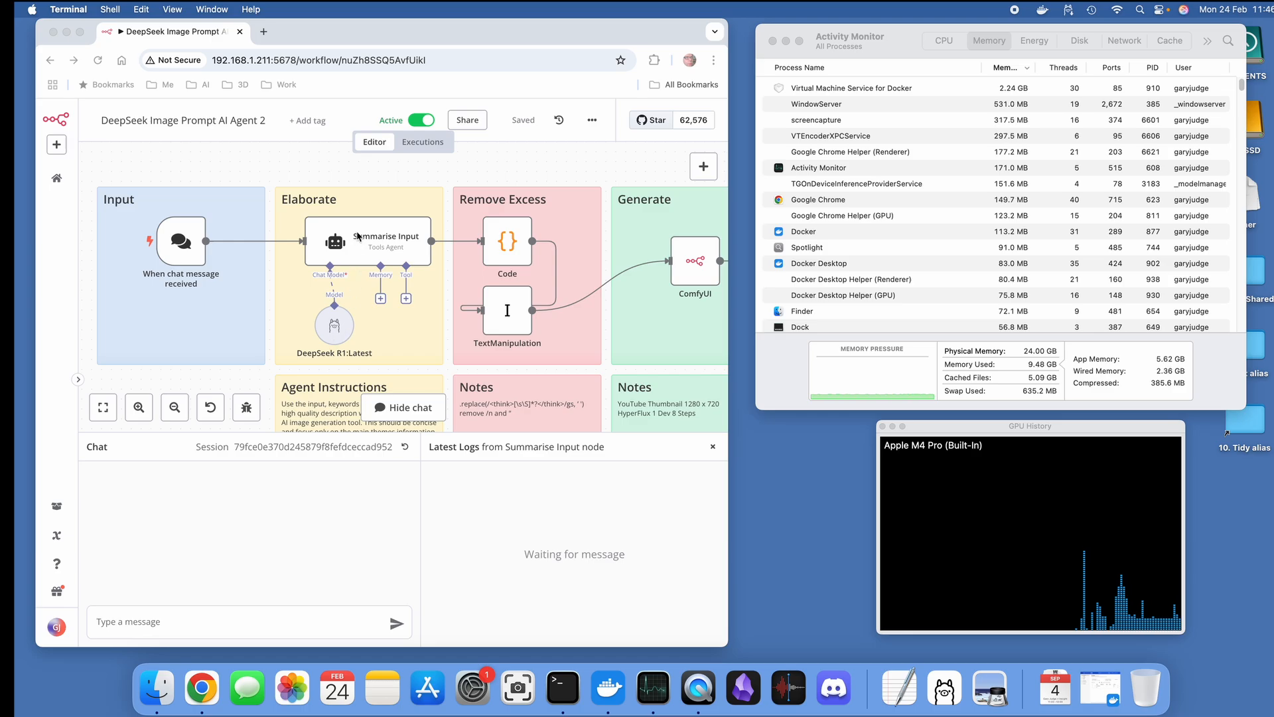
Step: Open the Summarise Input agent's parameters and read the System Message to its end
{"action": "double_click", "coordinate": [367, 241]}
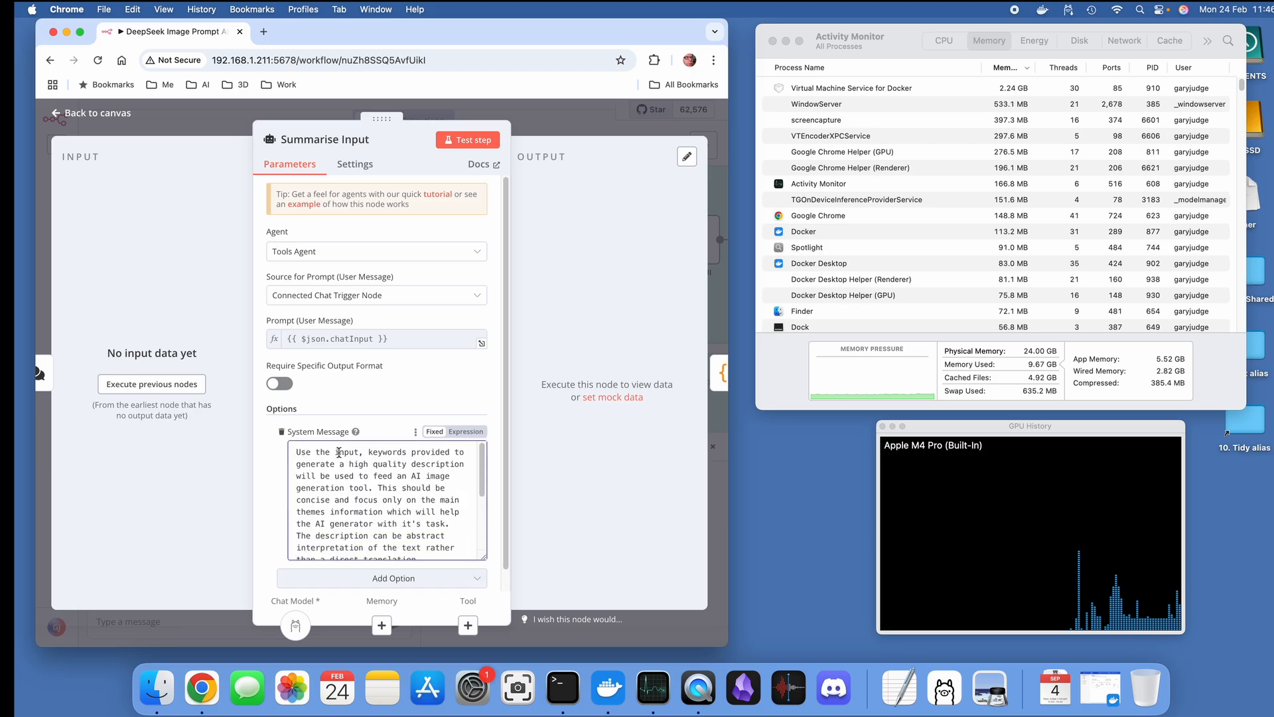
{"action": "mouse_move", "coordinate": [393, 473]}
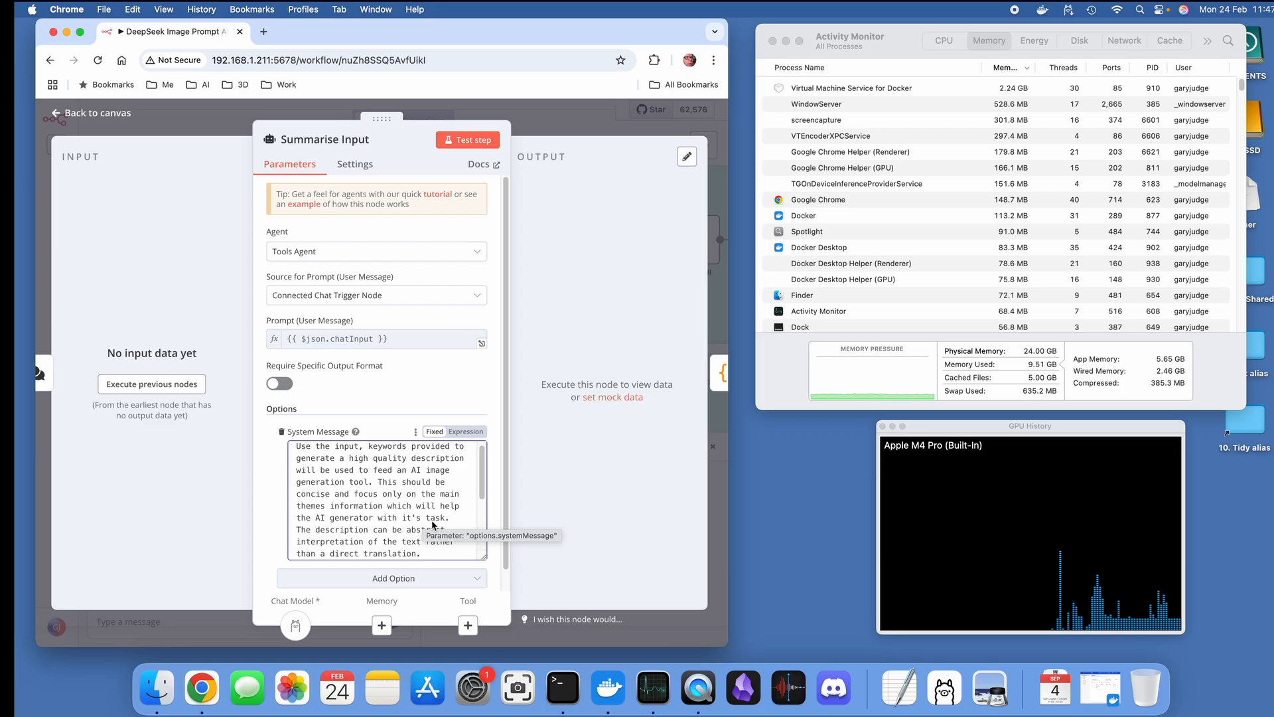
{"action": "mouse_move", "coordinate": [582, 262]}
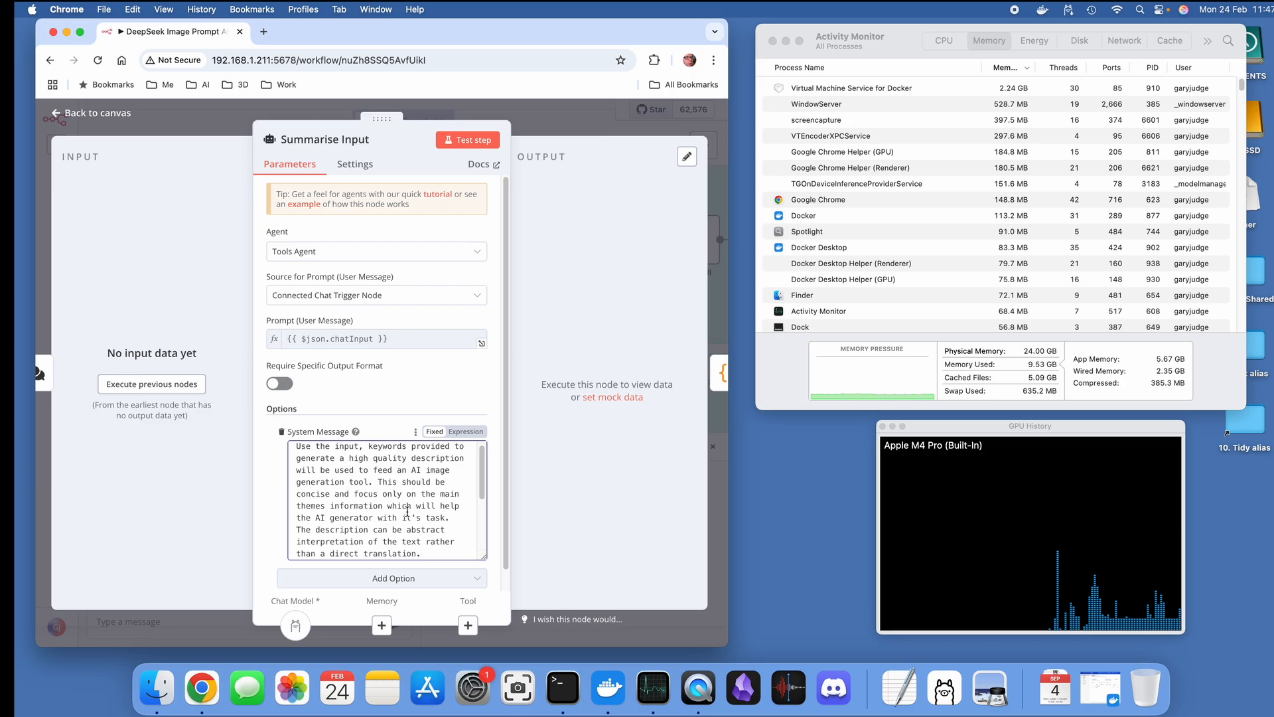
{"action": "scroll", "scroll_direction": "down", "scroll_amount": 3}
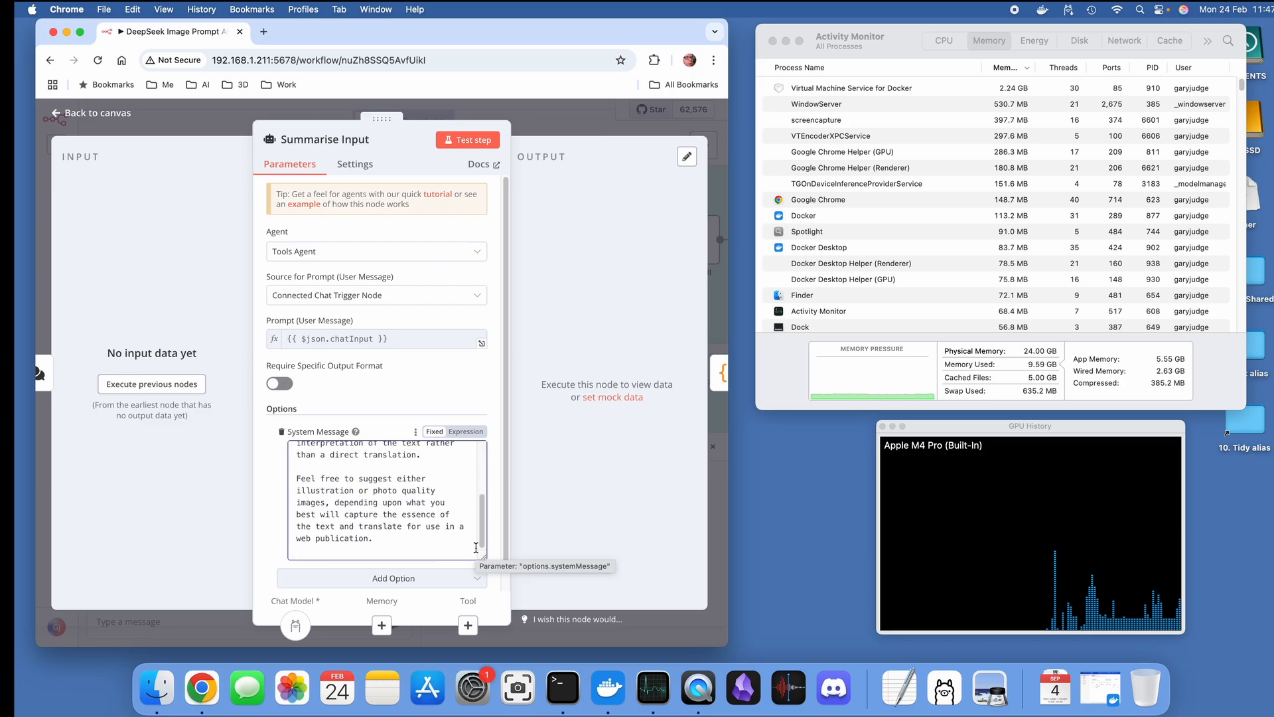
{"action": "mouse_move", "coordinate": [522, 179]}
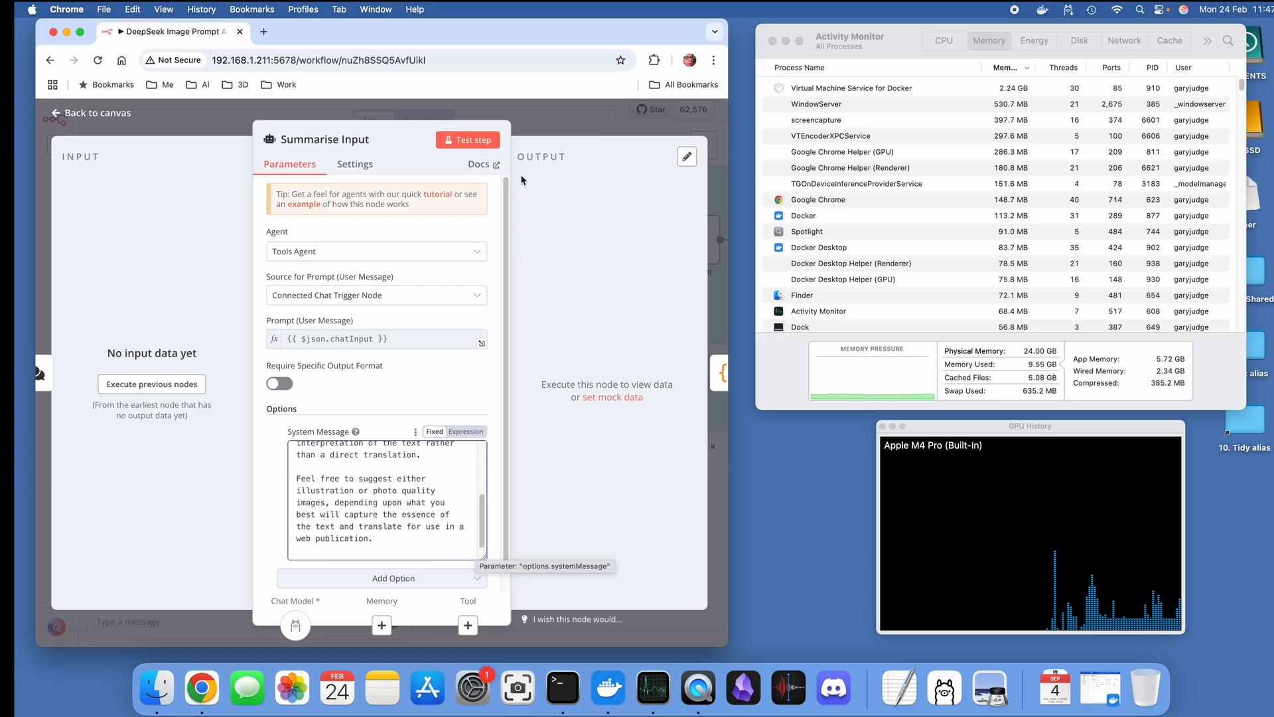
Step: Return from the node editor to the DeepSeek workflow canvas
{"action": "left_click", "coordinate": [91, 113]}
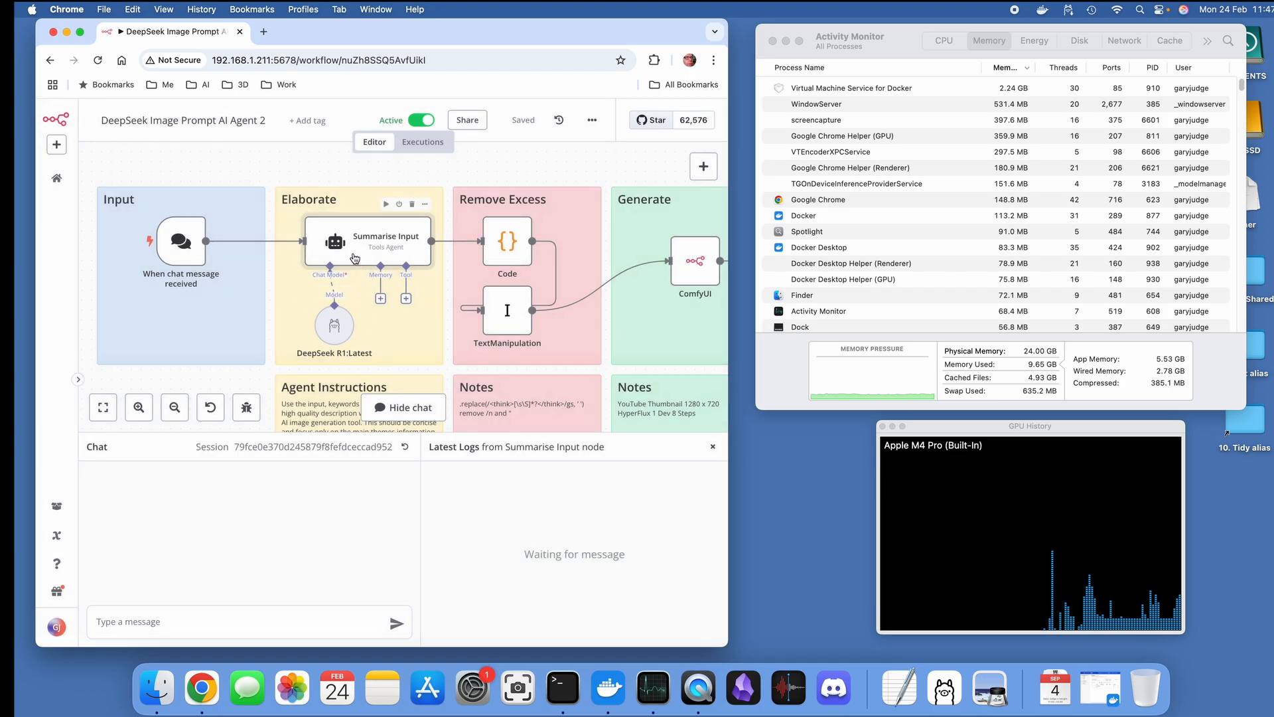
{"action": "mouse_move", "coordinate": [421, 301]}
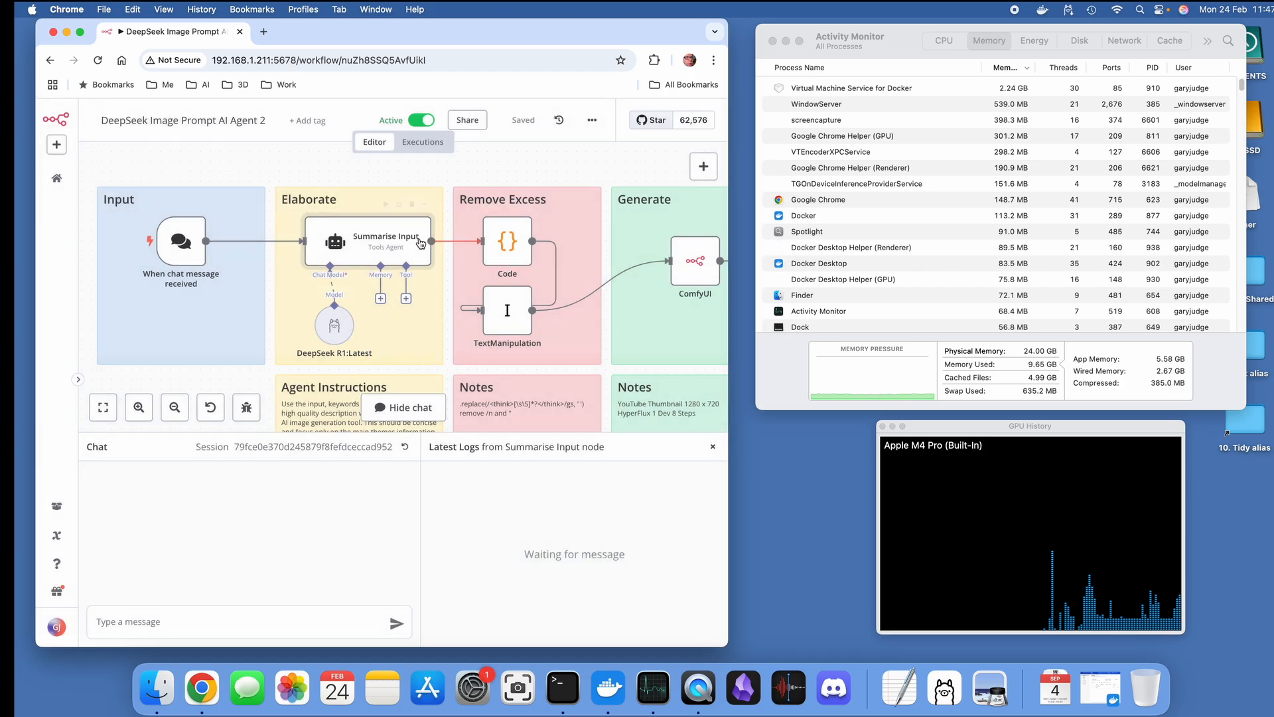
{"action": "mouse_move", "coordinate": [515, 248]}
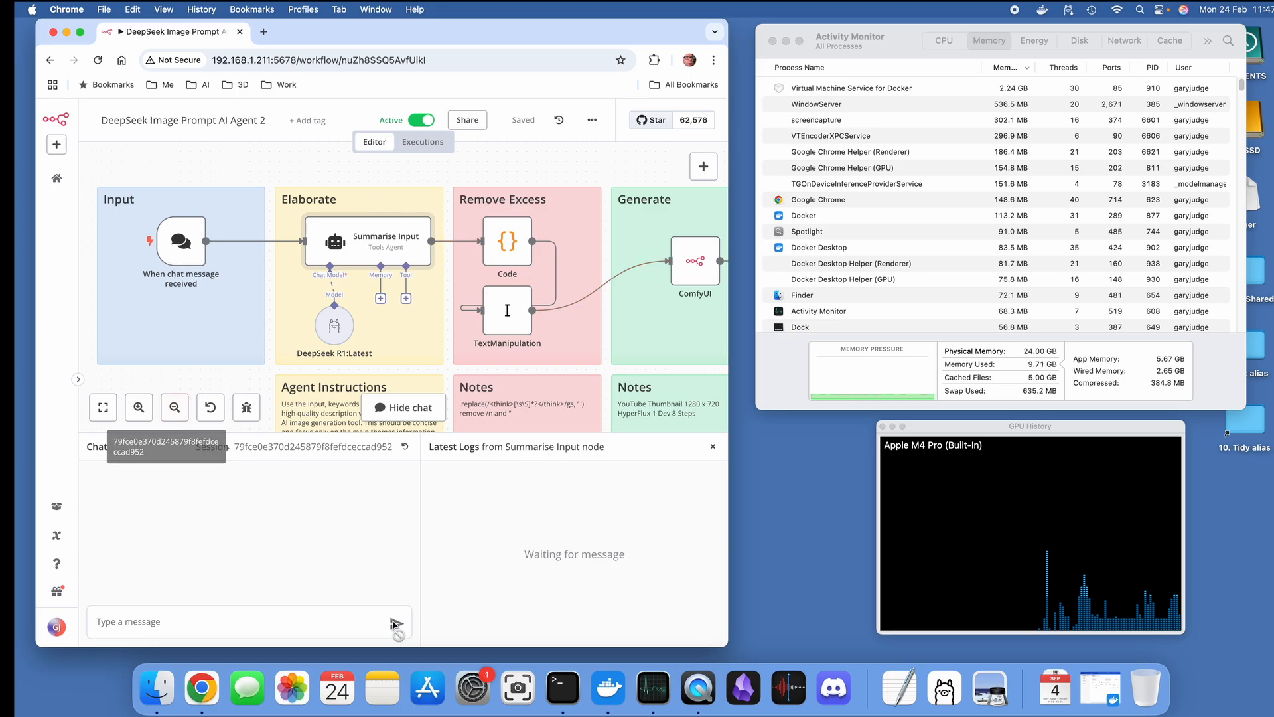
Step: Send the chat prompt "man in a space suit on the beach" to execute the workflow
{"action": "left_click", "coordinate": [248, 621]}
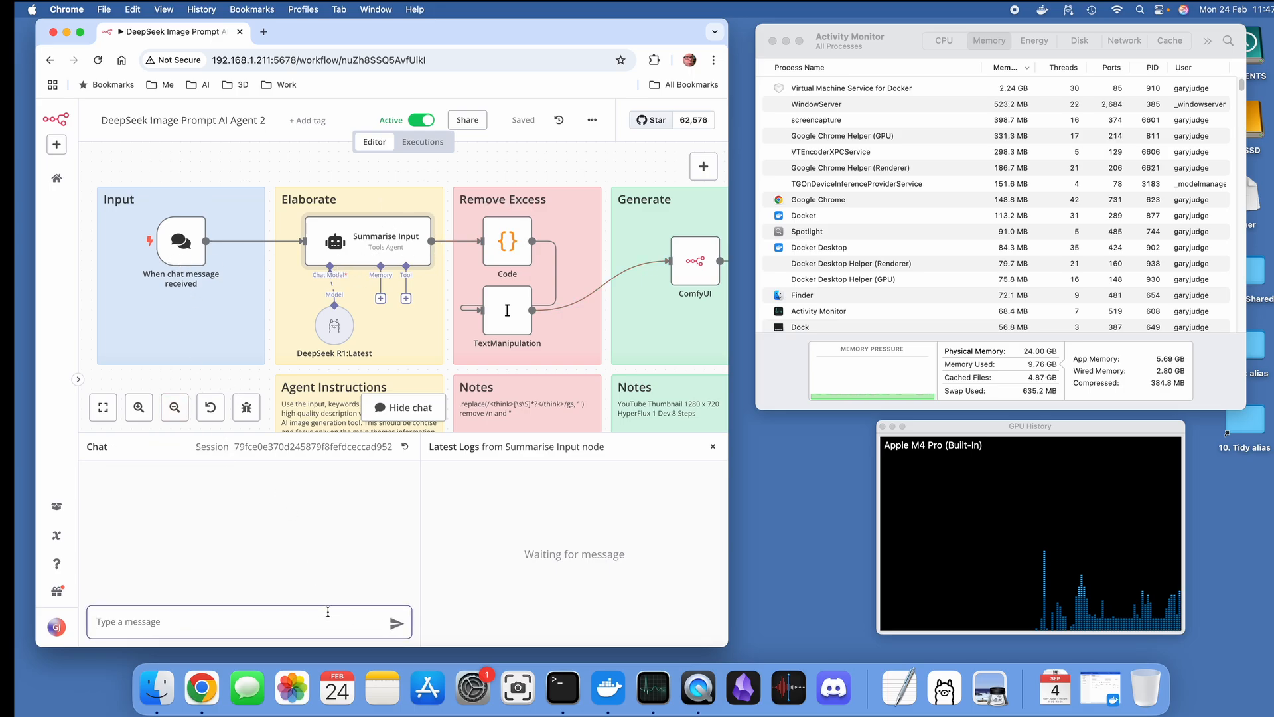
{"action": "type", "text": "man"}
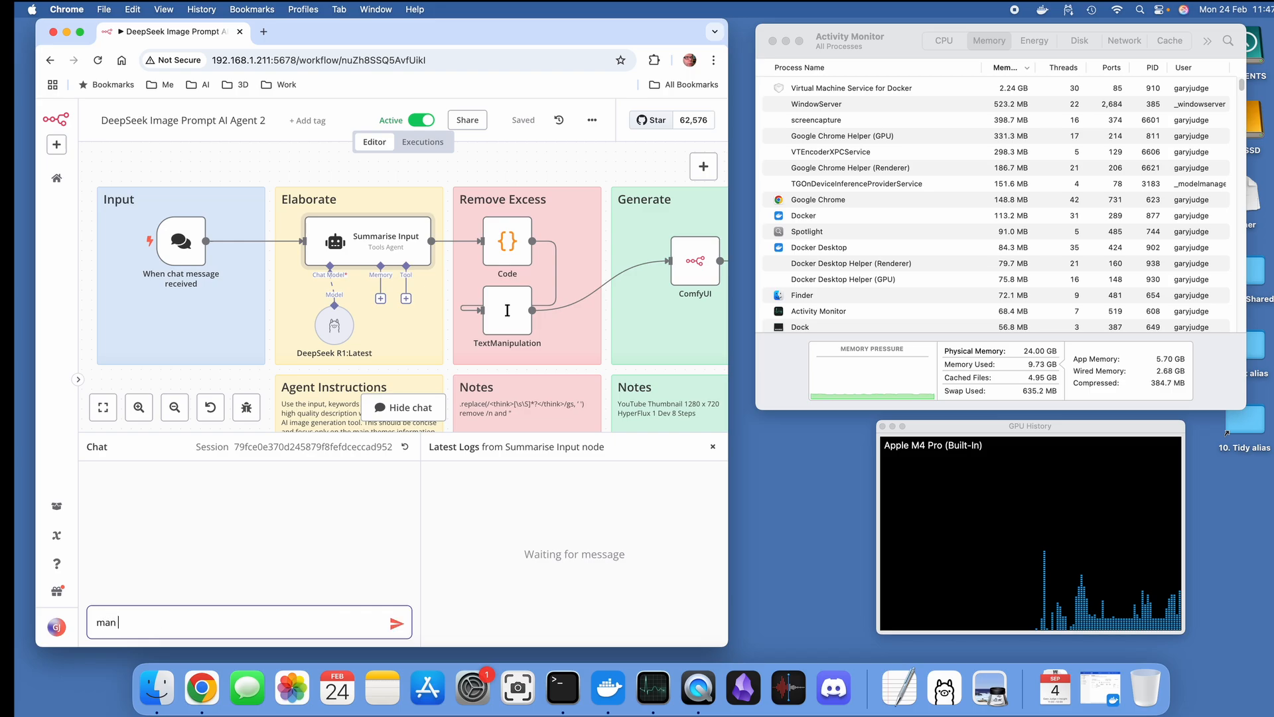
{"action": "type", "text": "in a space"}
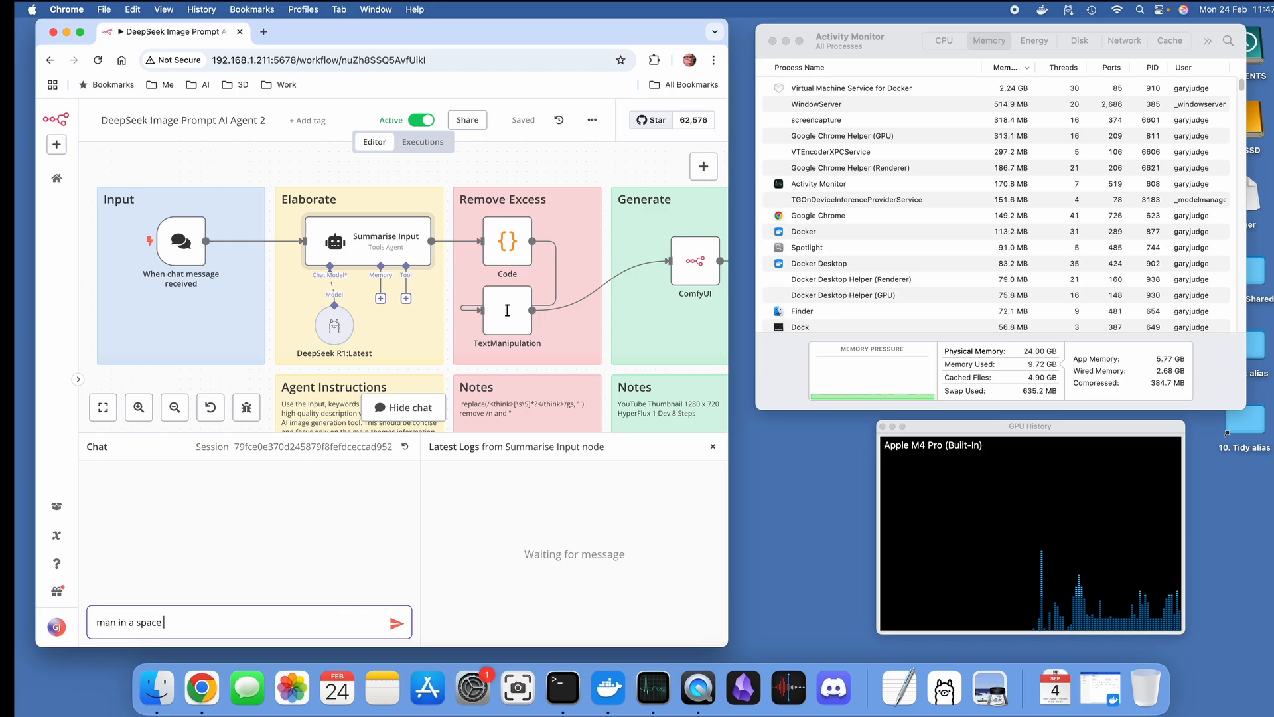
{"action": "type", "text": "suit on"}
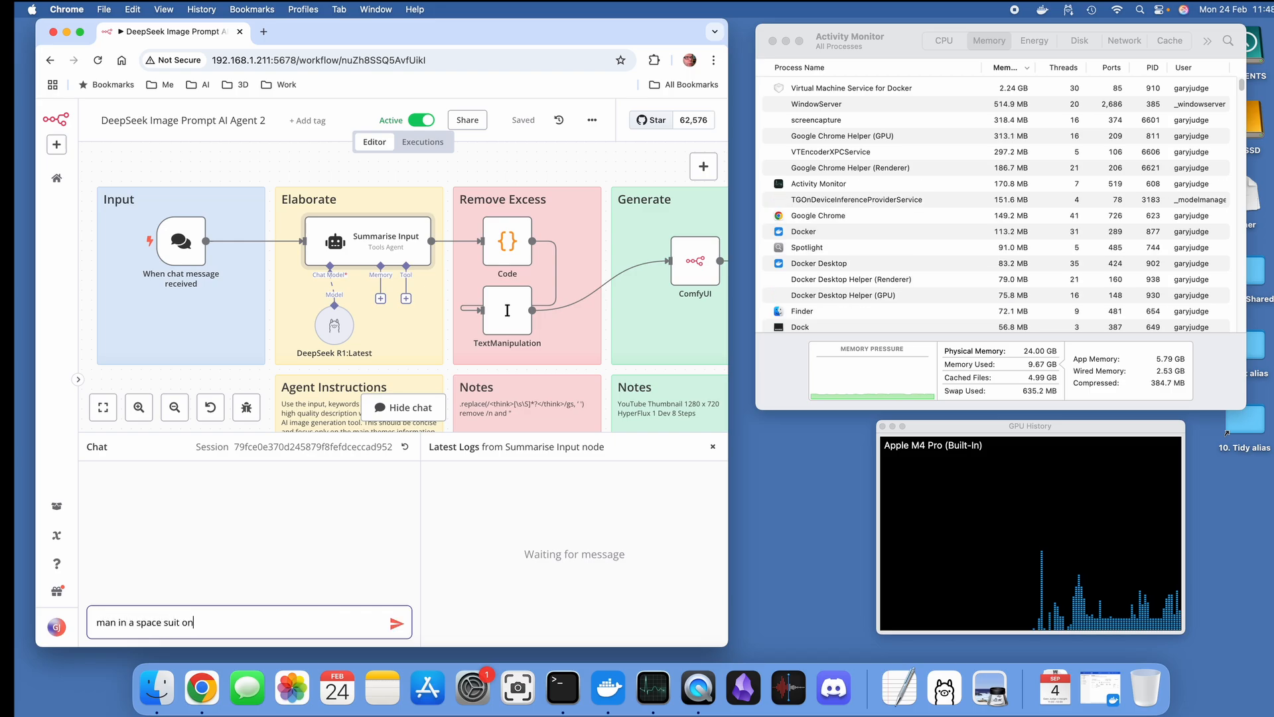
{"action": "type", "text": "the beach"}
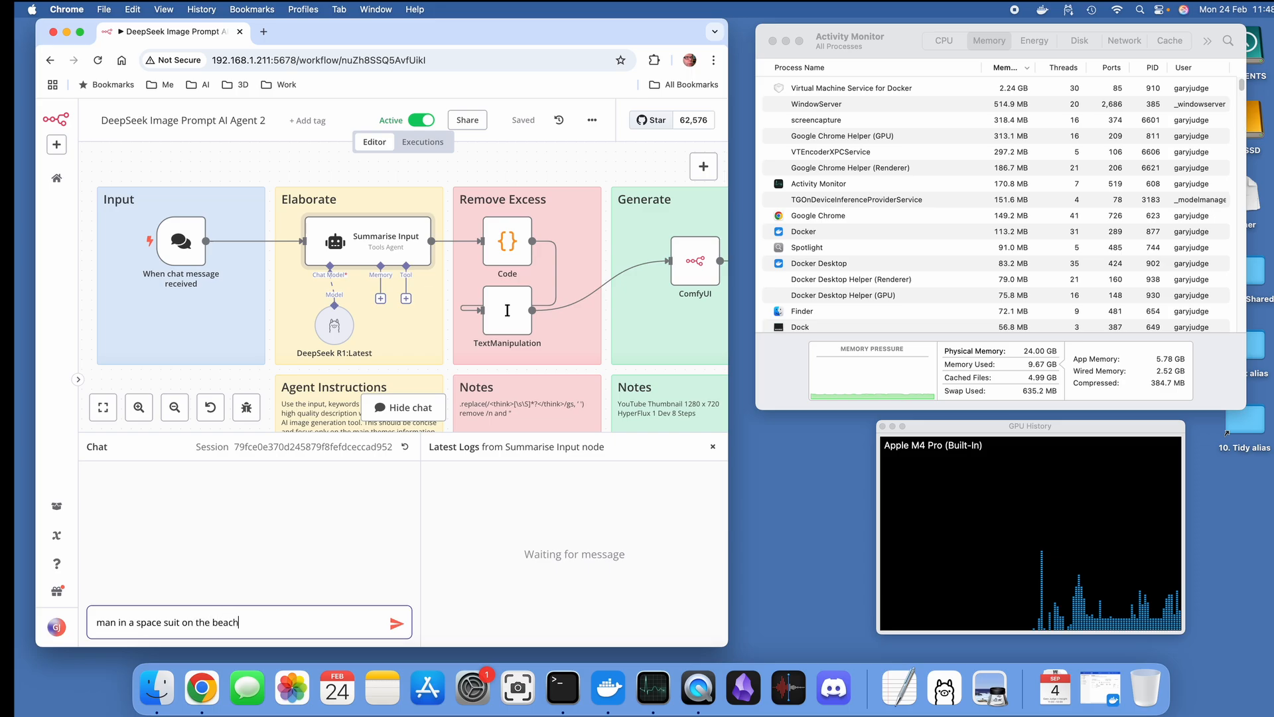
{"action": "left_click", "coordinate": [397, 623]}
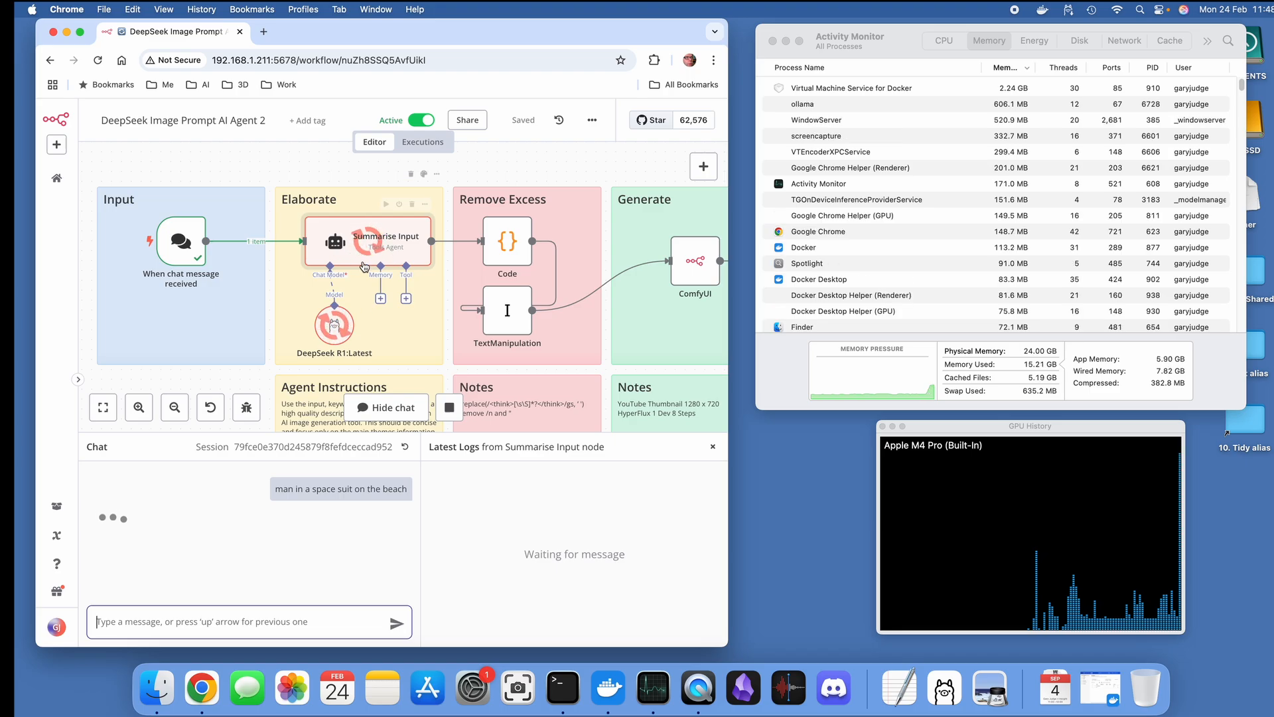
{"action": "mouse_move", "coordinate": [734, 374]}
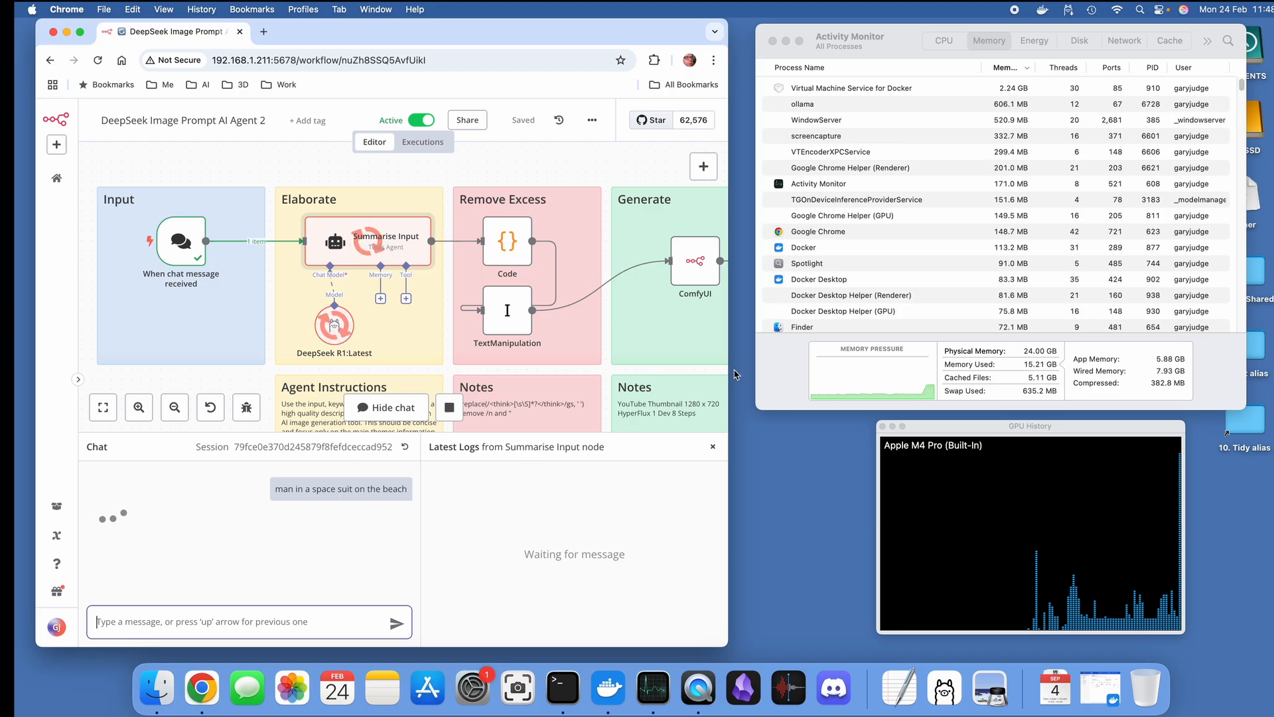
{"action": "mouse_move", "coordinate": [1022, 539]}
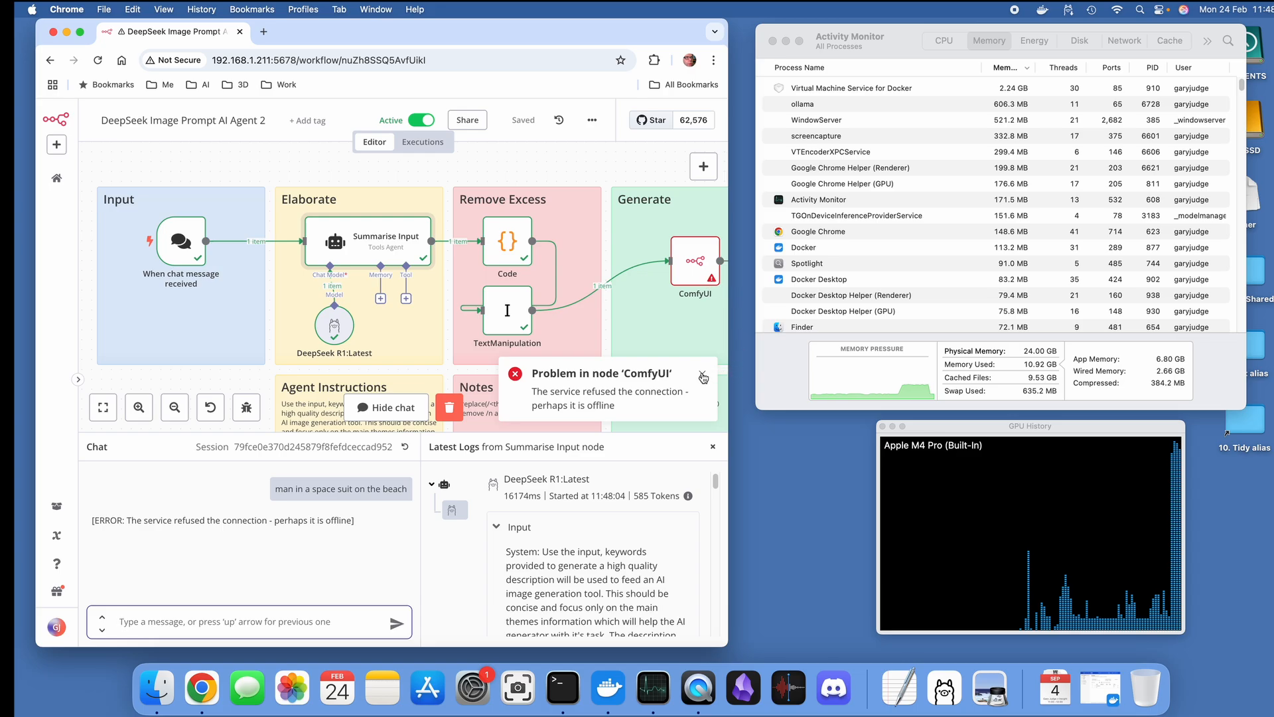
Step: Dismiss the ComfyUI connection error and reopen the Summarise Input node's output
{"action": "left_click", "coordinate": [703, 376]}
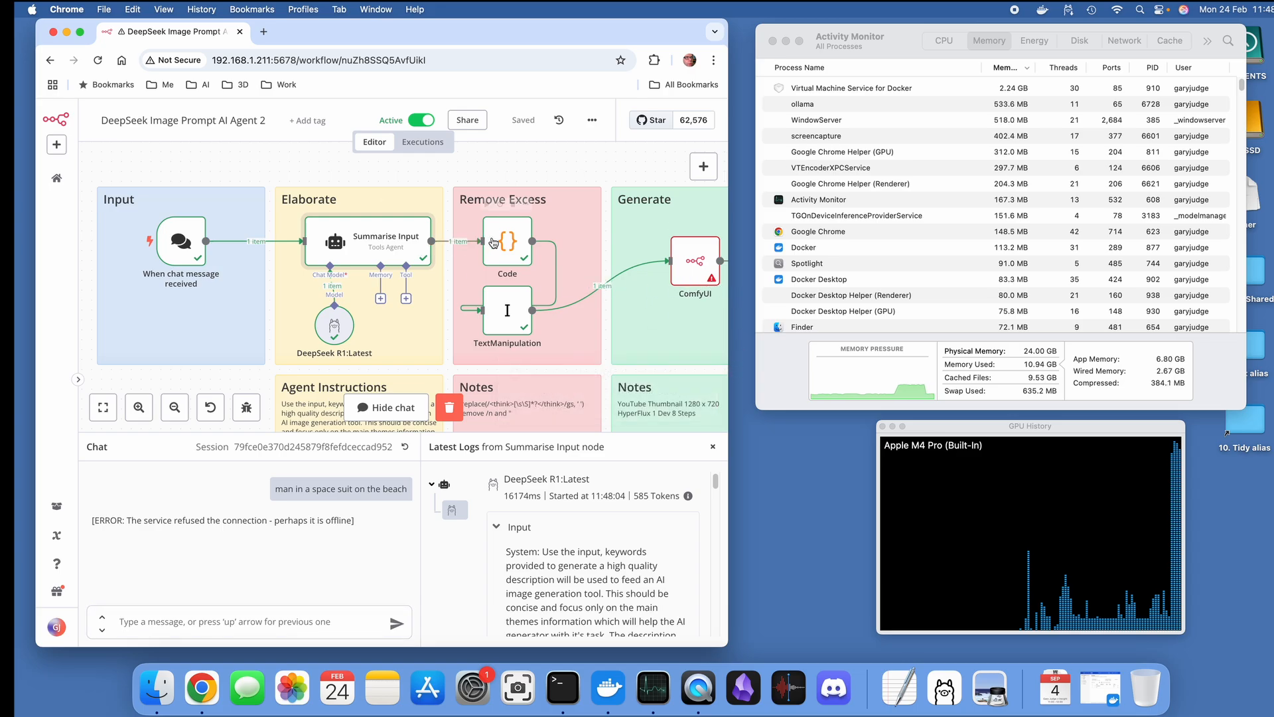
{"action": "mouse_move", "coordinate": [396, 243]}
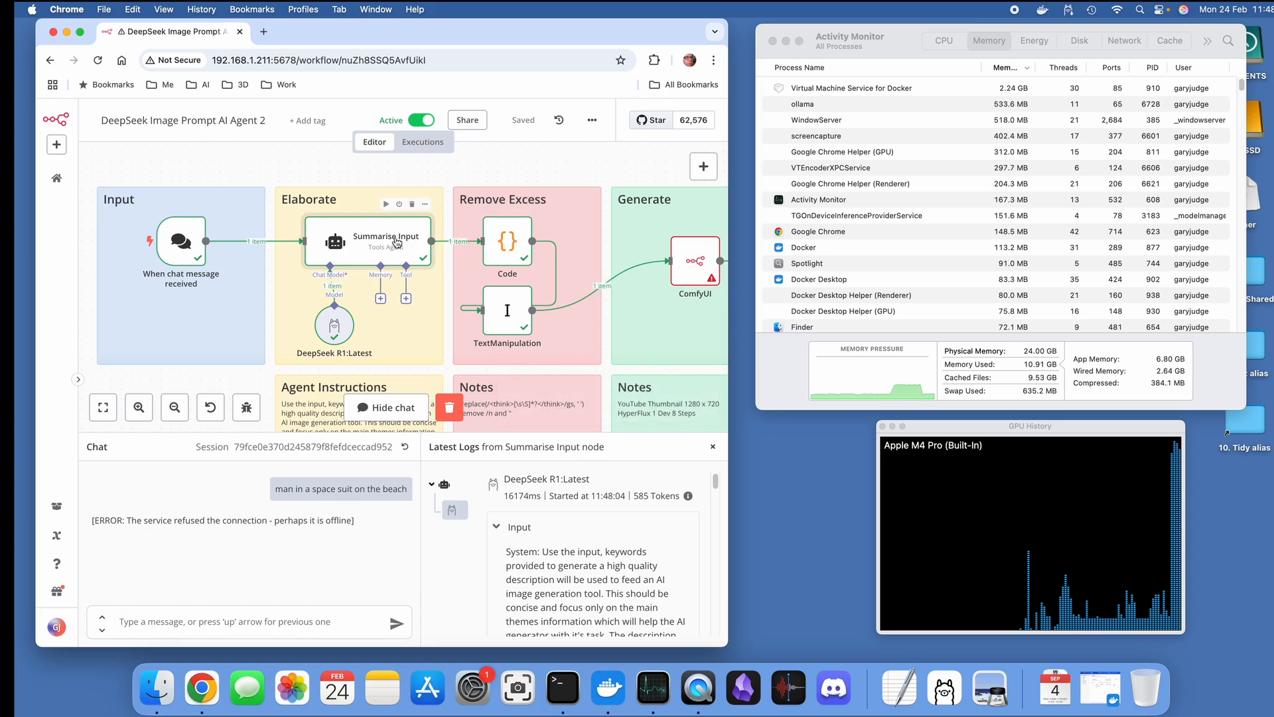
{"action": "double_click", "coordinate": [386, 242]}
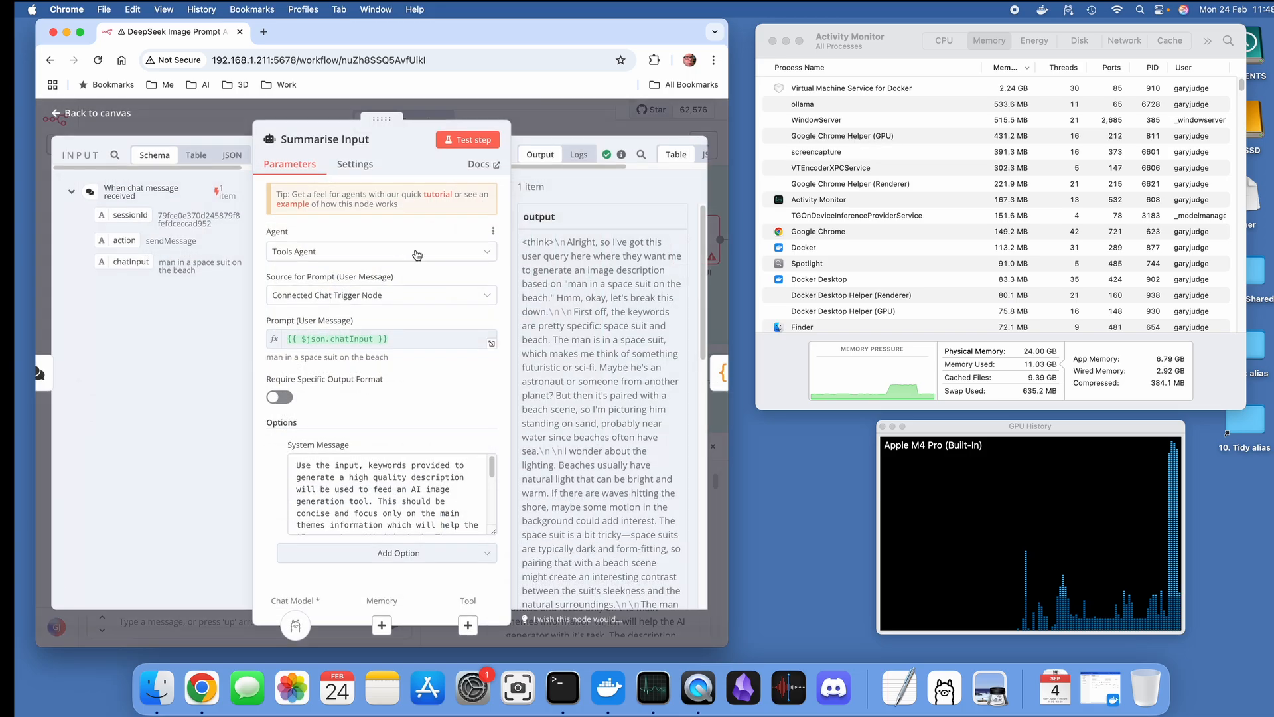
{"action": "mouse_move", "coordinate": [242, 317]}
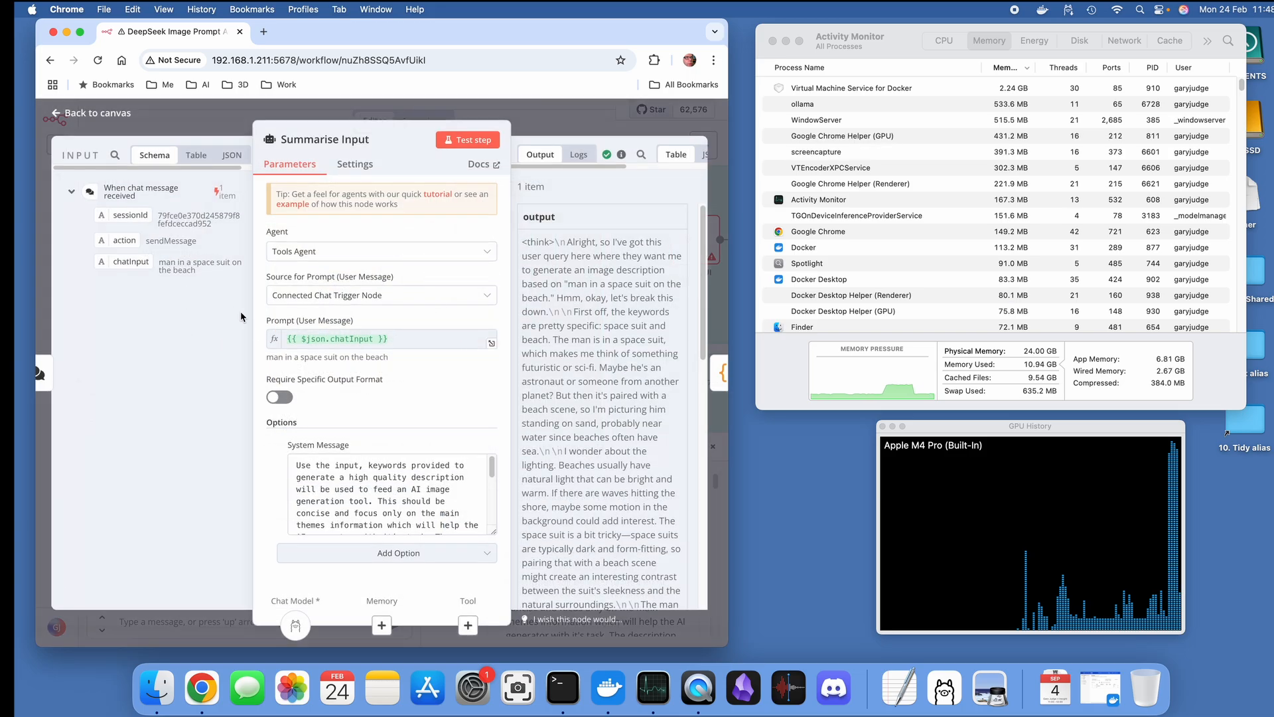
{"action": "mouse_move", "coordinate": [284, 346]}
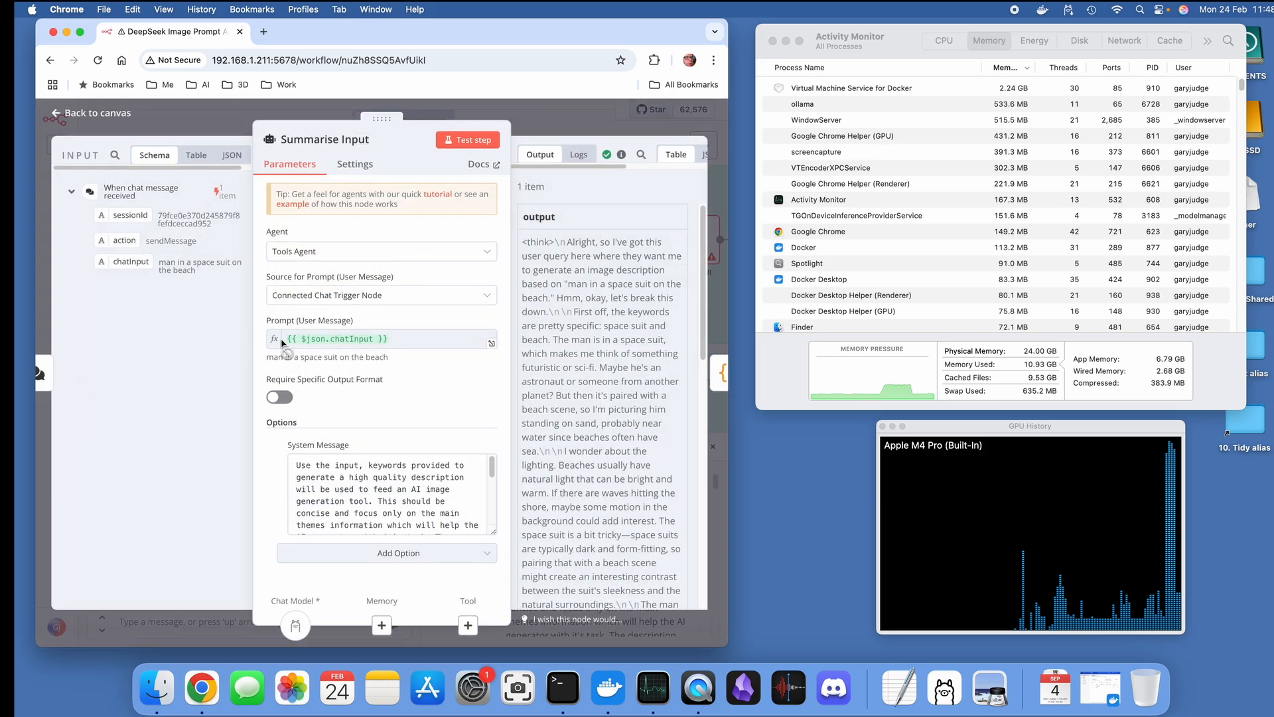
{"action": "mouse_move", "coordinate": [133, 284]}
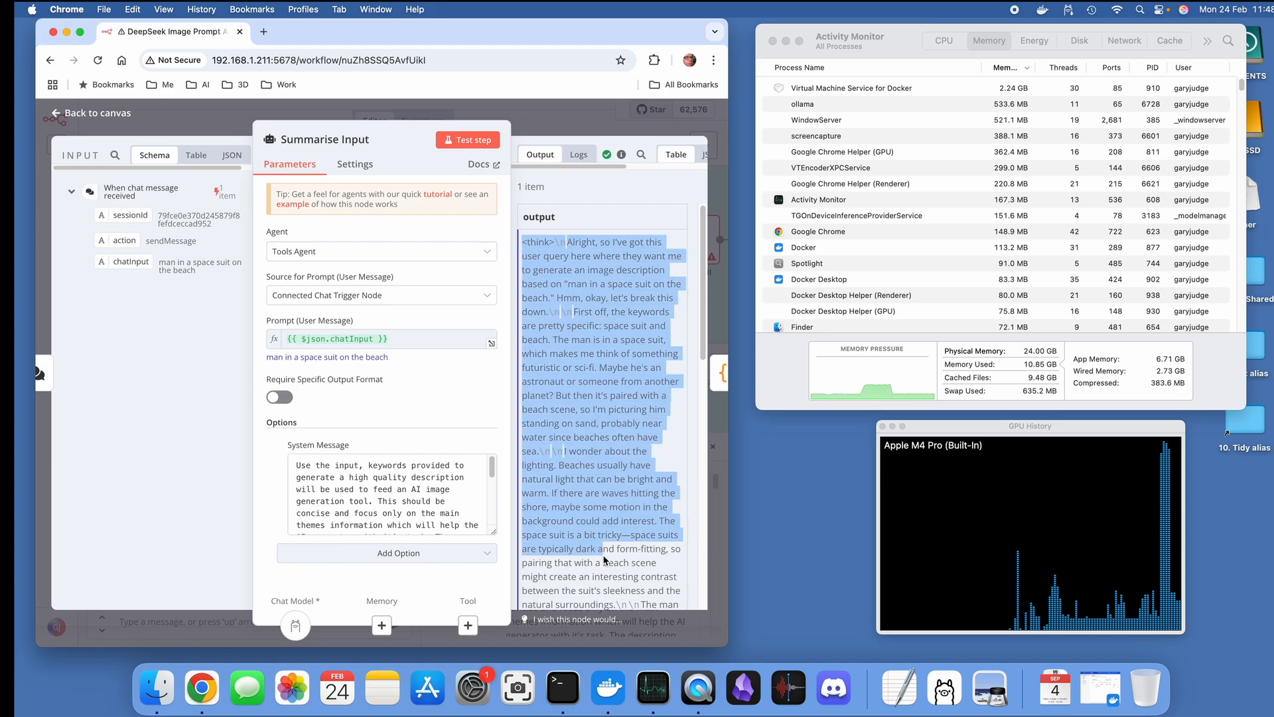
Step: Read through the DeepSeek R1 response and its think reasoning in the Output panel
{"action": "scroll", "scroll_direction": "down", "scroll_amount": 3}
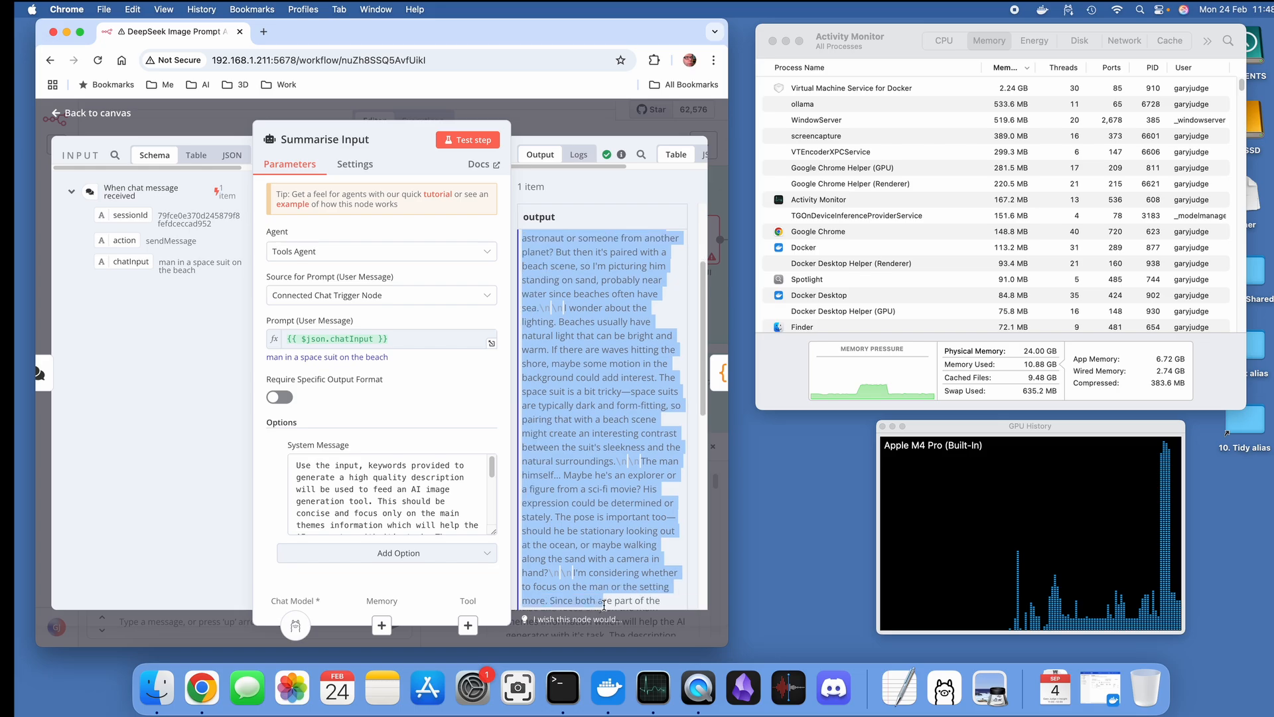
{"action": "scroll", "scroll_direction": "down", "scroll_amount": 3}
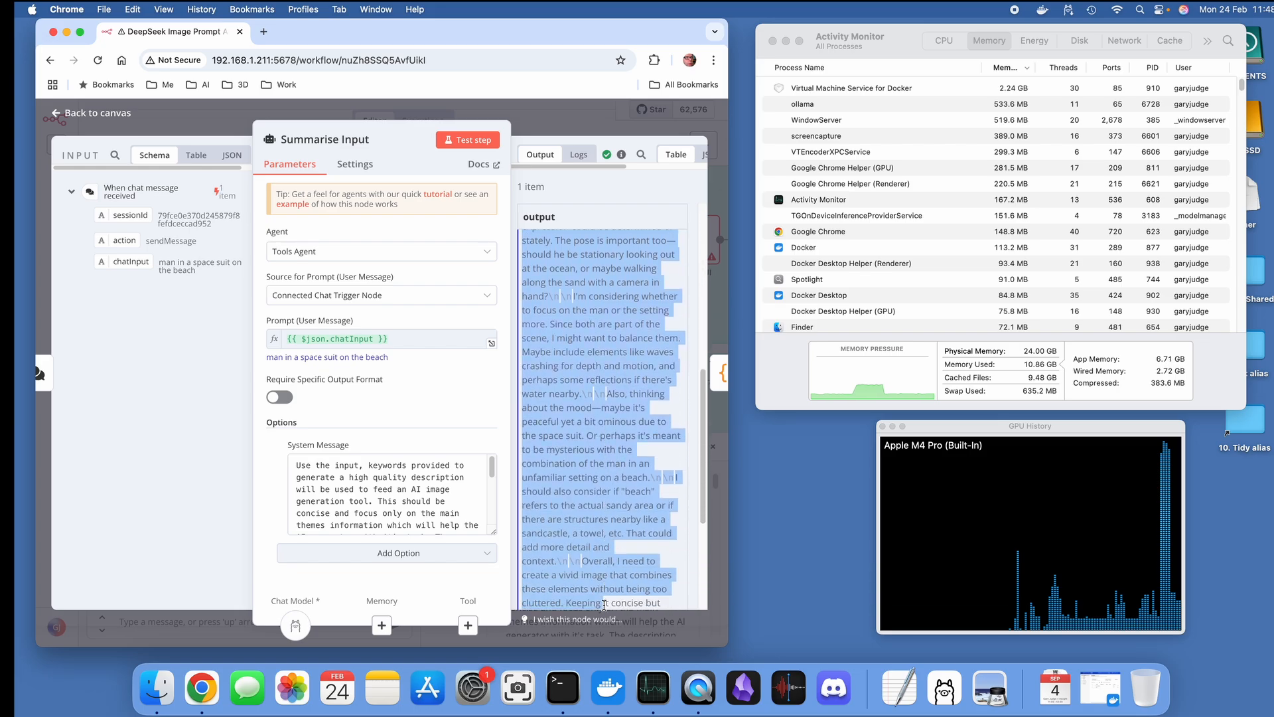
{"action": "scroll", "scroll_direction": "down", "scroll_amount": 3}
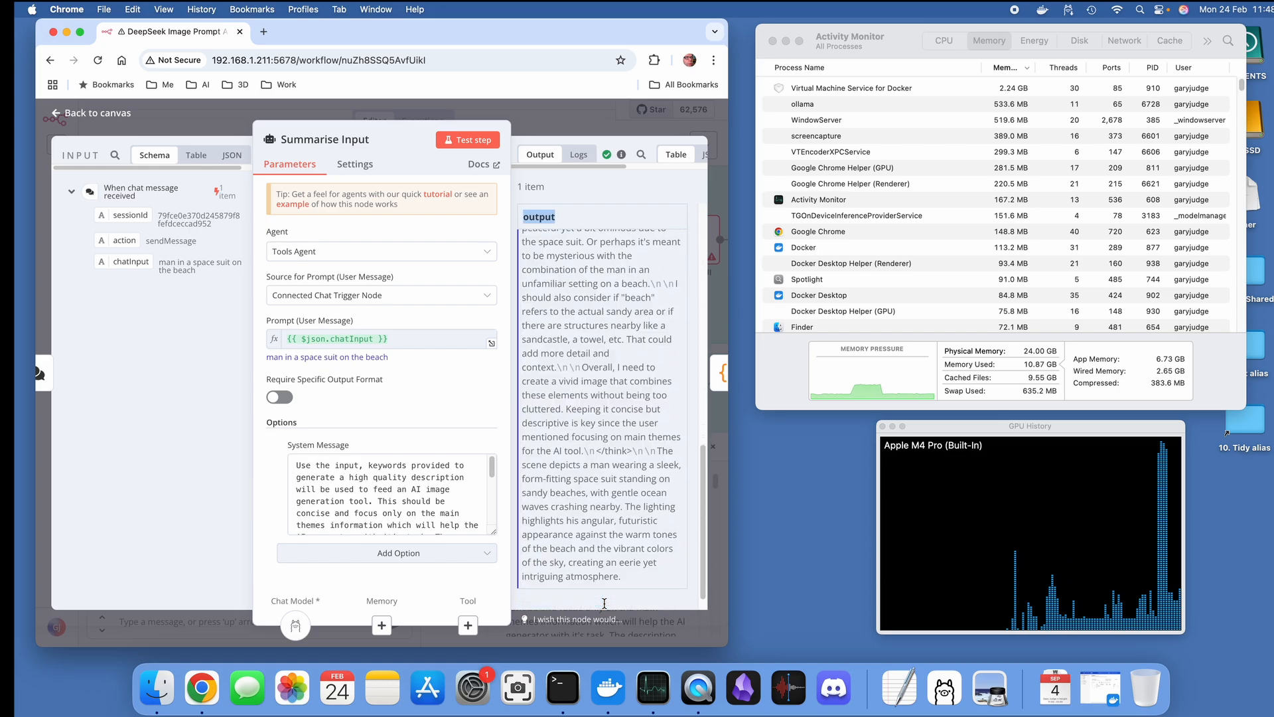
{"action": "scroll", "scroll_direction": "up", "scroll_amount": 3}
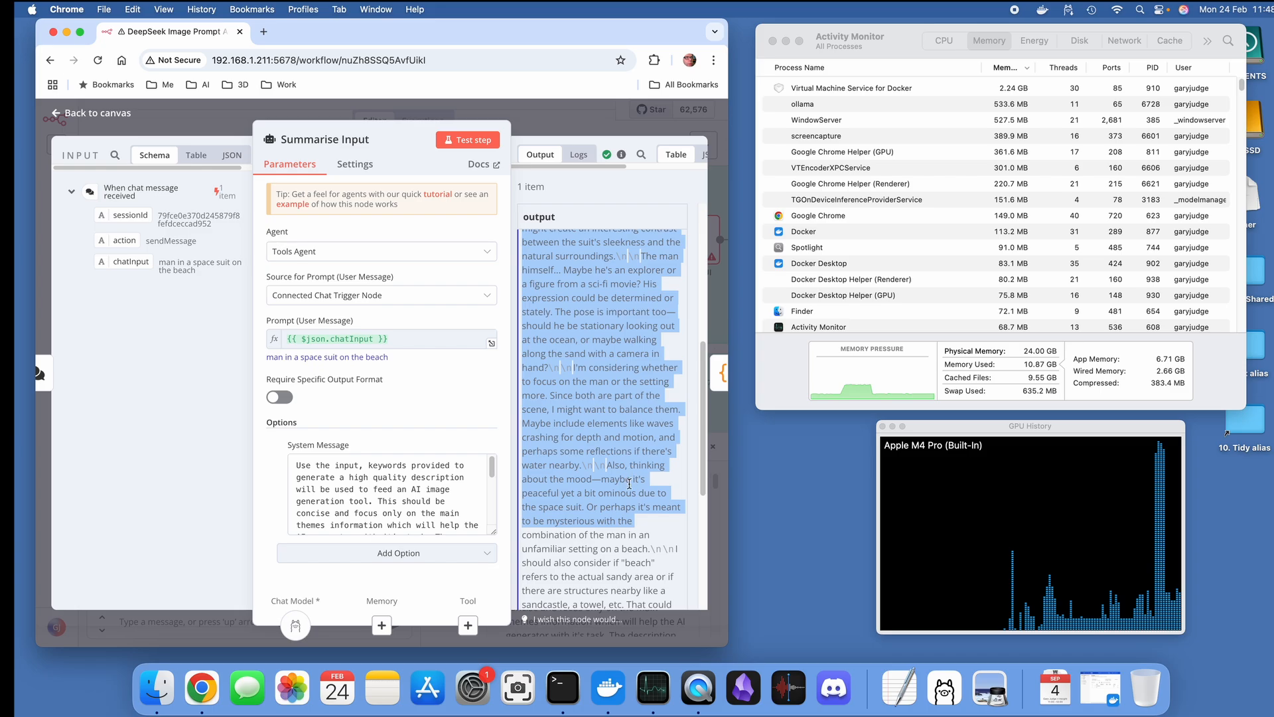
{"action": "scroll", "scroll_direction": "up", "scroll_amount": 3}
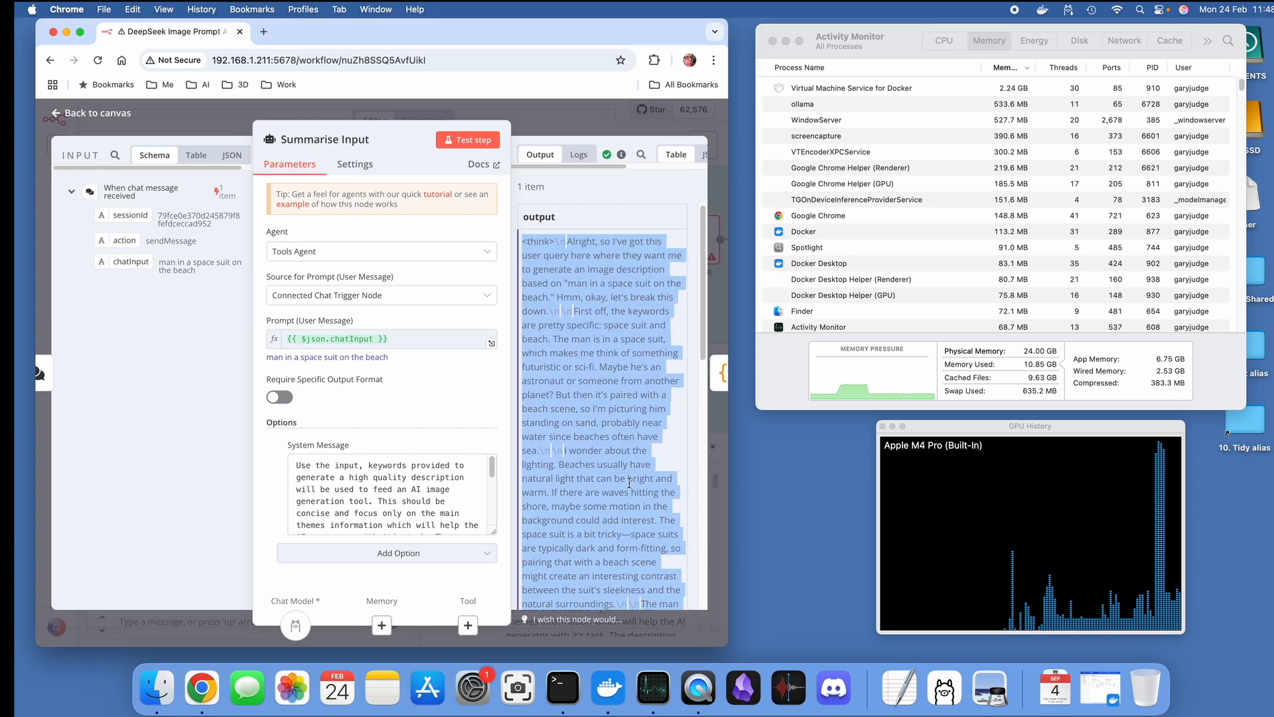
{"action": "scroll", "scroll_direction": "down", "scroll_amount": 3}
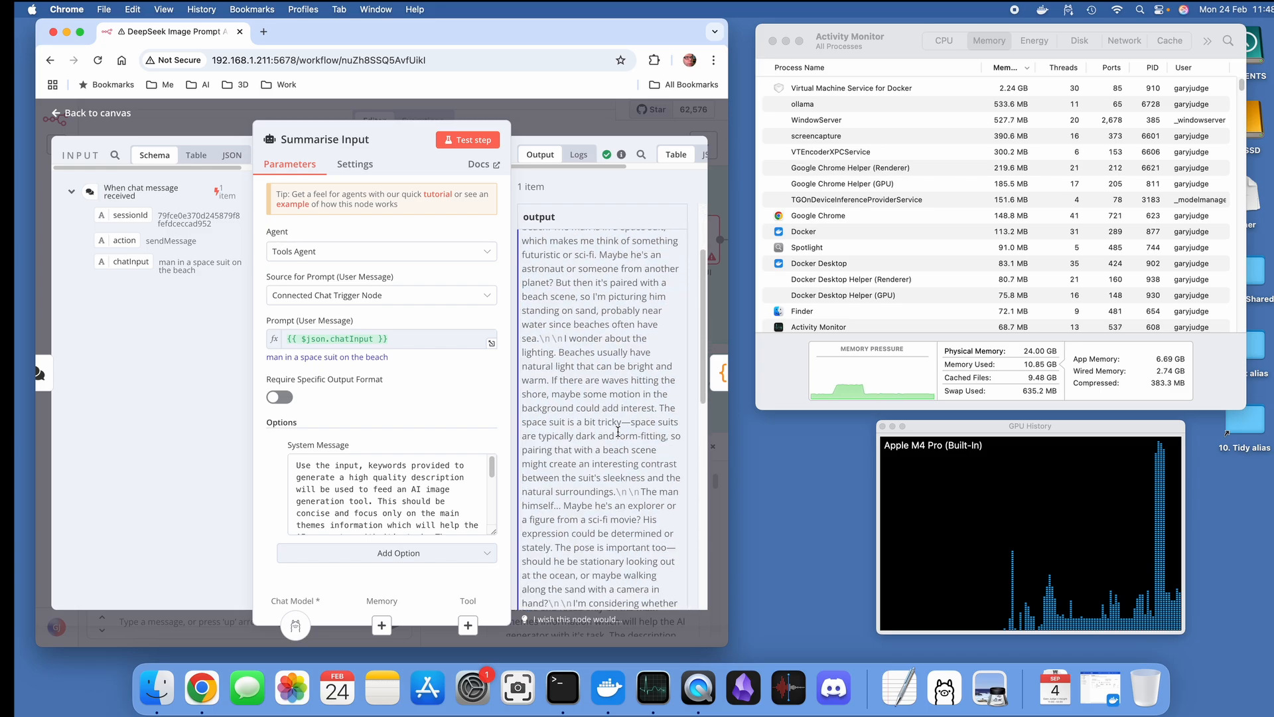
{"action": "scroll", "scroll_direction": "down", "scroll_amount": 3}
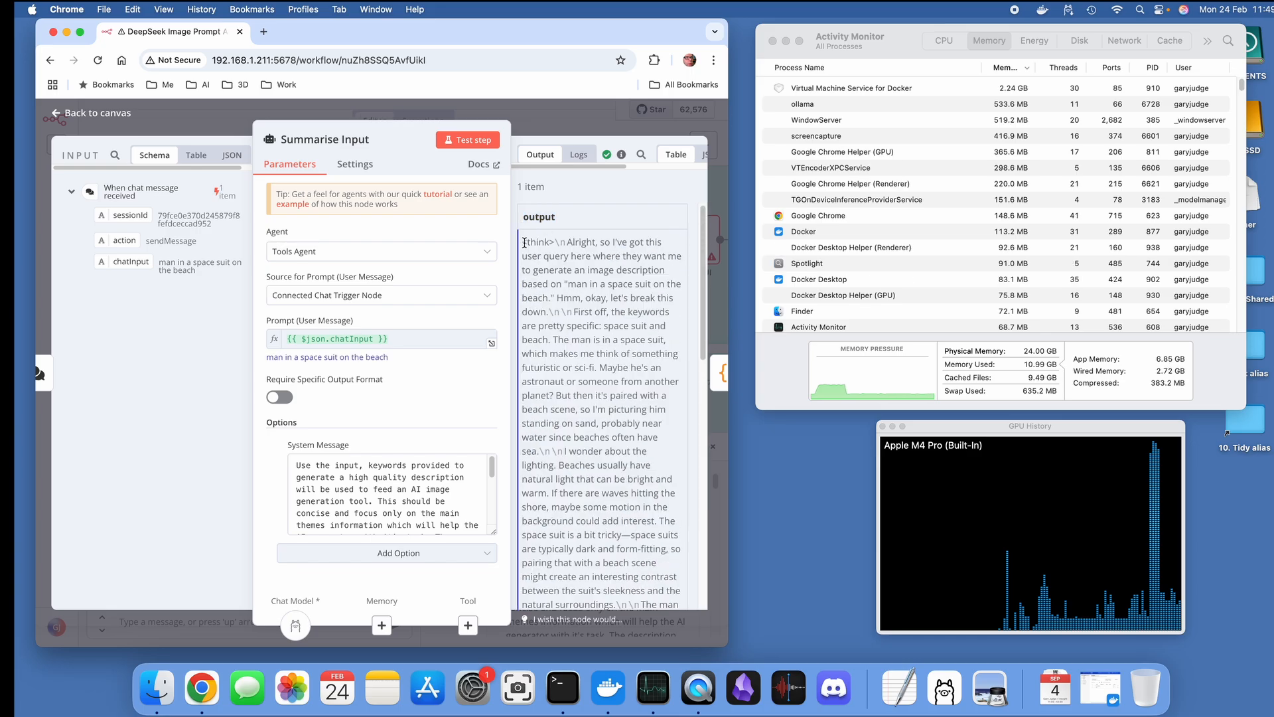
{"action": "scroll", "scroll_direction": "down", "scroll_amount": 3}
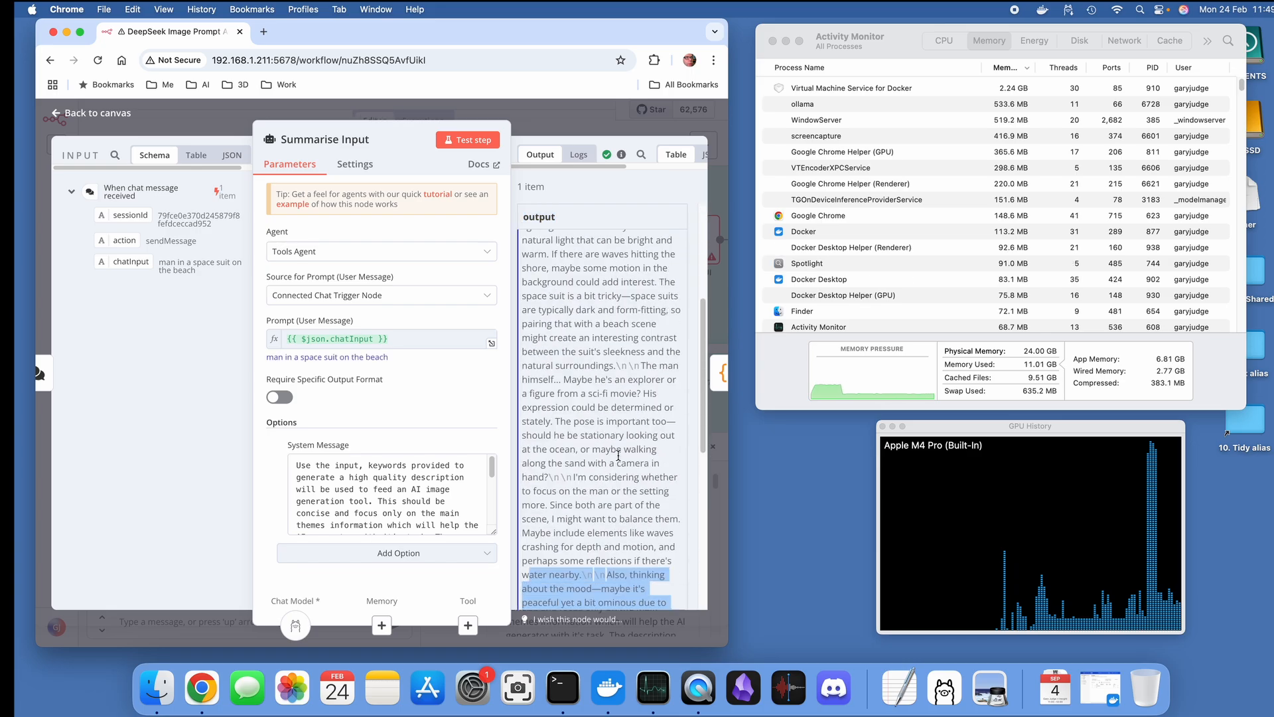
{"action": "scroll", "scroll_direction": "down", "scroll_amount": 3}
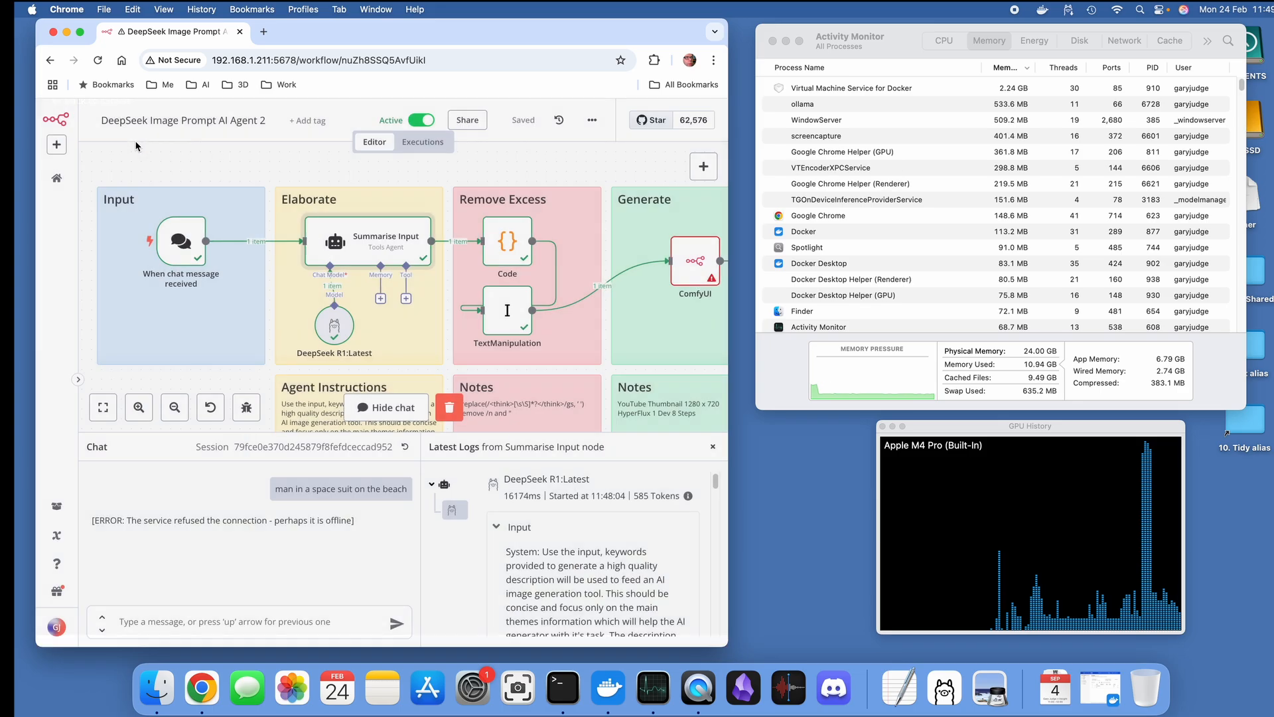
{"action": "mouse_move", "coordinate": [507, 252]}
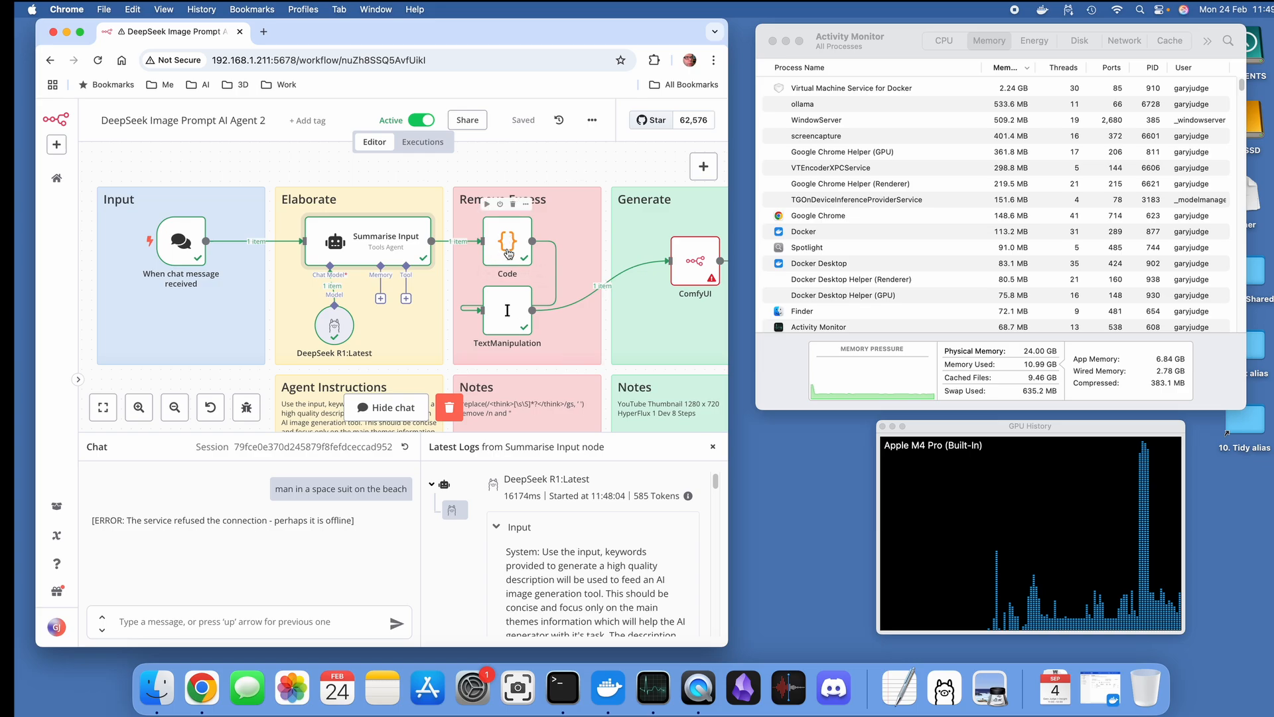
{"action": "double_click", "coordinate": [507, 240]}
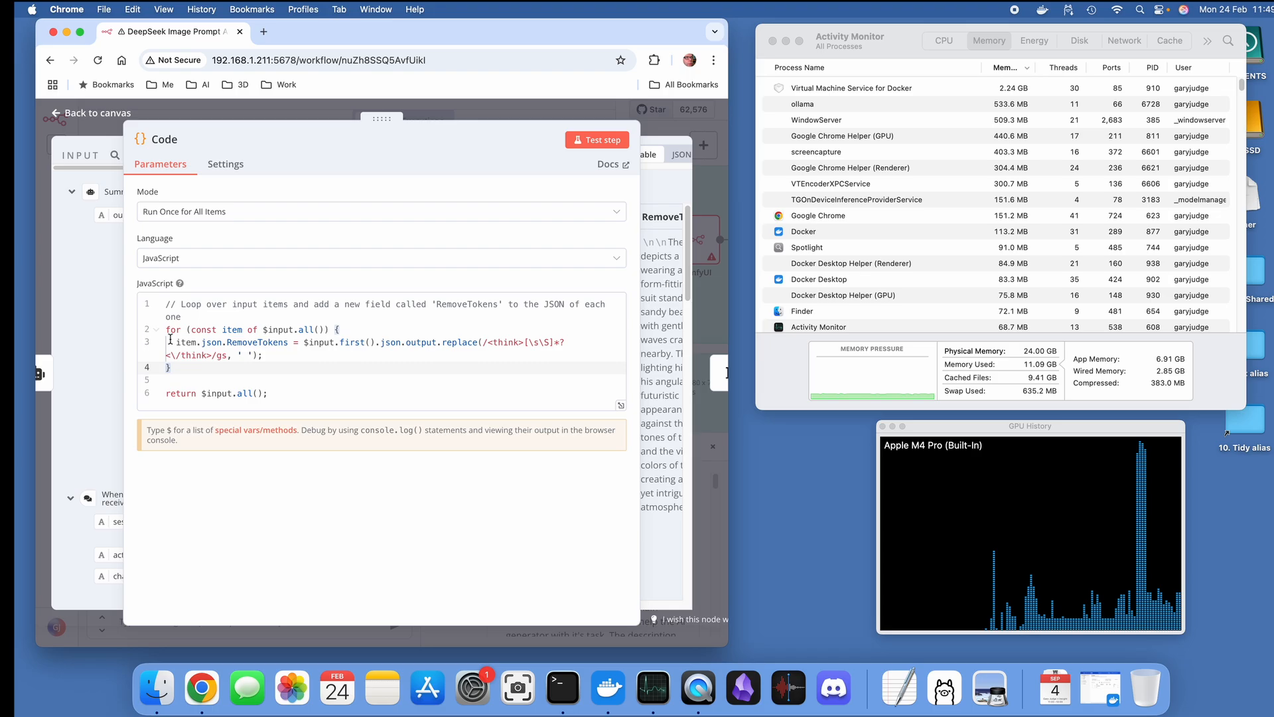
{"action": "mouse_move", "coordinate": [97, 180]}
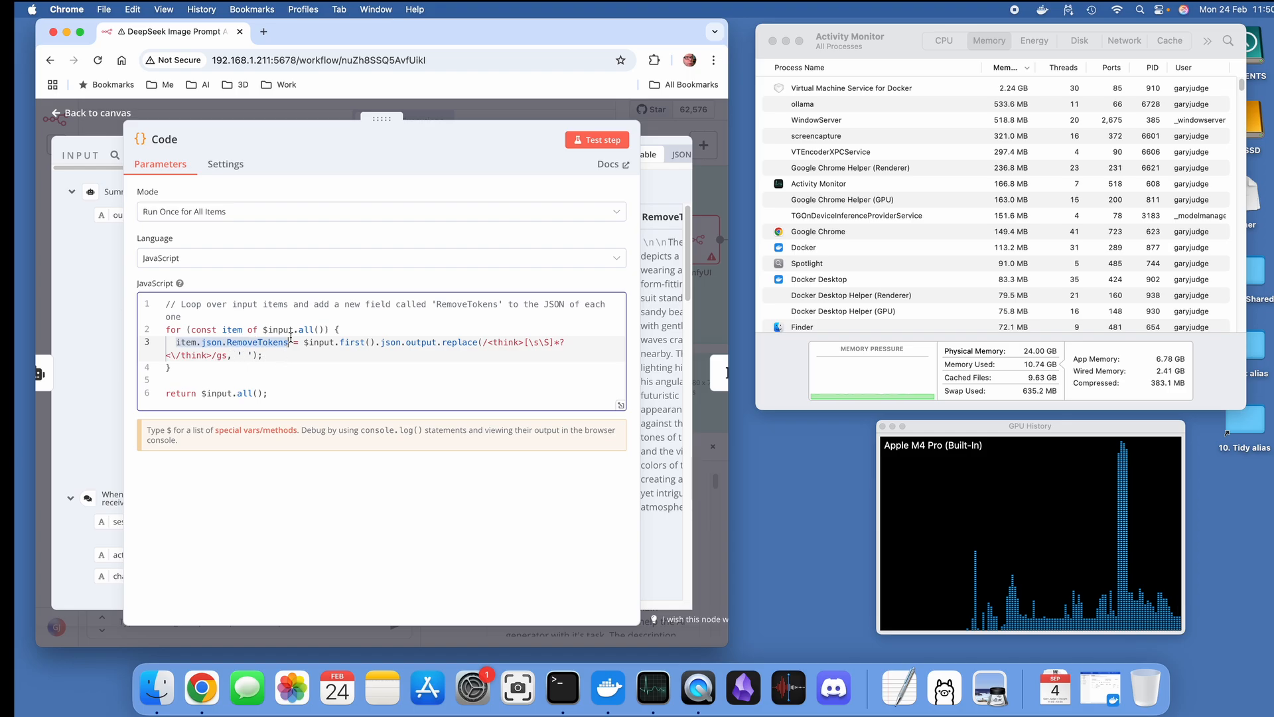
{"action": "mouse_move", "coordinate": [309, 342]}
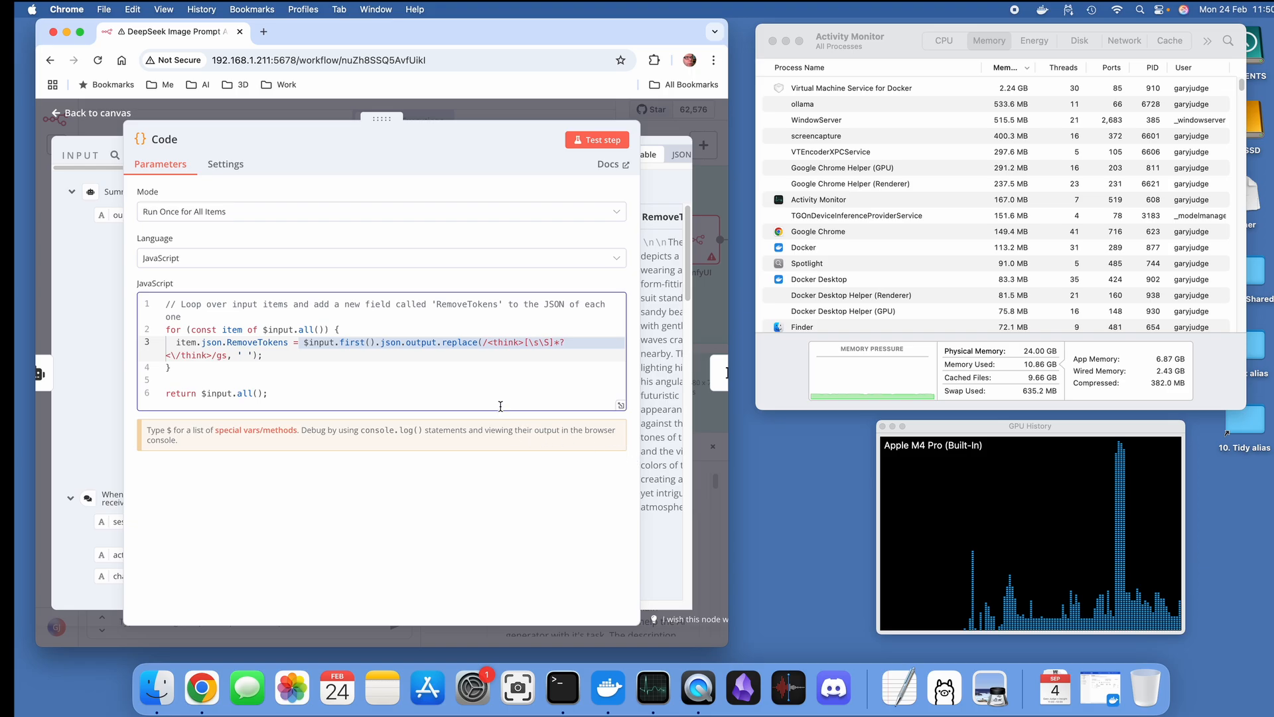
{"action": "left_click", "coordinate": [521, 343]}
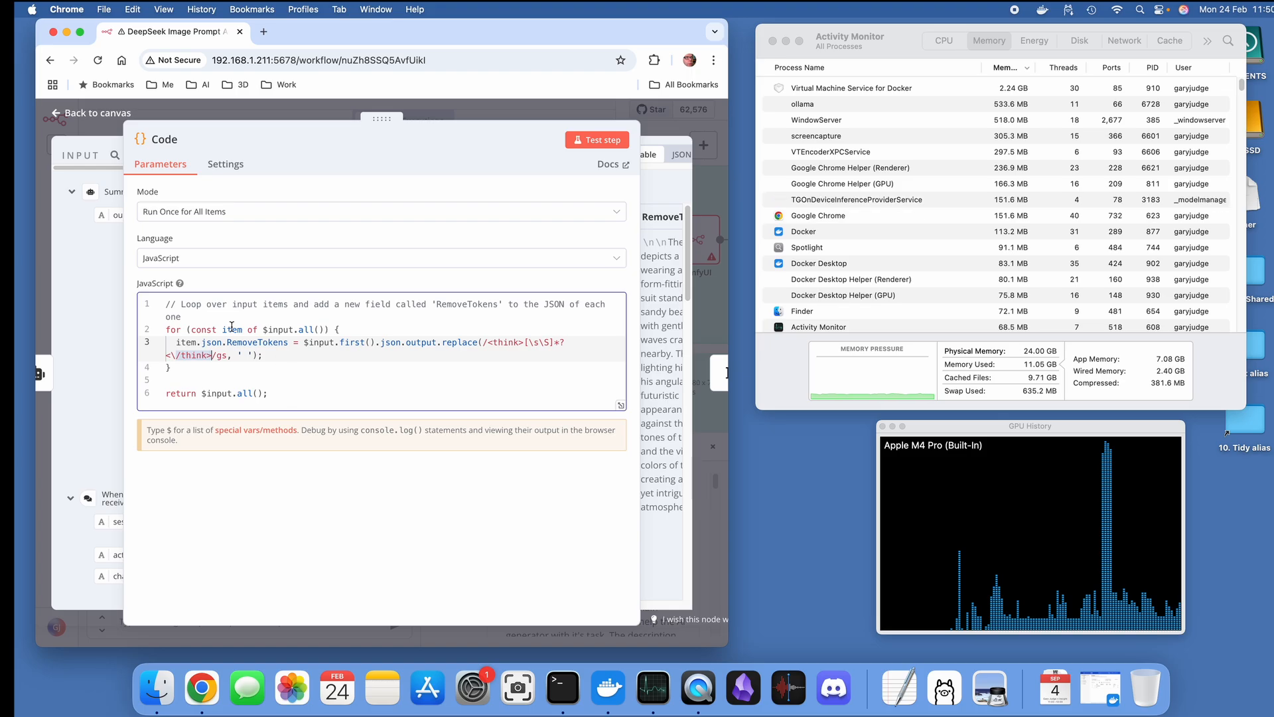
{"action": "mouse_move", "coordinate": [296, 418]}
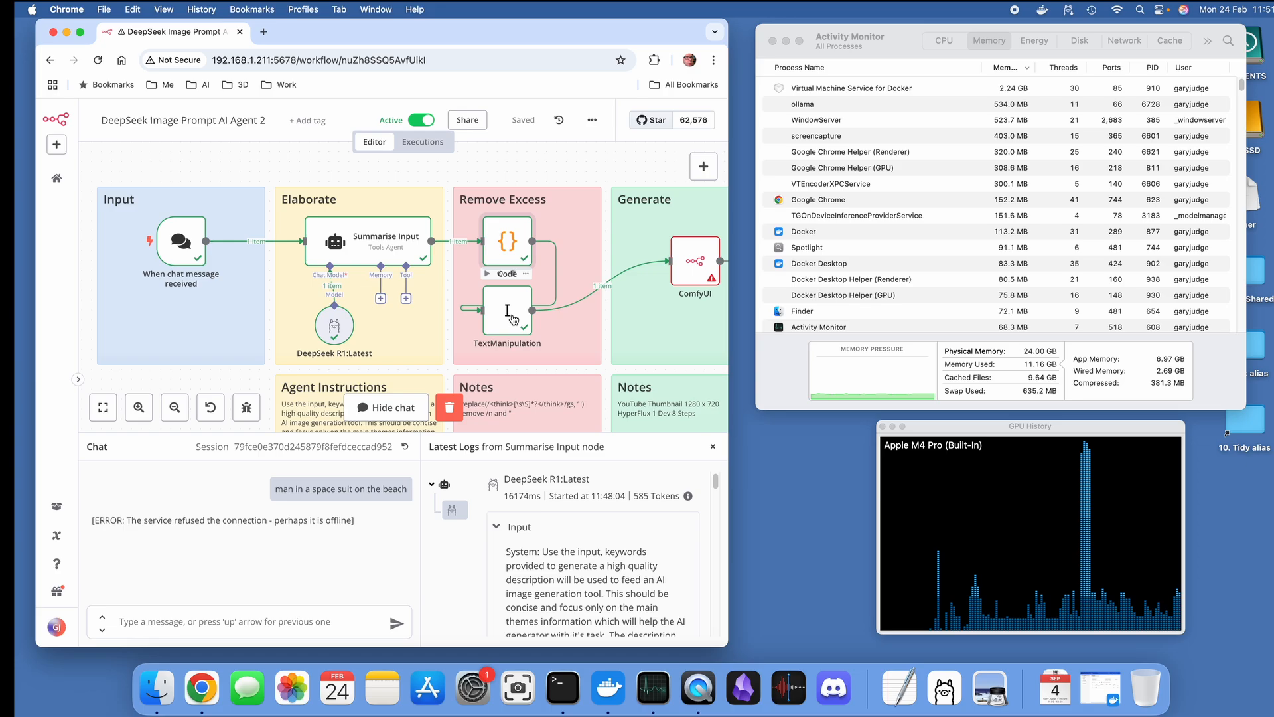
{"action": "mouse_move", "coordinate": [508, 310]}
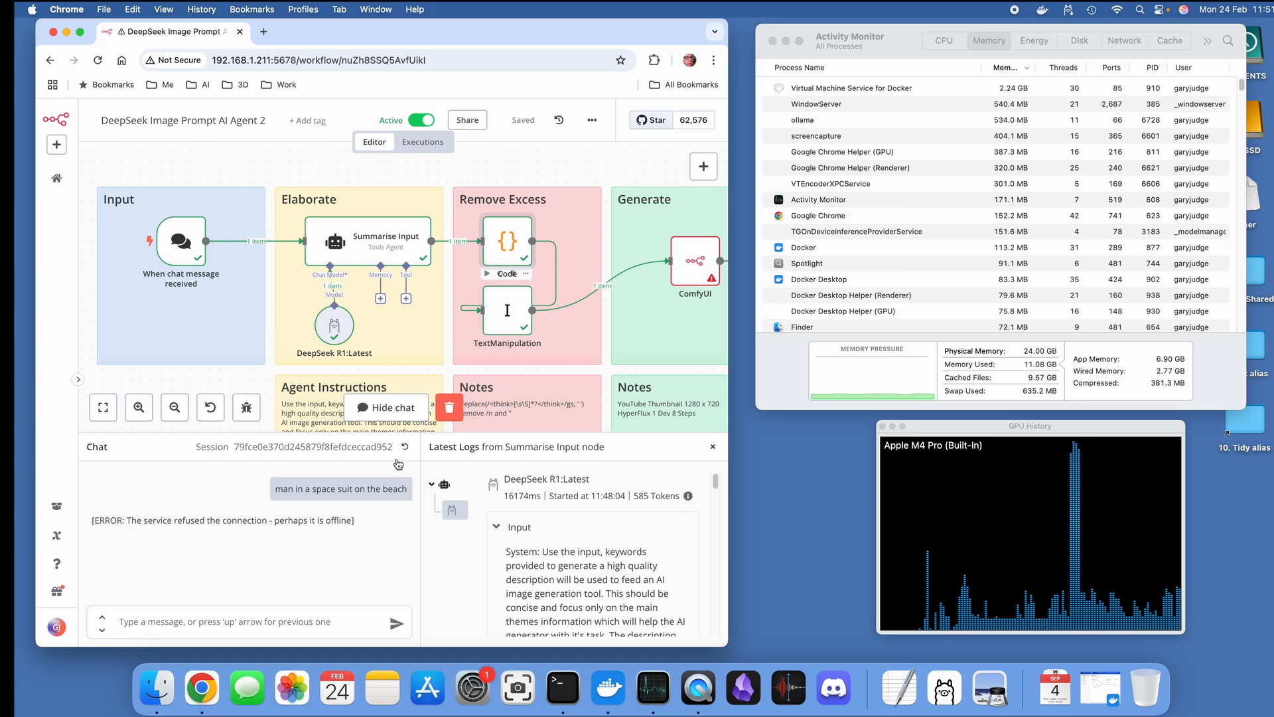
Step: Reset the chat to a new session and navigate back to the workflow canvas
{"action": "left_click", "coordinate": [56, 626]}
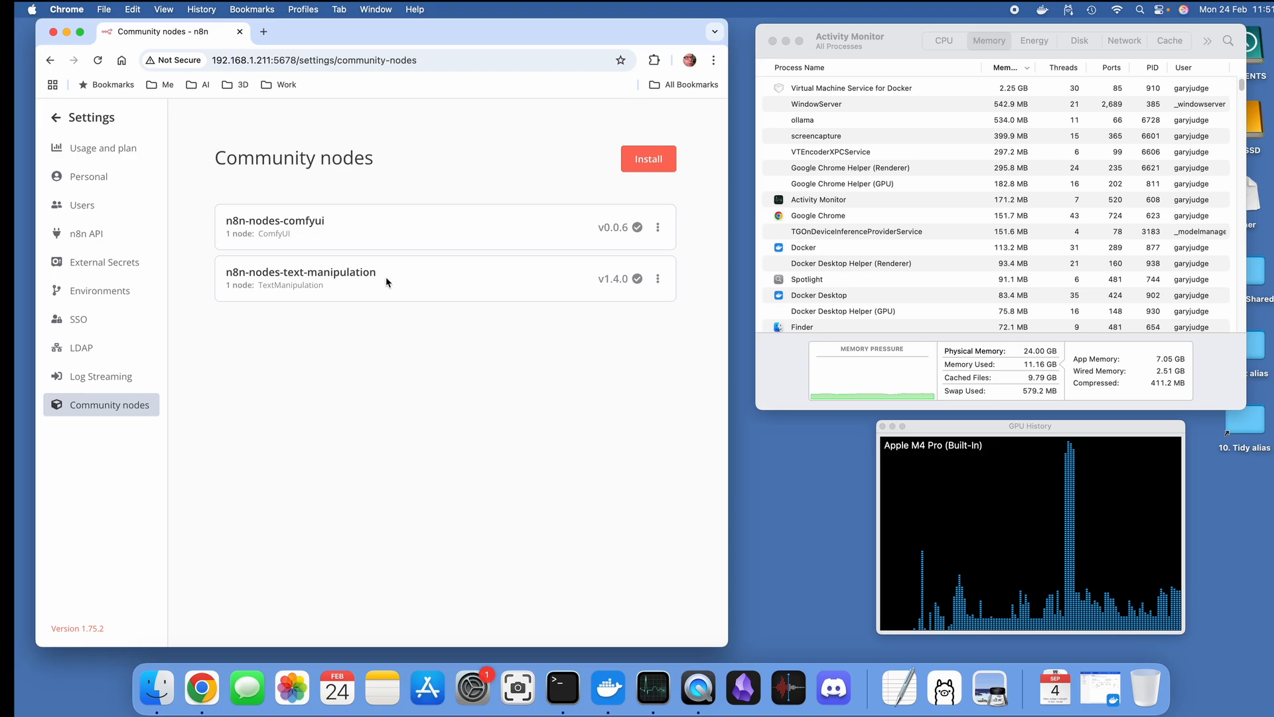
{"action": "mouse_move", "coordinate": [353, 270]}
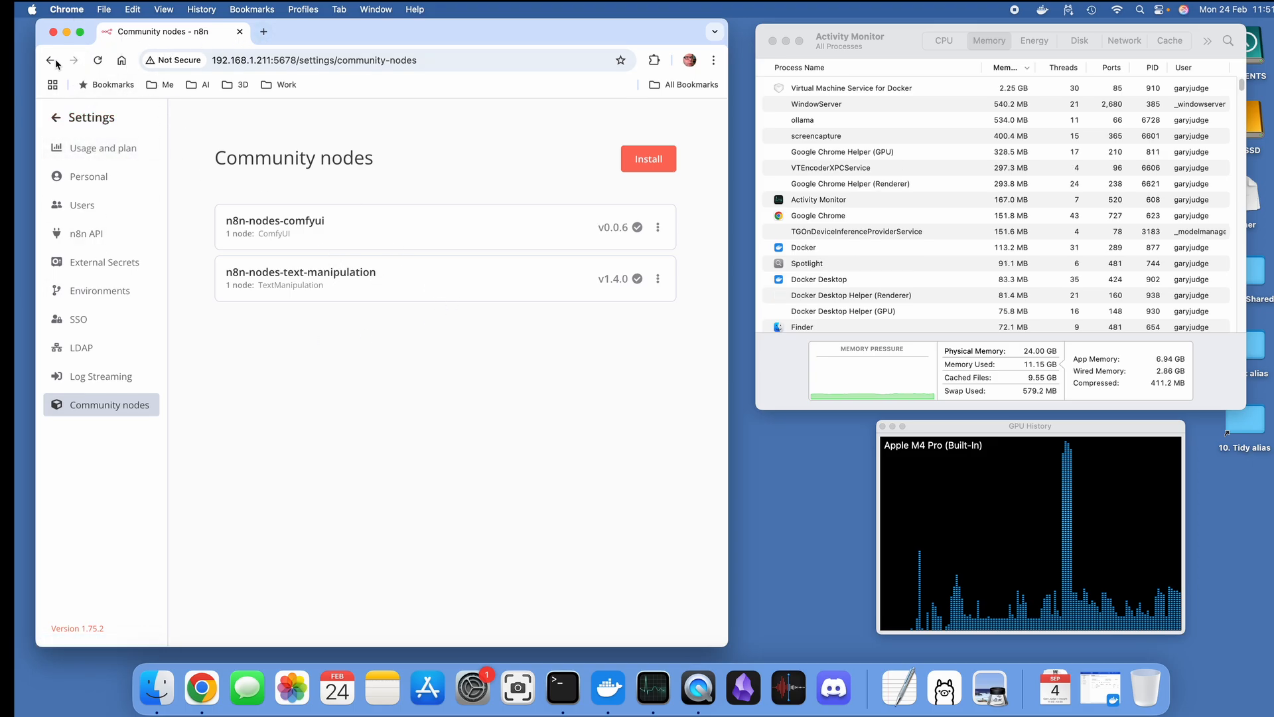
{"action": "left_click", "coordinate": [50, 60]}
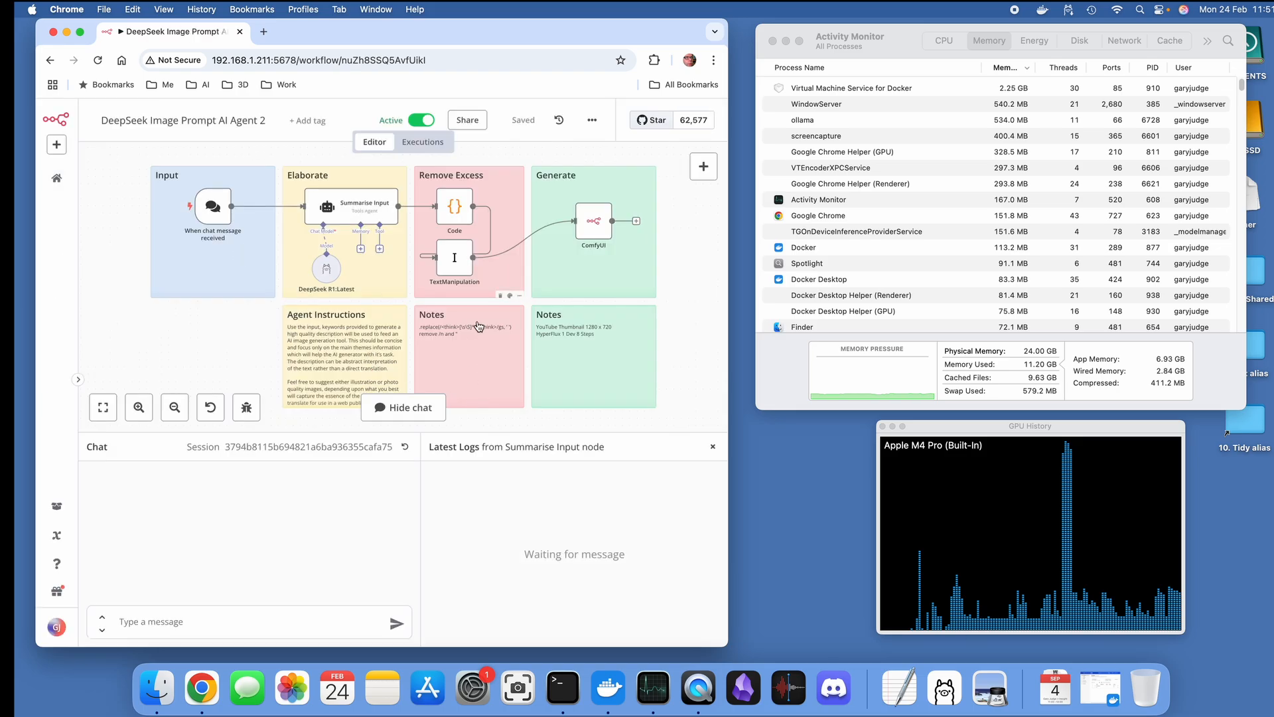
Step: Review the TextManipulation node's Replace substring rules for \n and quotes, then return to the canvas
{"action": "double_click", "coordinate": [454, 258]}
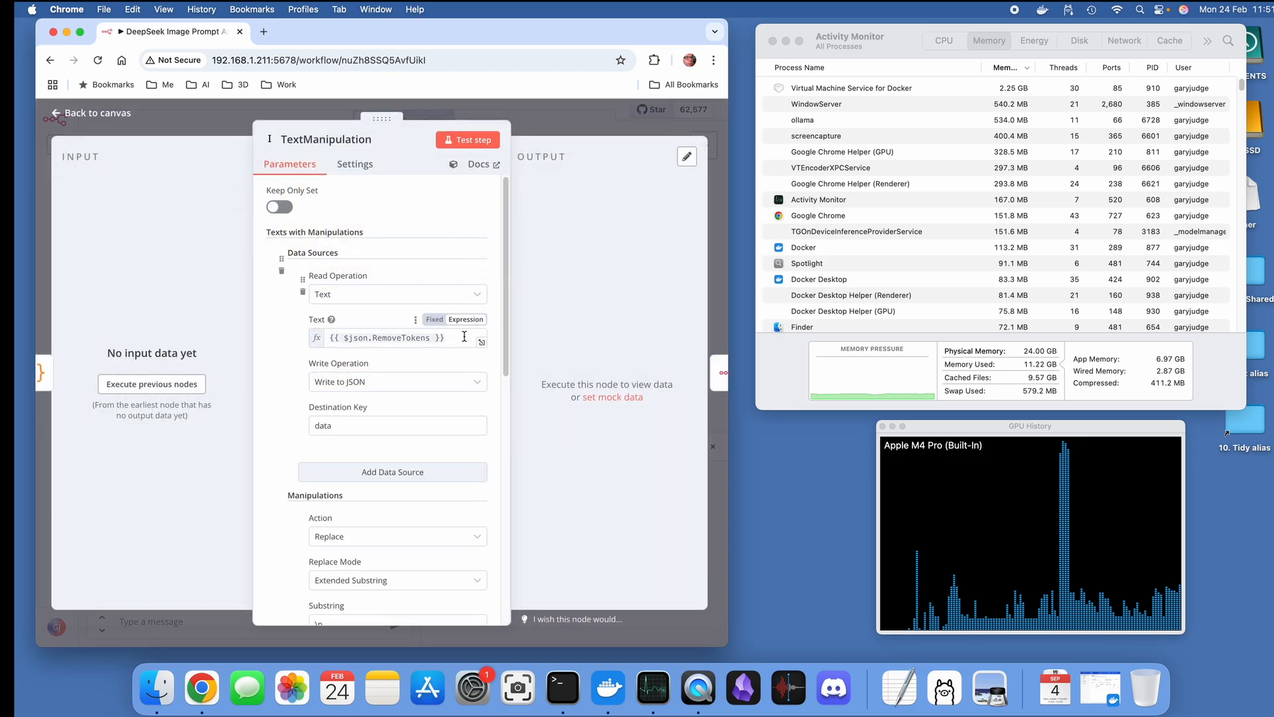
{"action": "scroll", "scroll_direction": "down", "scroll_amount": 3}
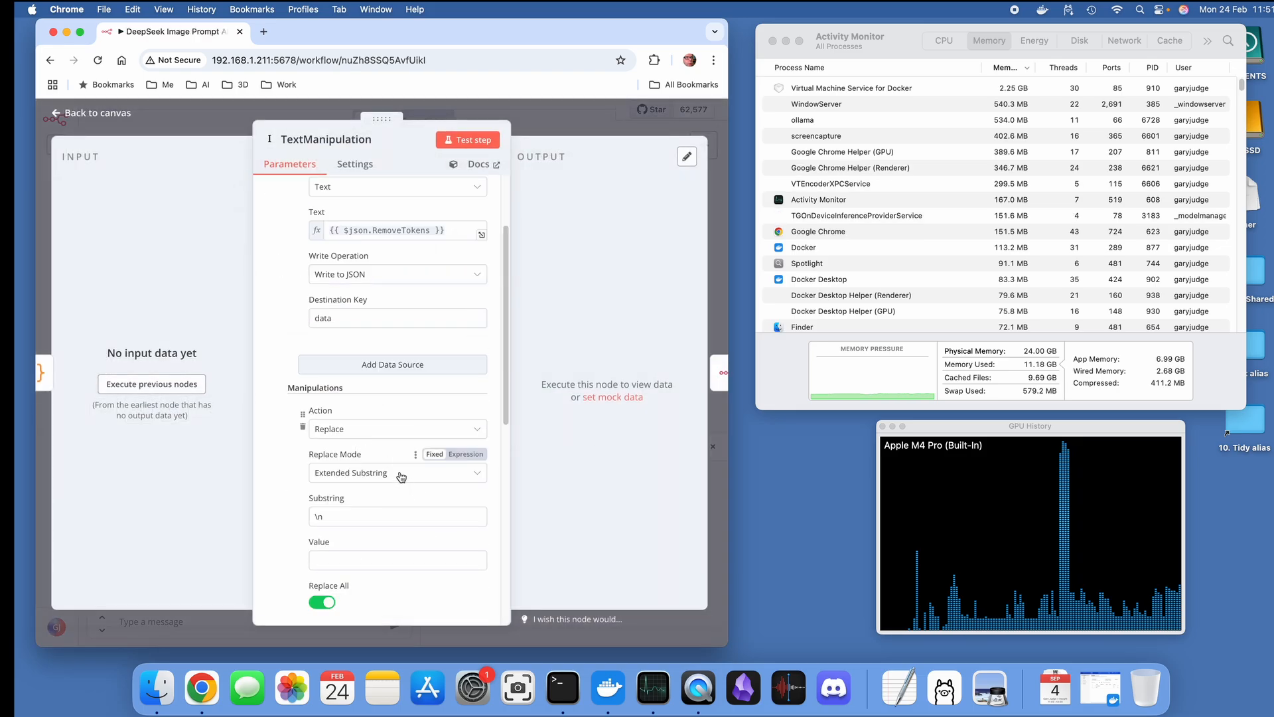
{"action": "mouse_move", "coordinate": [406, 433]}
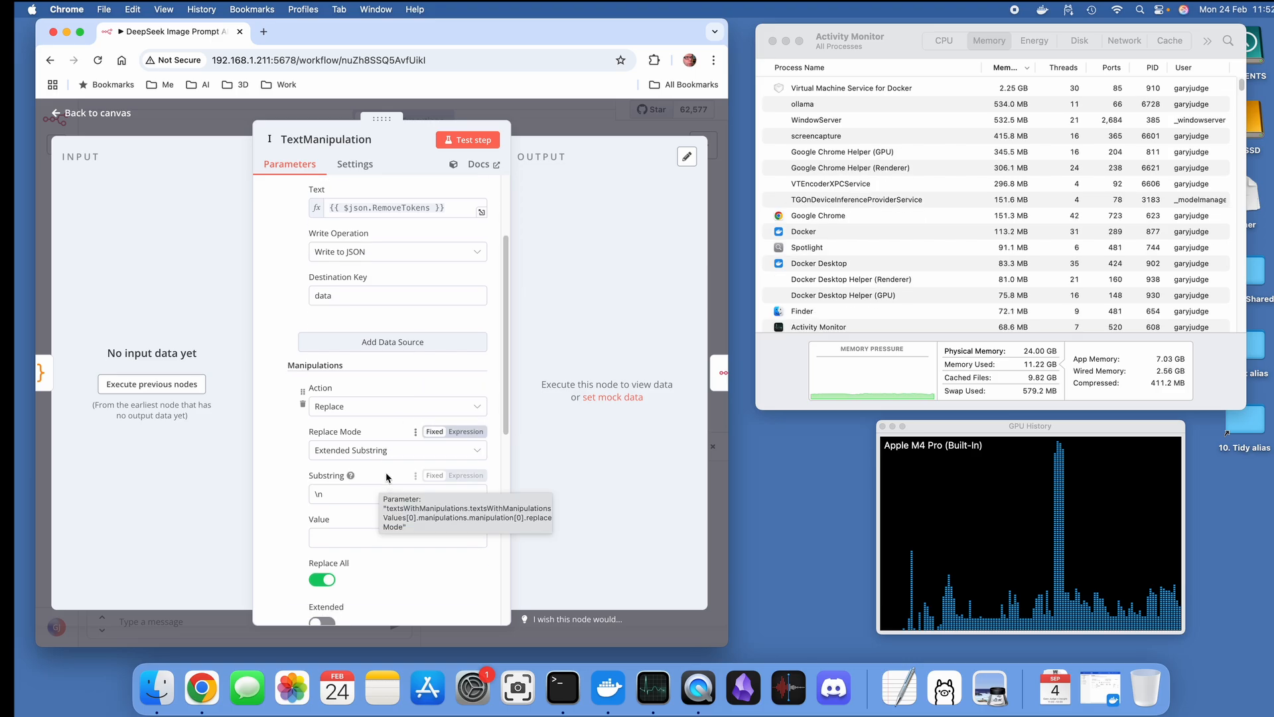
{"action": "mouse_move", "coordinate": [388, 413]}
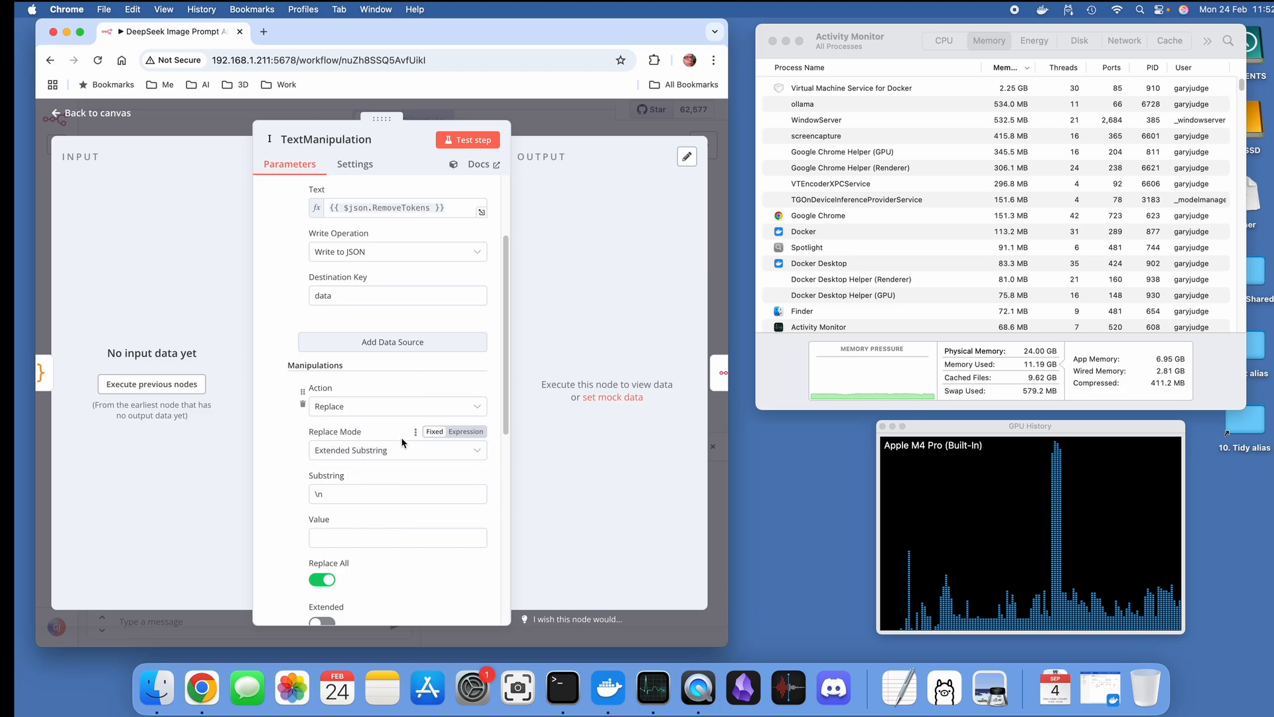
{"action": "left_click", "coordinate": [396, 494]}
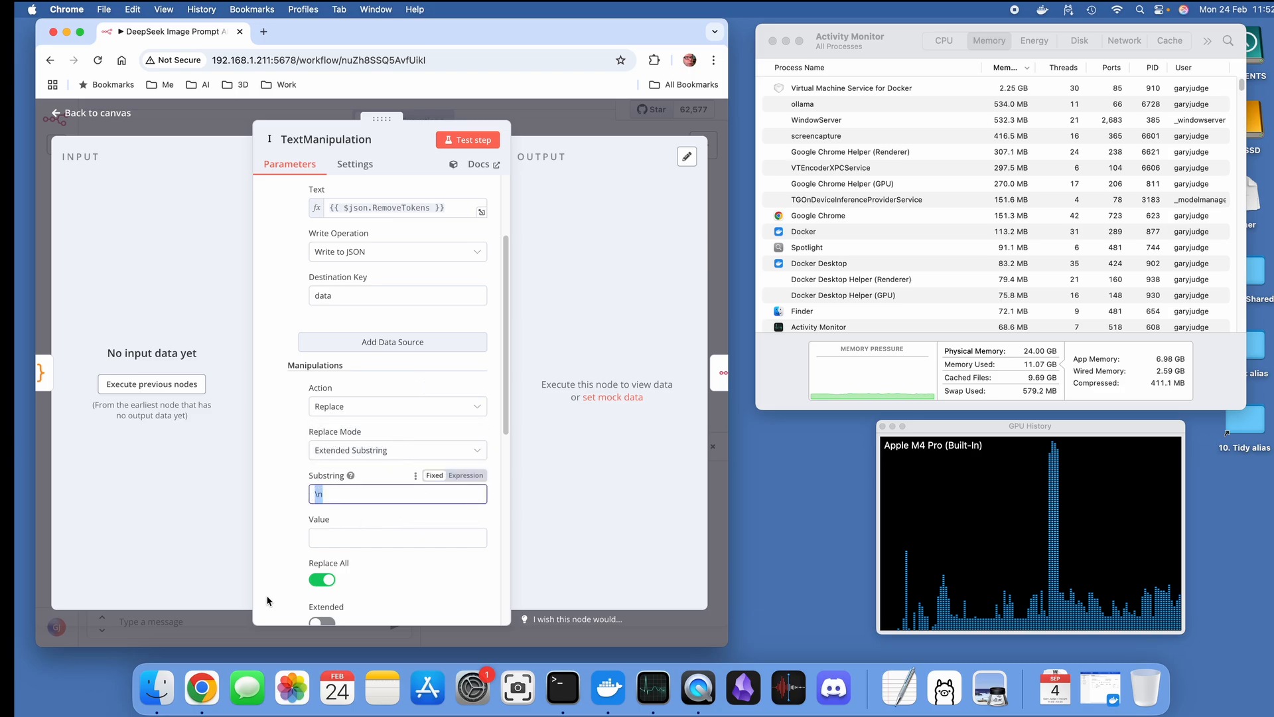
{"action": "scroll", "scroll_direction": "down", "scroll_amount": 3}
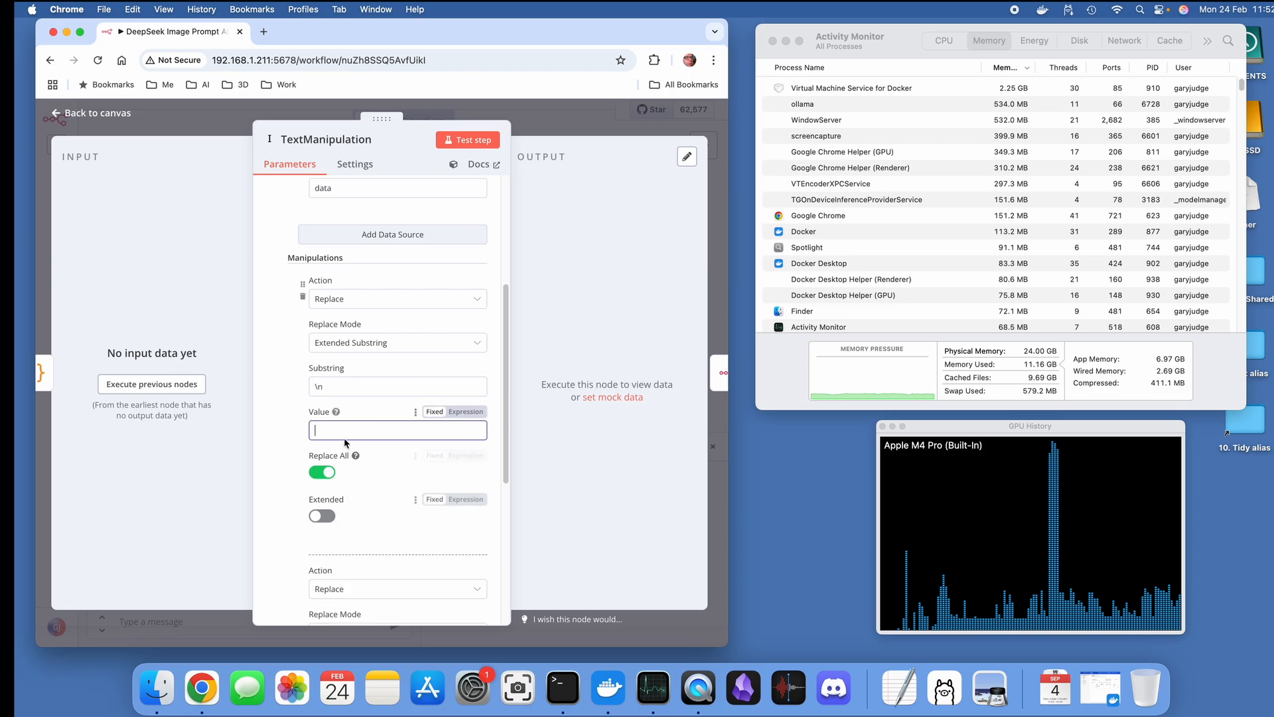
{"action": "mouse_move", "coordinate": [392, 500]}
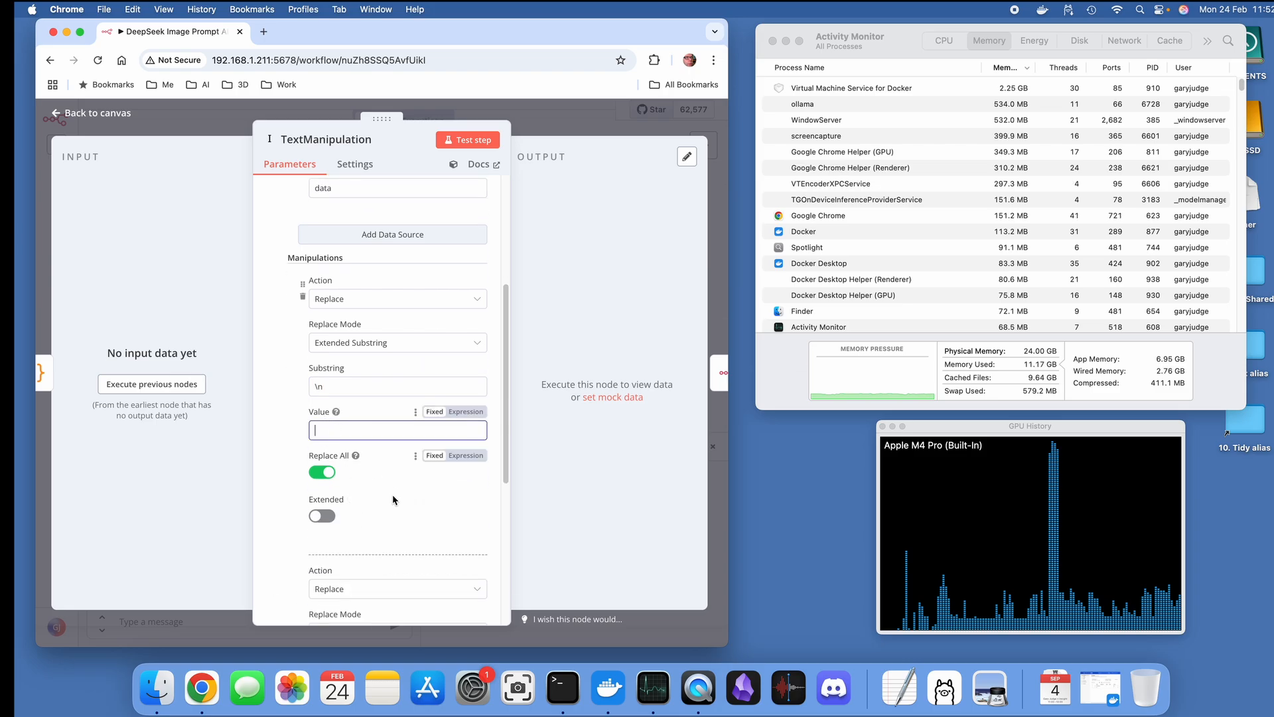
{"action": "scroll", "scroll_direction": "down", "scroll_amount": 3}
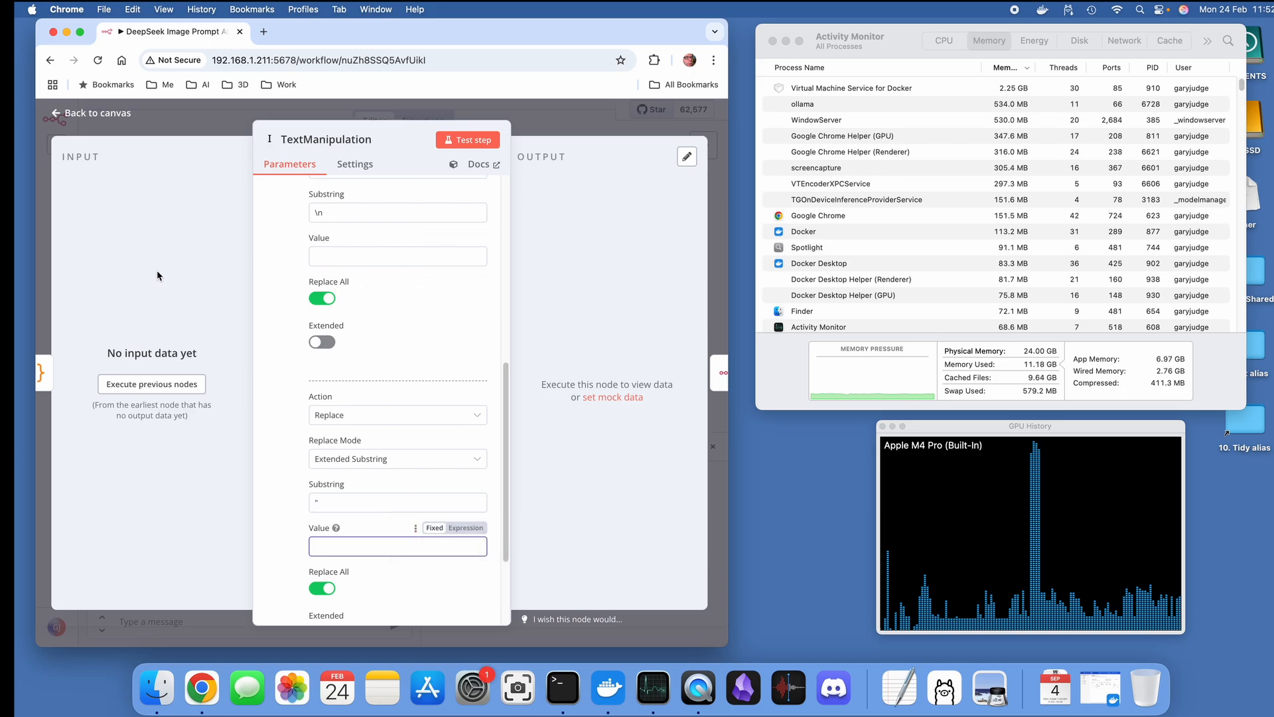
{"action": "left_click", "coordinate": [91, 113]}
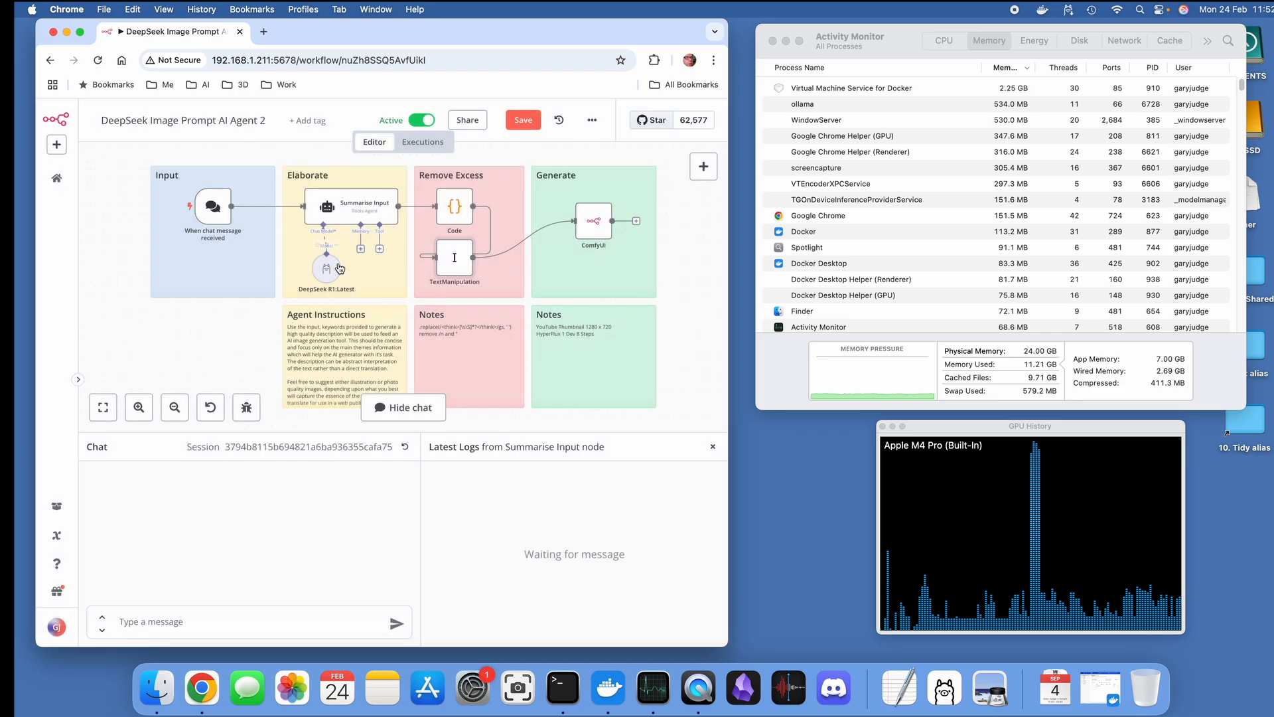
{"action": "mouse_move", "coordinate": [247, 688]}
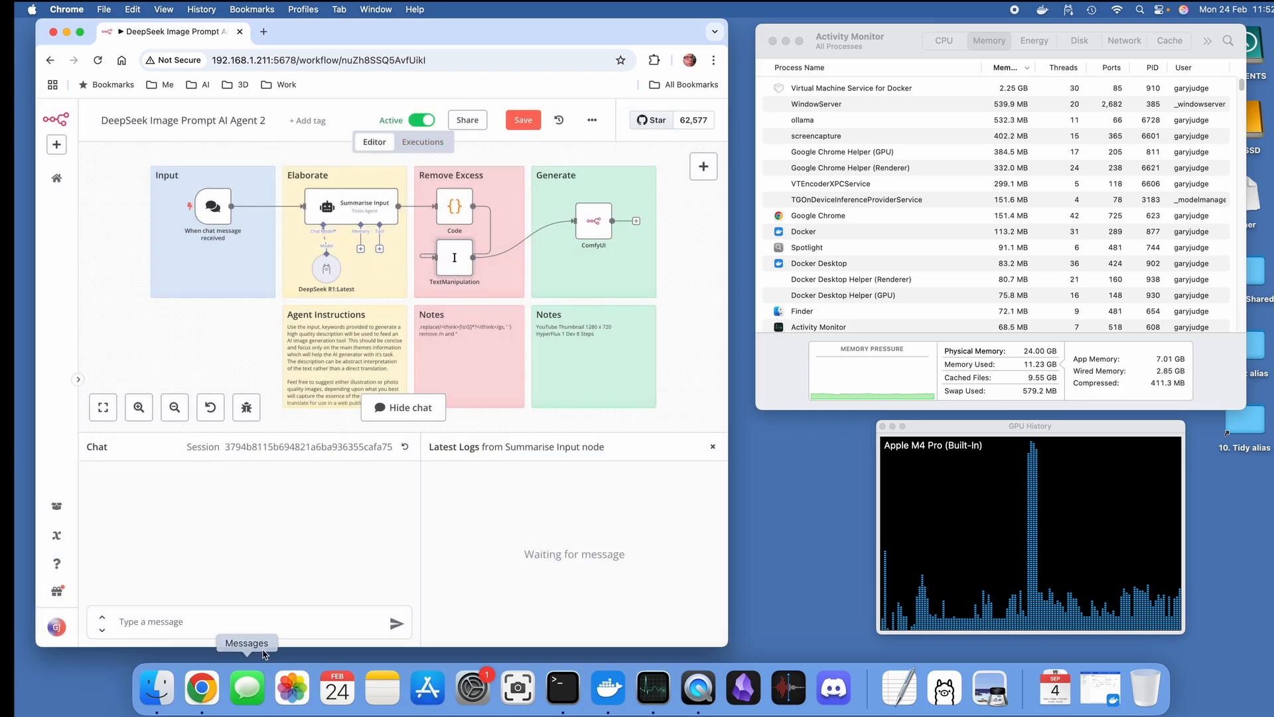
{"action": "mouse_move", "coordinate": [1003, 689]}
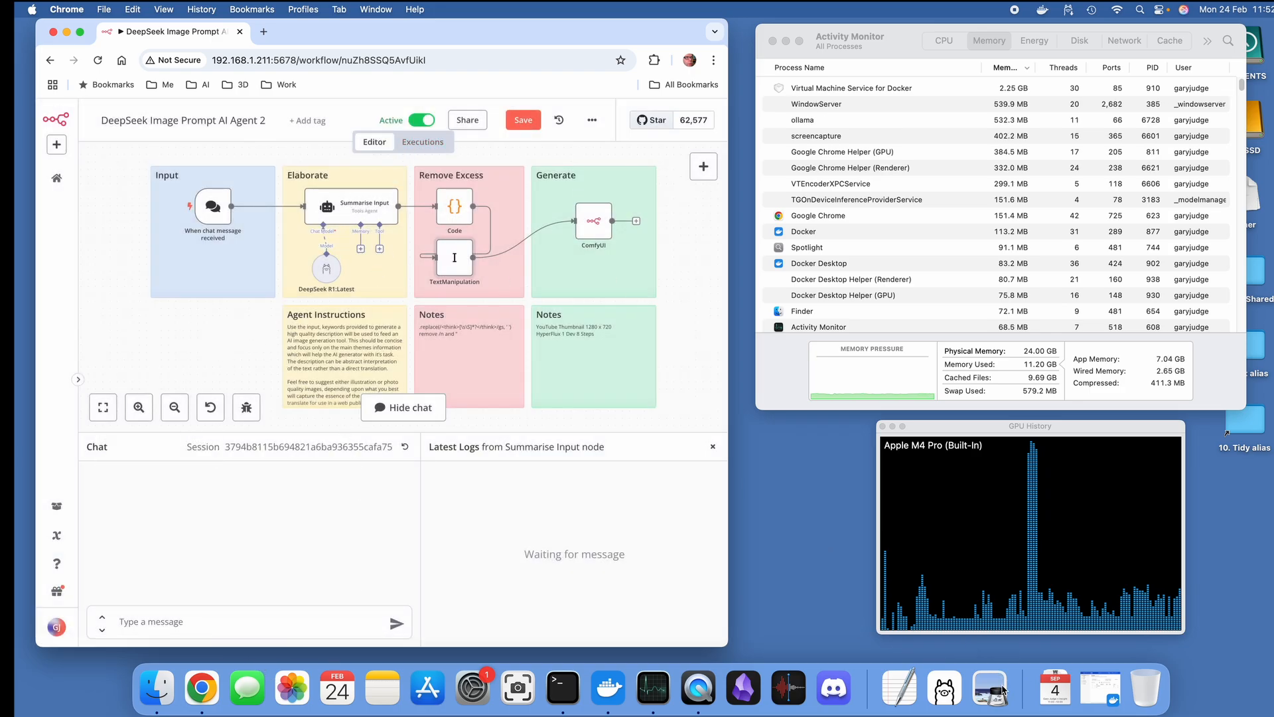
{"action": "mouse_move", "coordinate": [335, 687]}
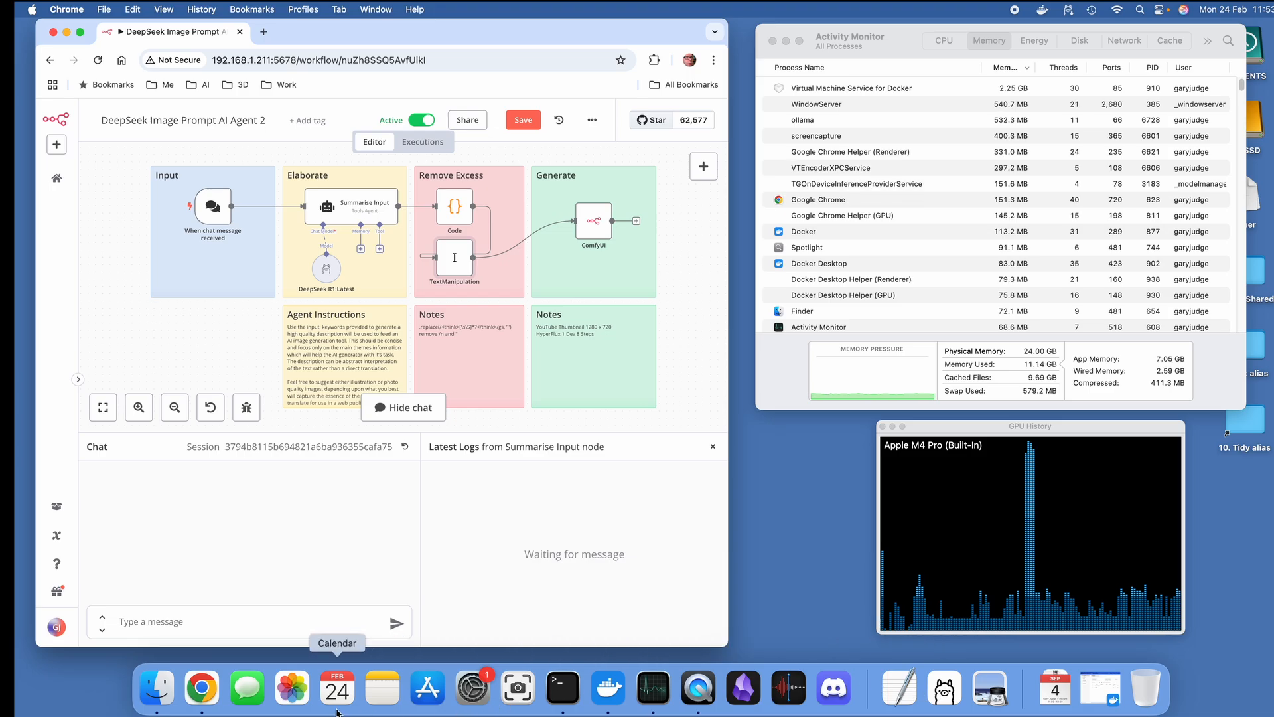
Step: In Terminal, cd into ComfyUI and run python main.py --listen to start the server
{"action": "left_click", "coordinate": [561, 688]}
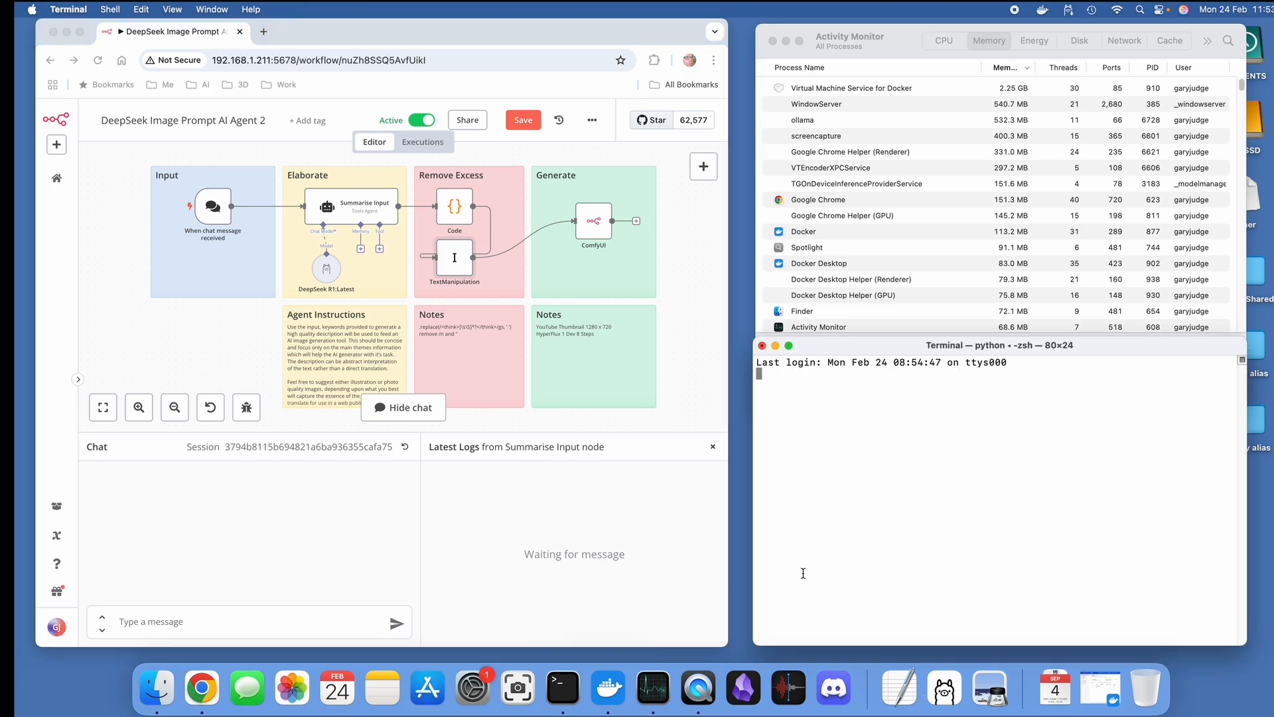
{"action": "type", "text": "cd Co"}
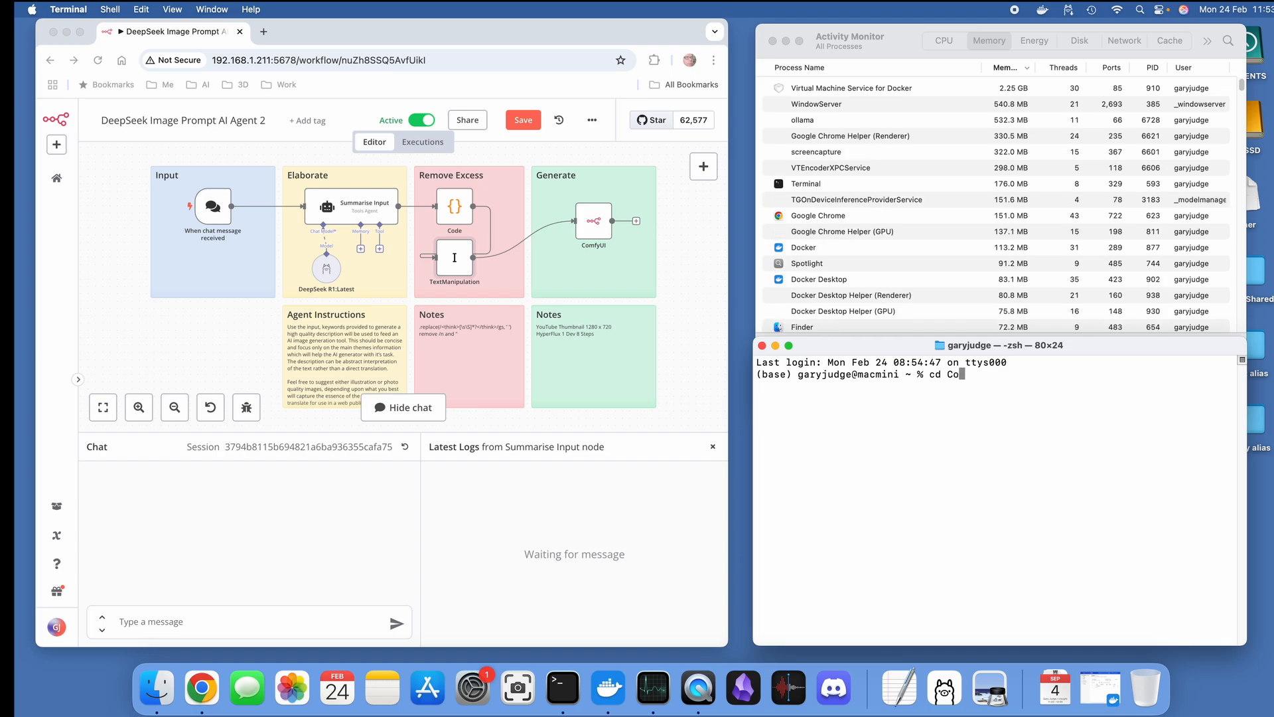
{"action": "key", "text": "Return"}
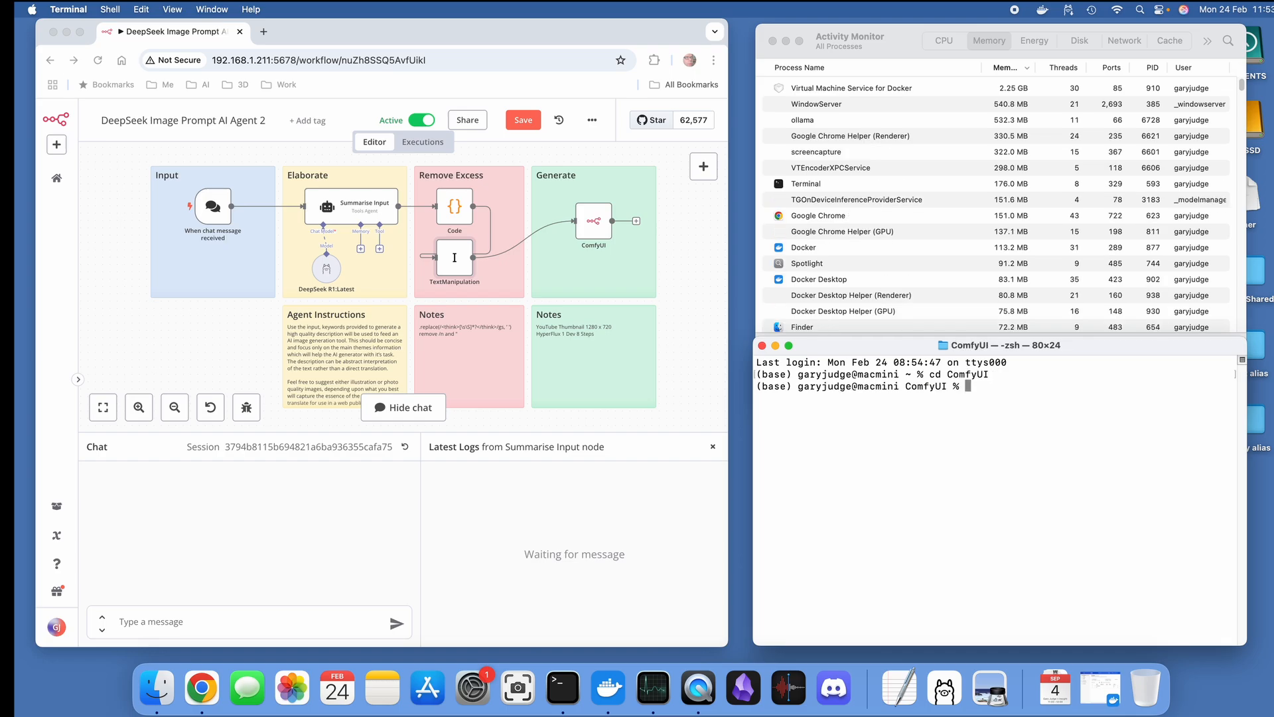
{"action": "type", "text": "p"}
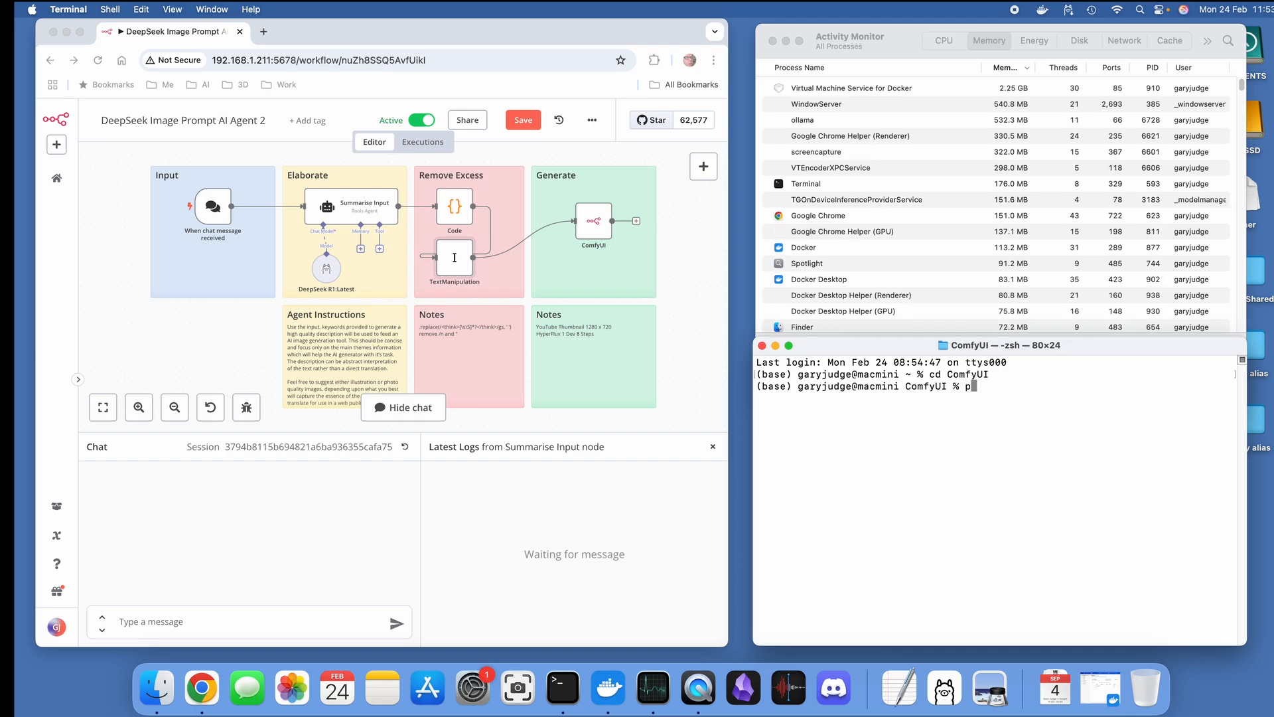
{"action": "type", "text": "ython"}
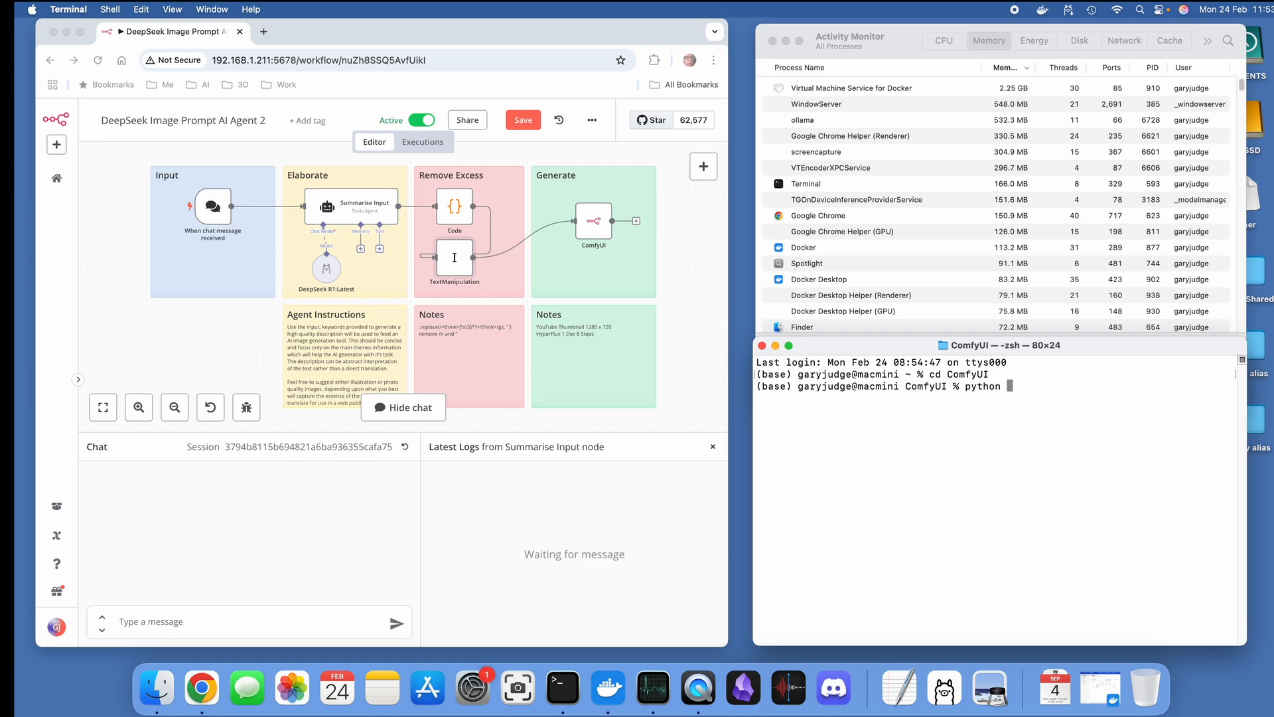
{"action": "type", "text": "main.py -"}
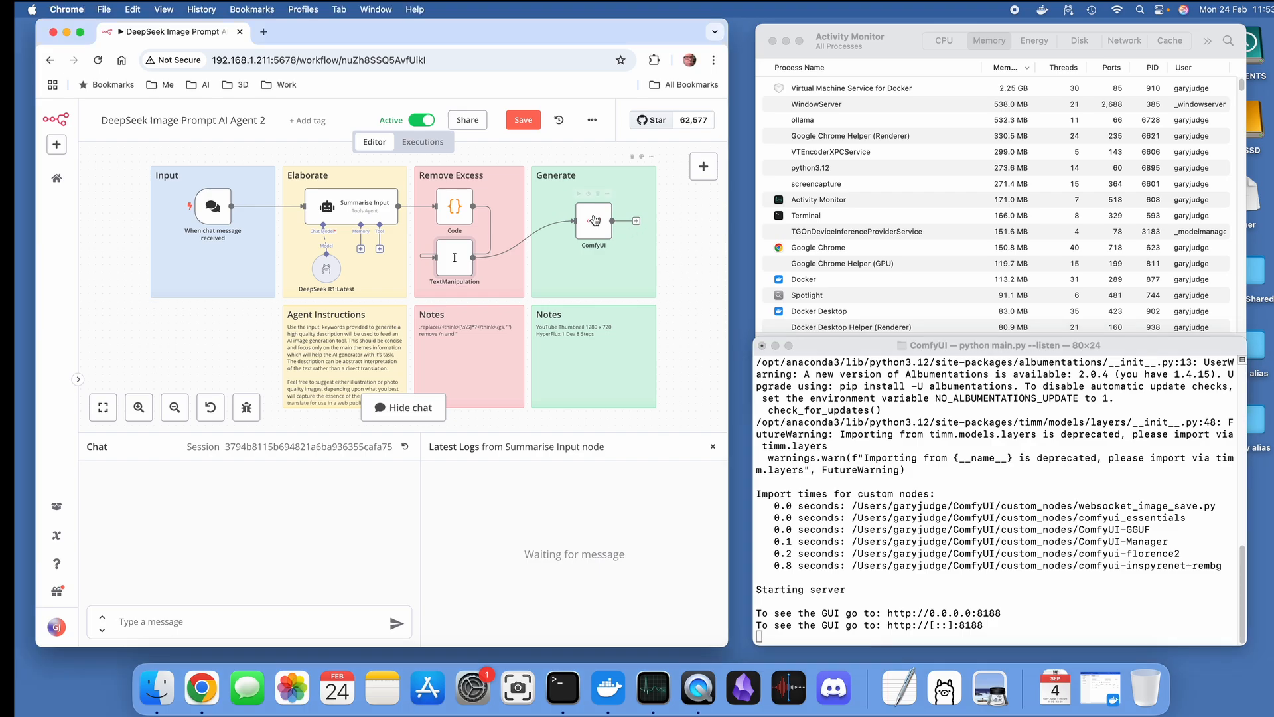
Step: Send "man in a space suit on the beach" again in the chat to rerun the workflow
{"action": "left_click", "coordinate": [244, 621]}
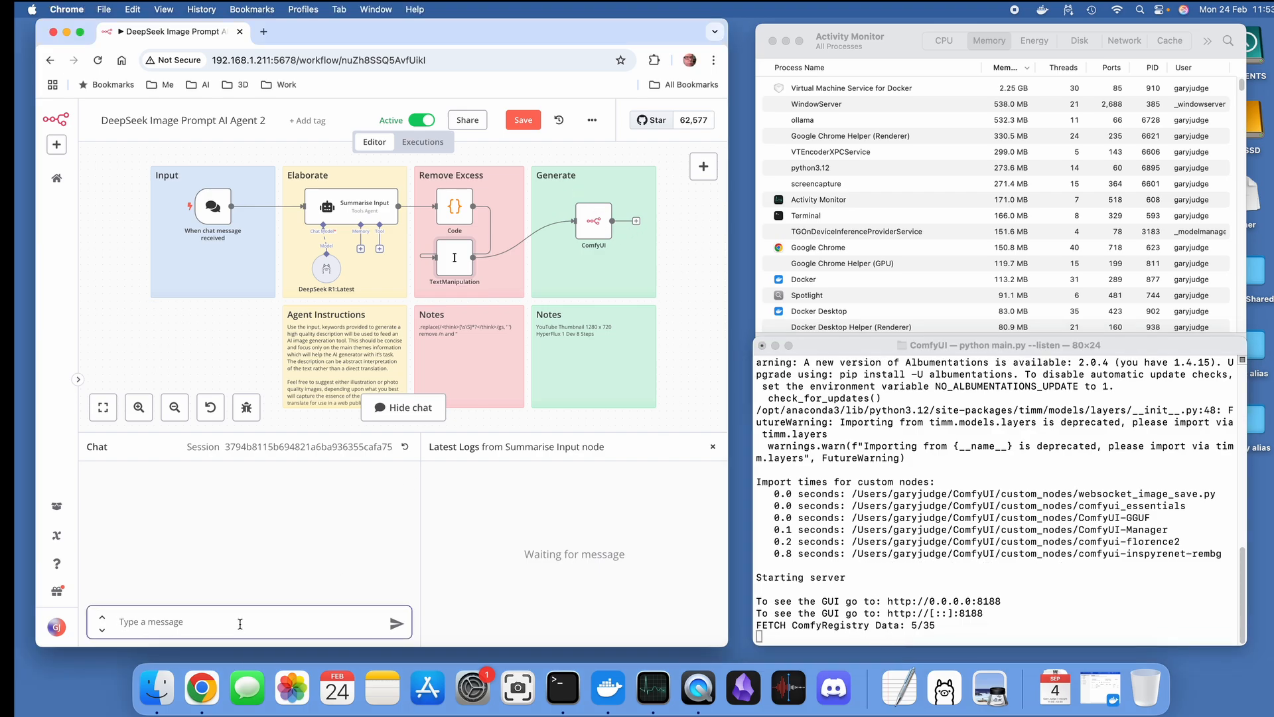
{"action": "type", "text": "man"}
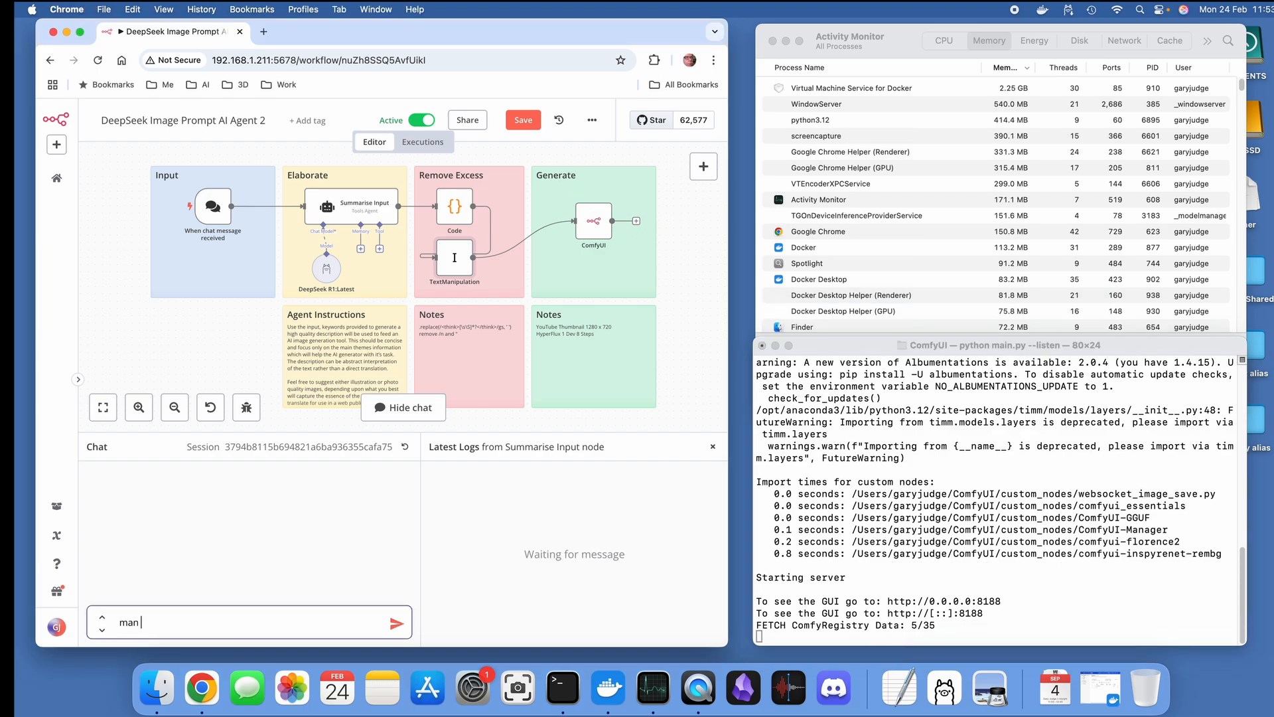
{"action": "type", "text": "in a space suit on the be"}
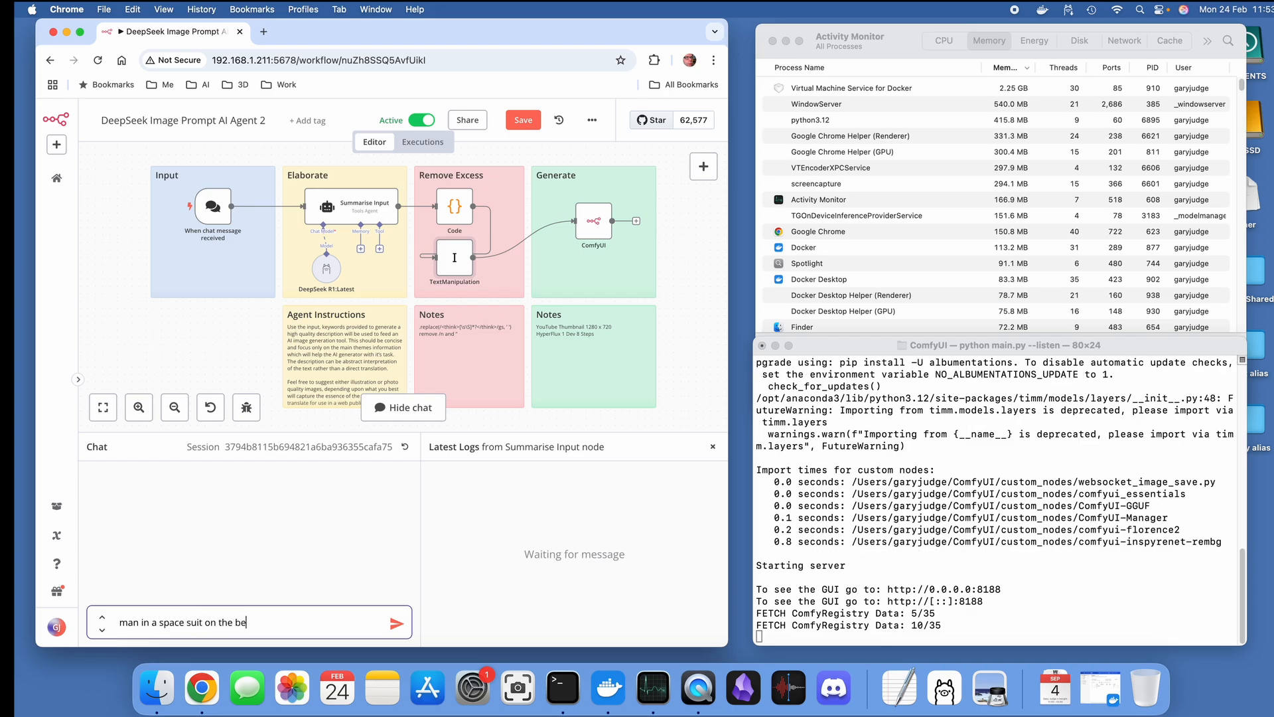
{"action": "left_click", "coordinate": [397, 621]}
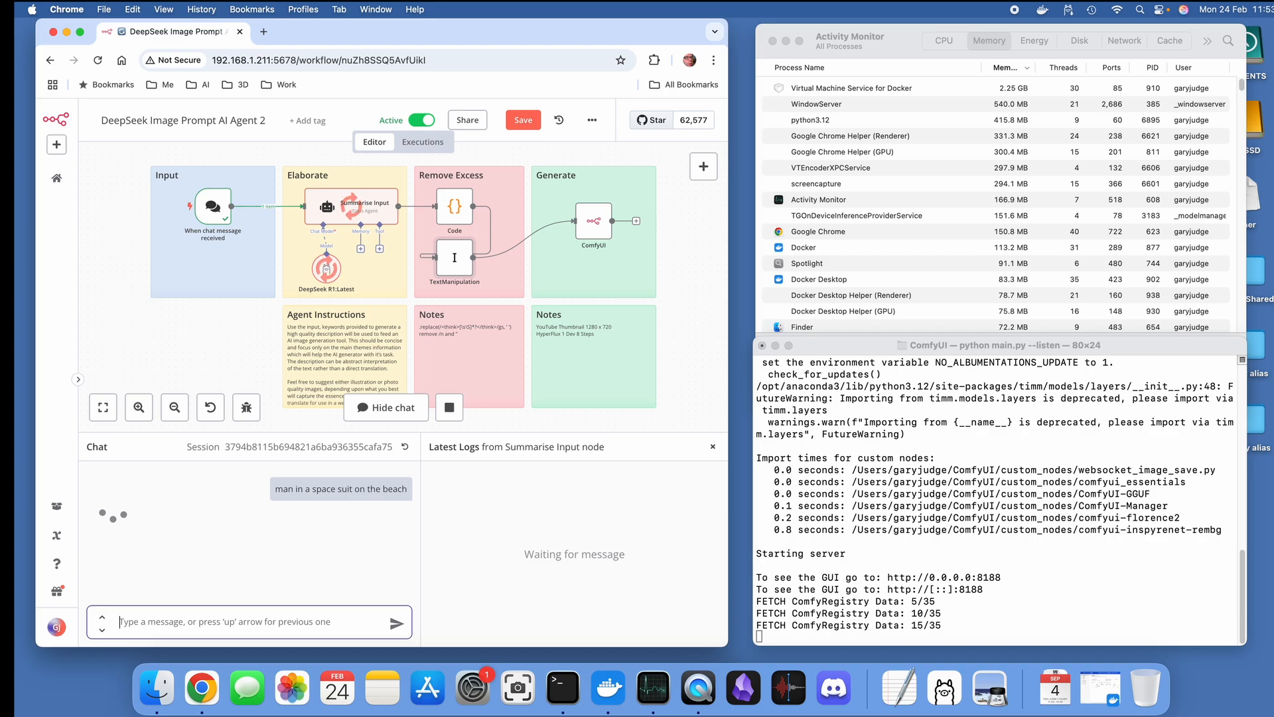
{"action": "mouse_move", "coordinate": [899, 686]}
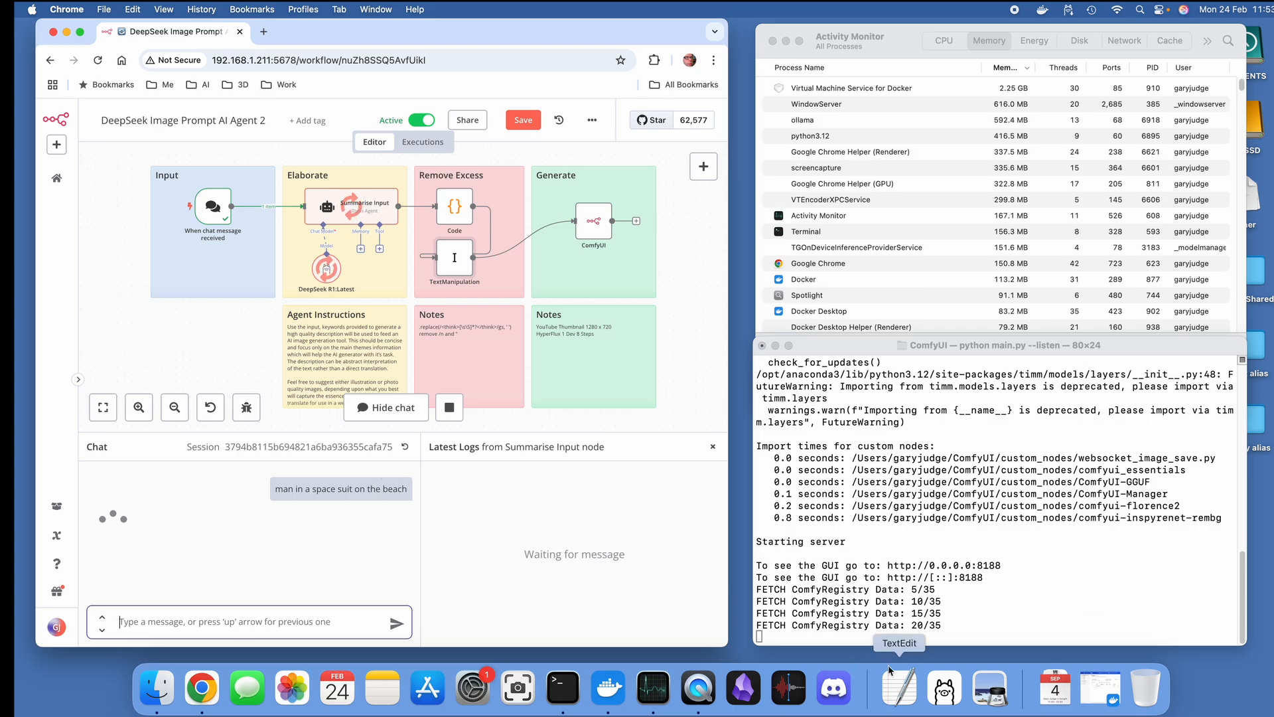
{"action": "mouse_move", "coordinate": [697, 689]}
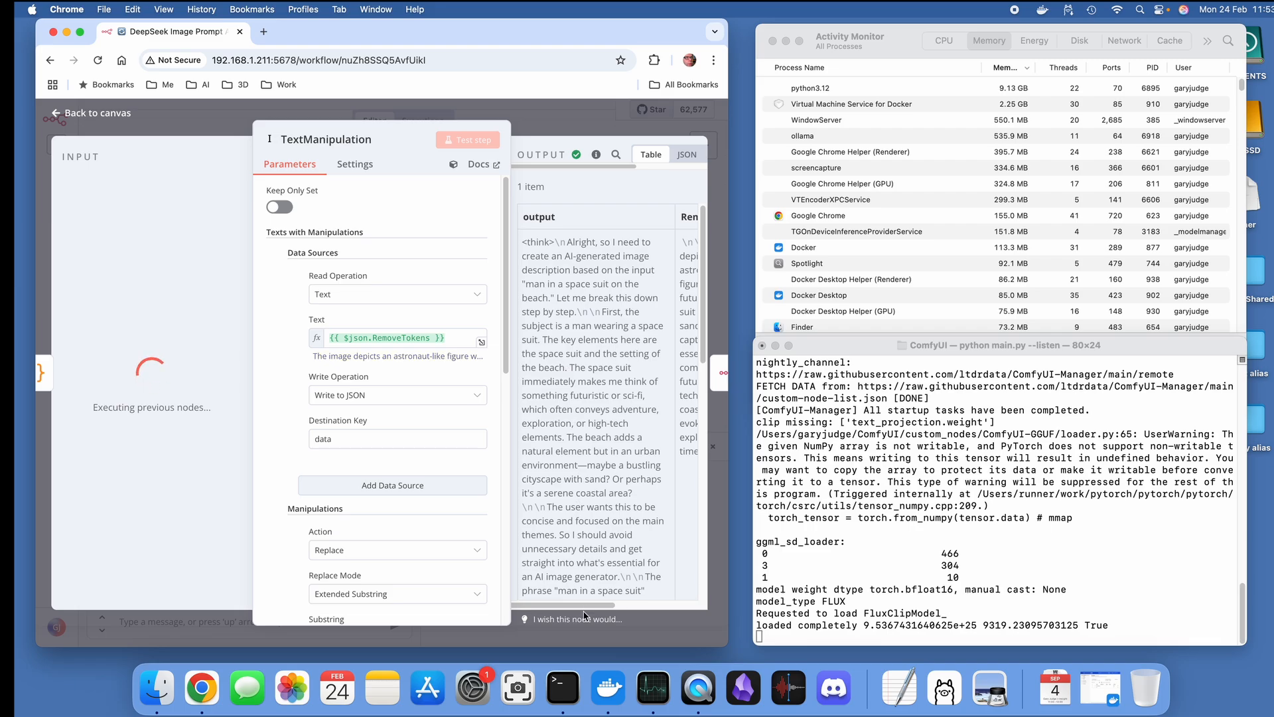
Step: Scroll the TextManipulation output table right to the cleaned astronaut-on-beach description
{"action": "scroll", "scroll_direction": "right", "scroll_amount": 3}
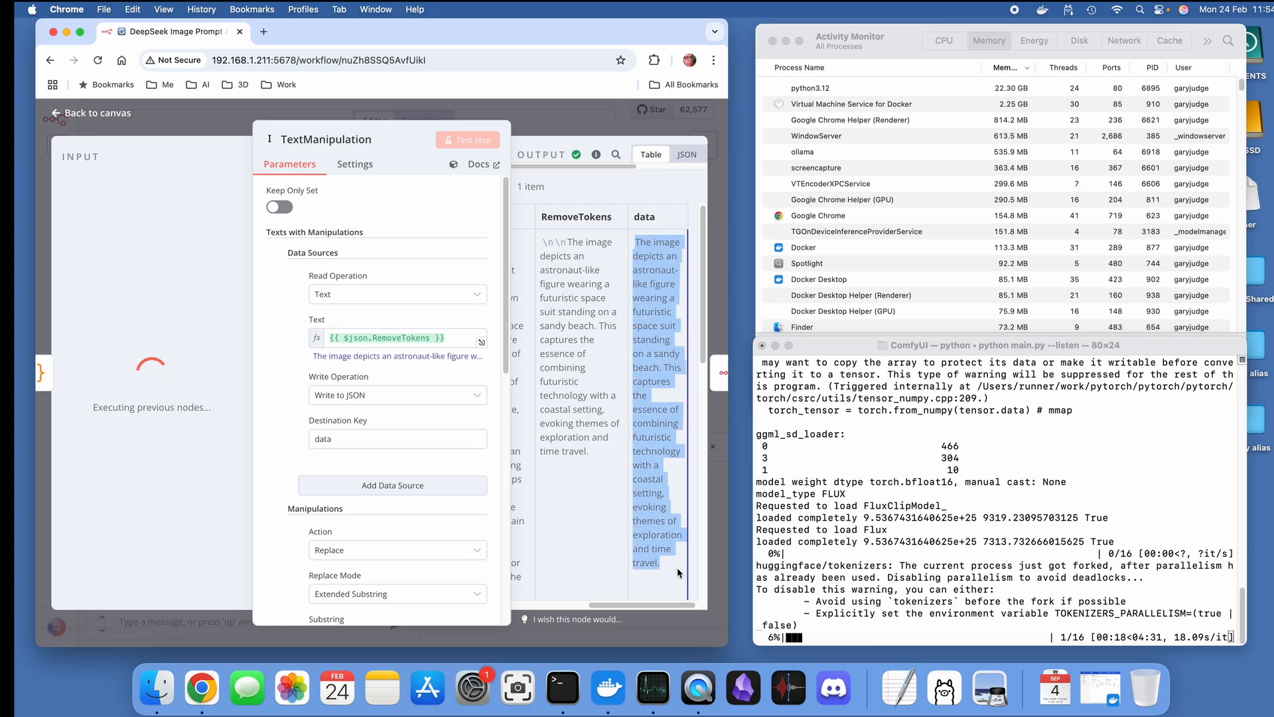
{"action": "mouse_move", "coordinate": [173, 269]}
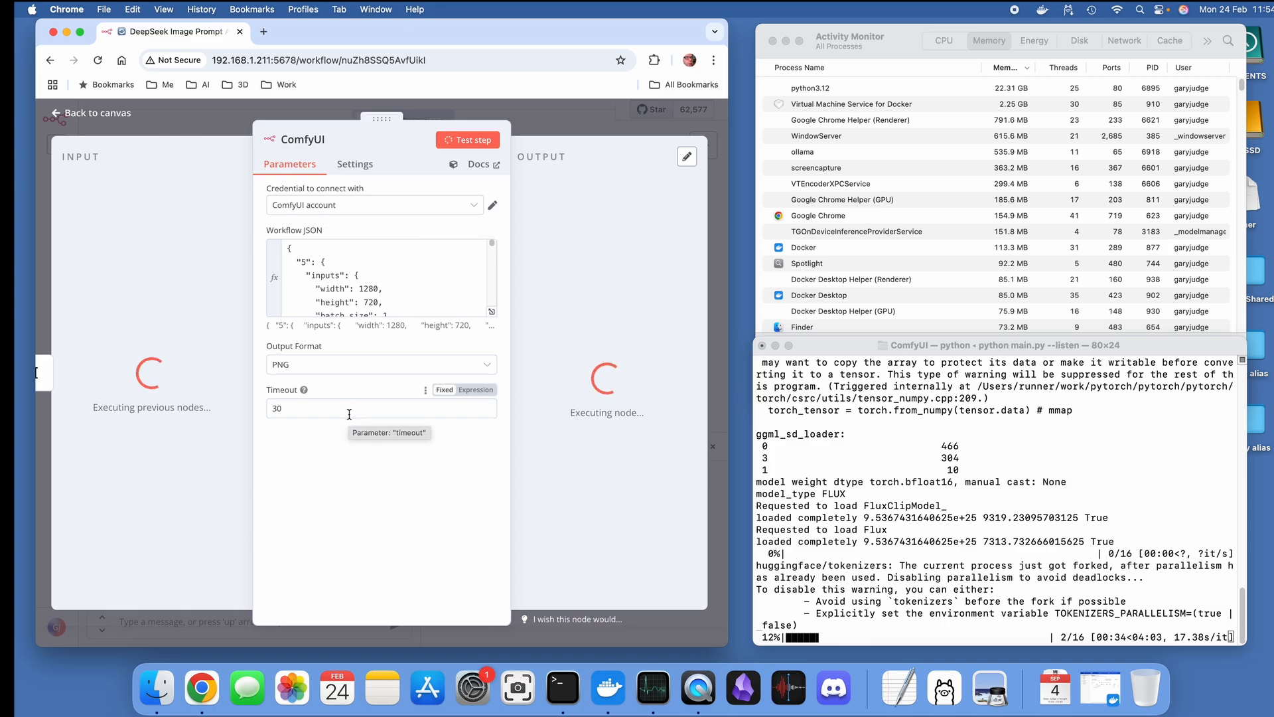
{"action": "mouse_move", "coordinate": [206, 336]}
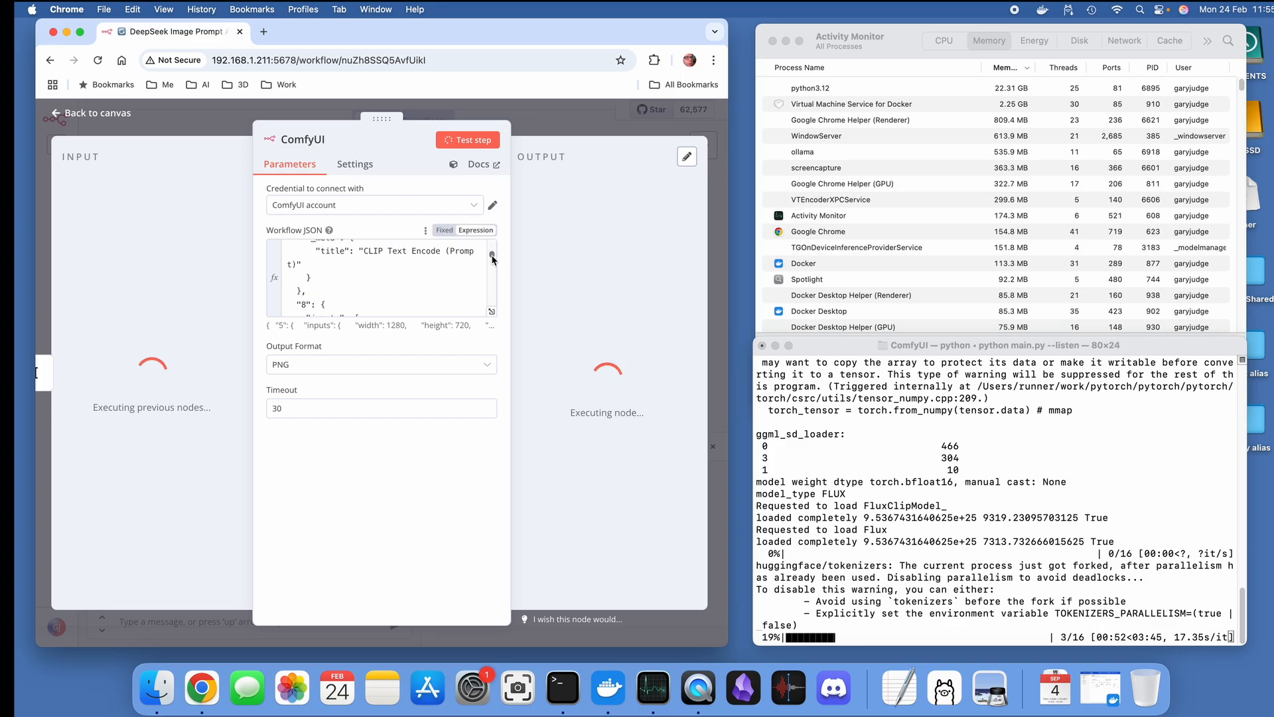
Step: Scroll through the ComfyUI node's workflow JSON with FLUX GGUF model, euler sampler and LoRA loader
{"action": "scroll", "scroll_direction": "down", "scroll_amount": 3}
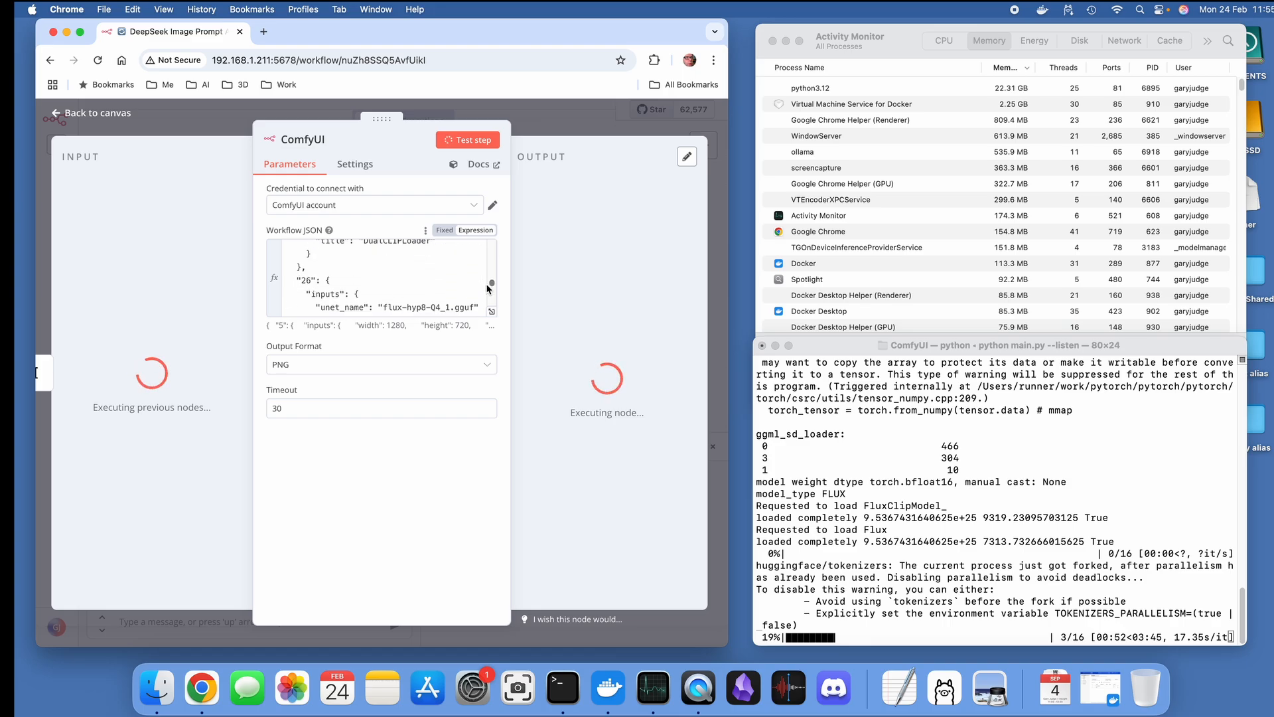
{"action": "scroll", "scroll_direction": "down", "scroll_amount": 3}
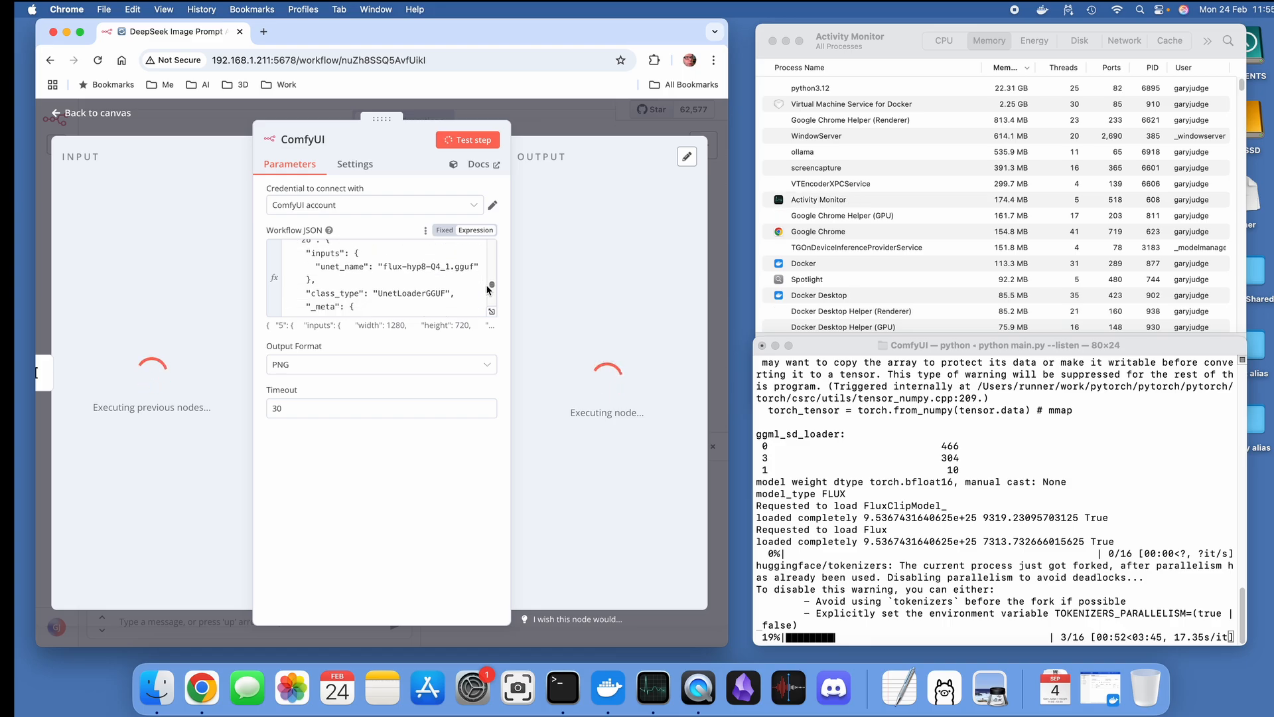
{"action": "scroll", "scroll_direction": "down", "scroll_amount": 3}
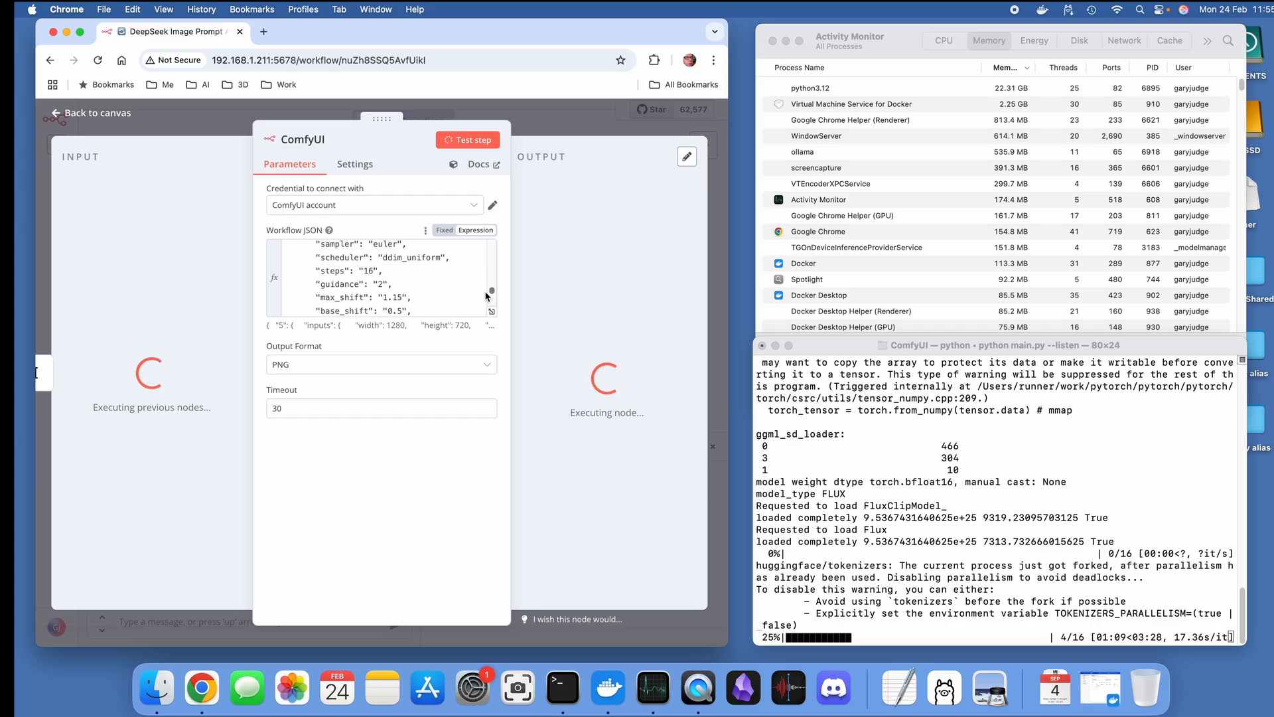
{"action": "scroll", "scroll_direction": "down", "scroll_amount": 3}
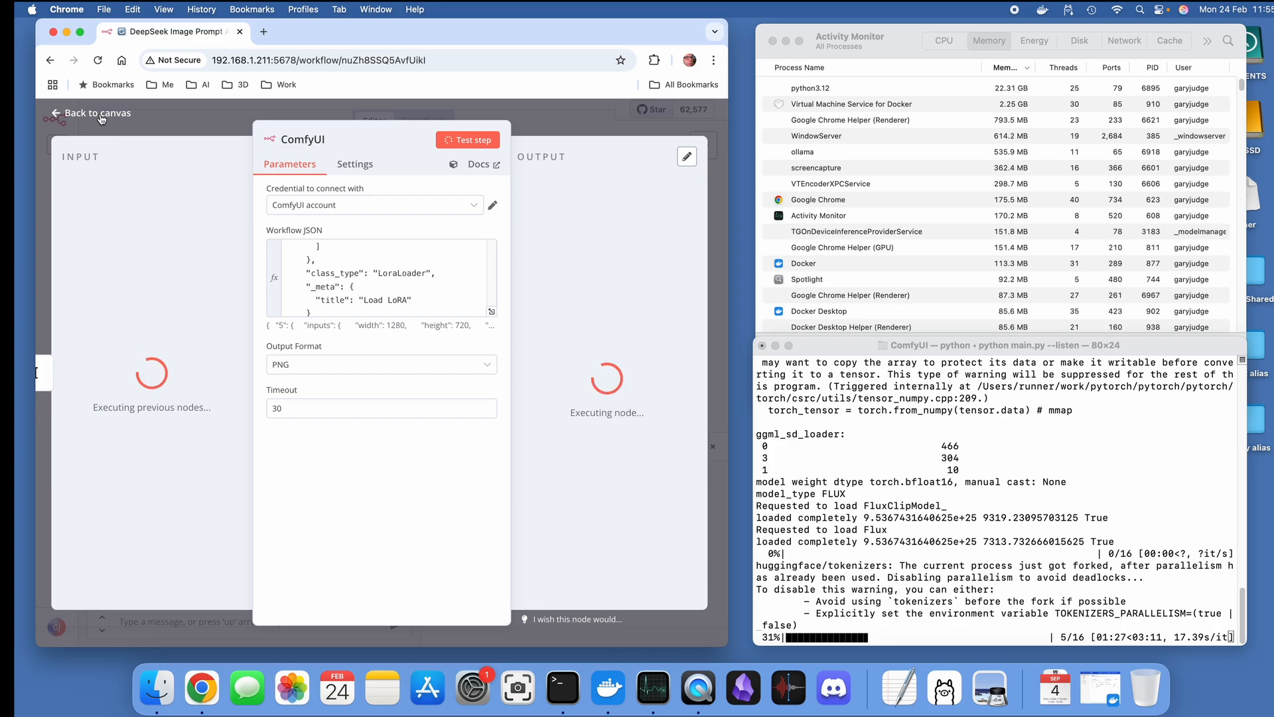
Step: Leave the ComfyUI node panel for the DeepSeek workflow canvas while generation continues at 6/16
{"action": "left_click", "coordinate": [91, 112]}
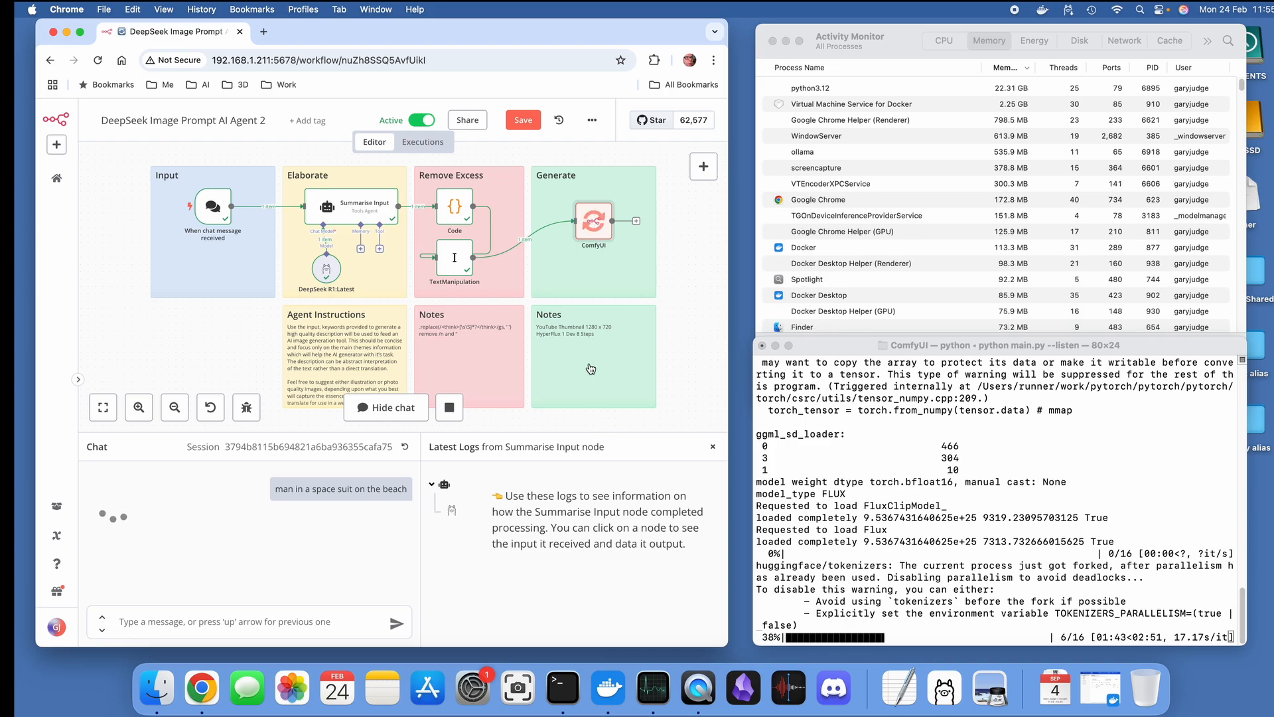
{"action": "mouse_move", "coordinate": [563, 353]}
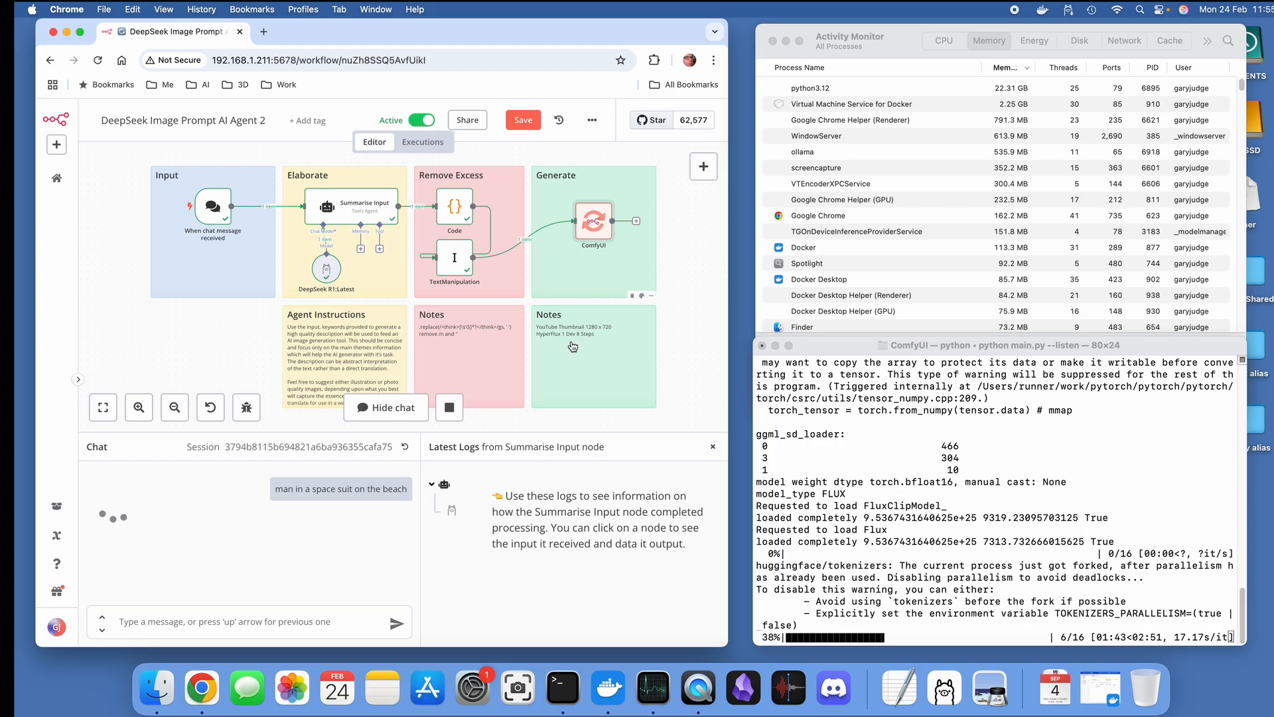
{"action": "mouse_move", "coordinate": [589, 336]}
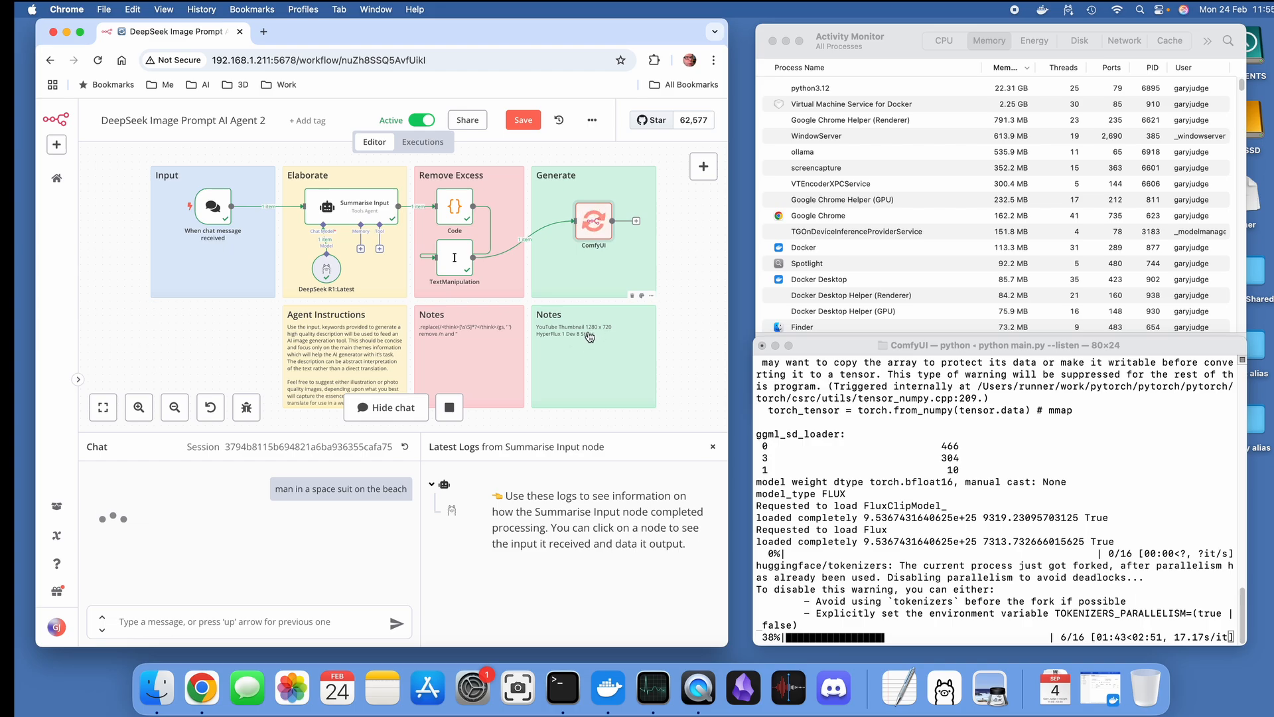
{"action": "mouse_move", "coordinate": [617, 336]}
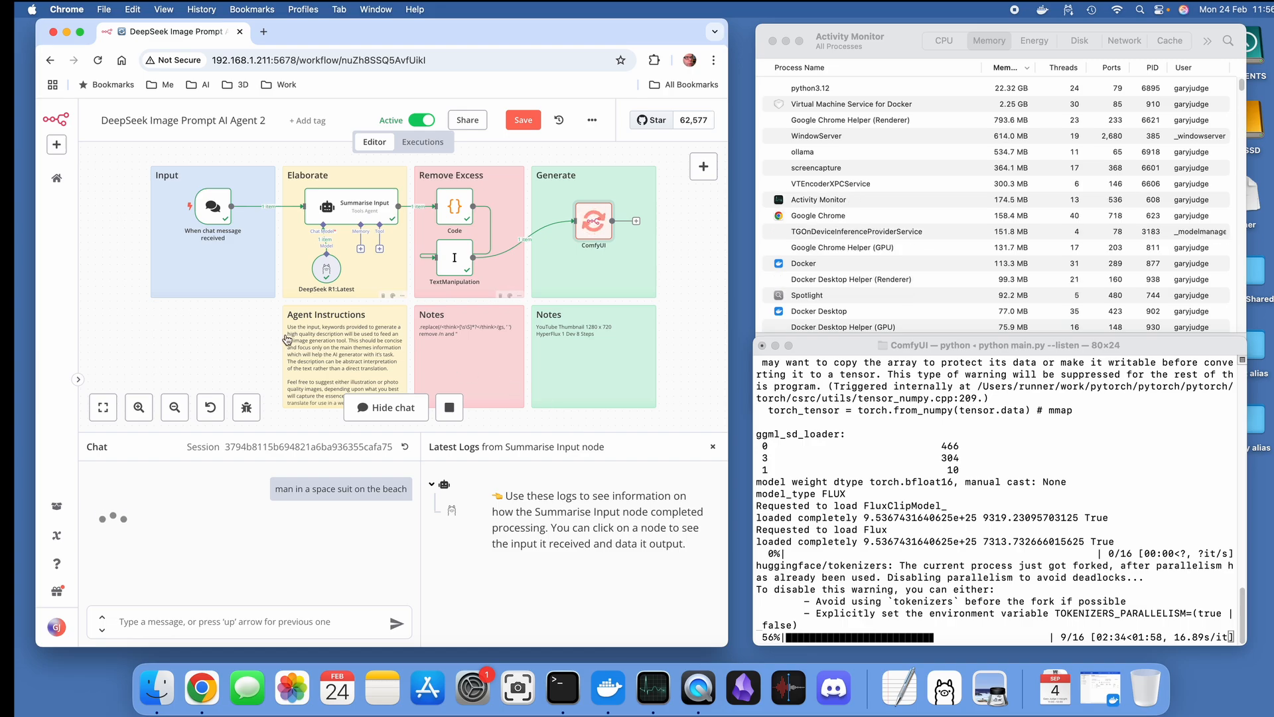
{"action": "mouse_move", "coordinate": [325, 382]}
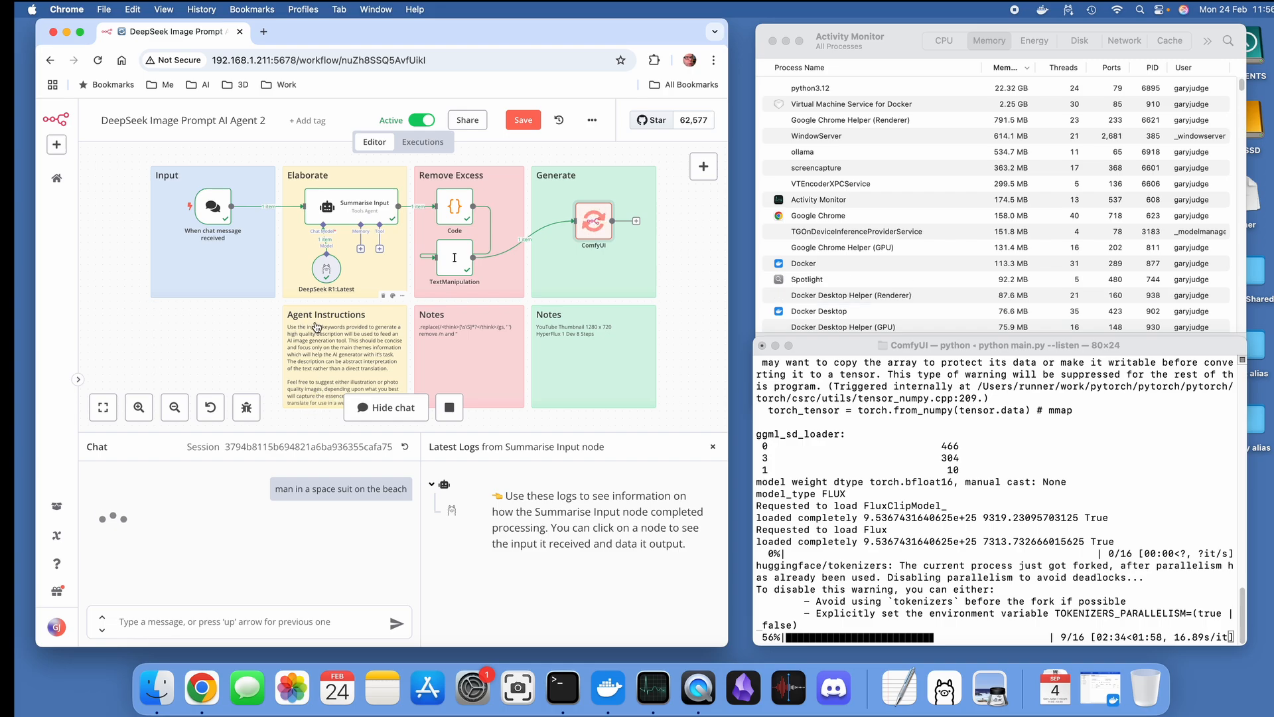
{"action": "mouse_move", "coordinate": [484, 350]}
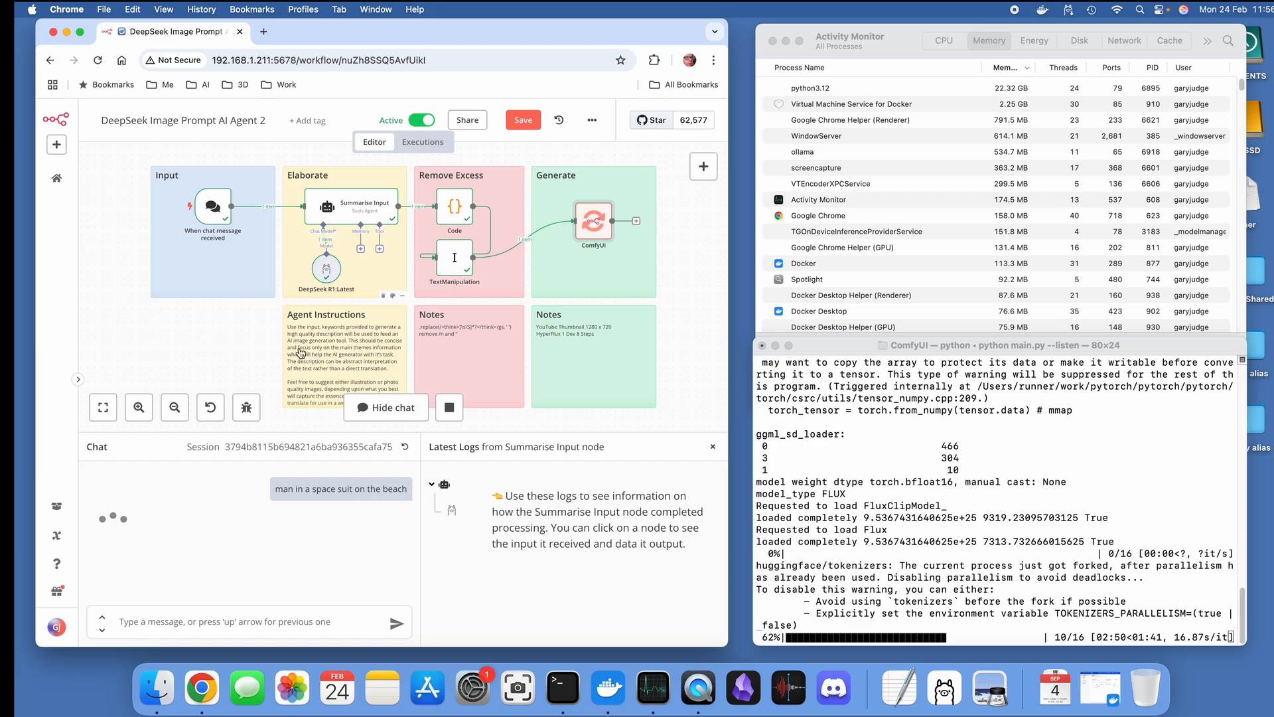
{"action": "mouse_move", "coordinate": [456, 365]}
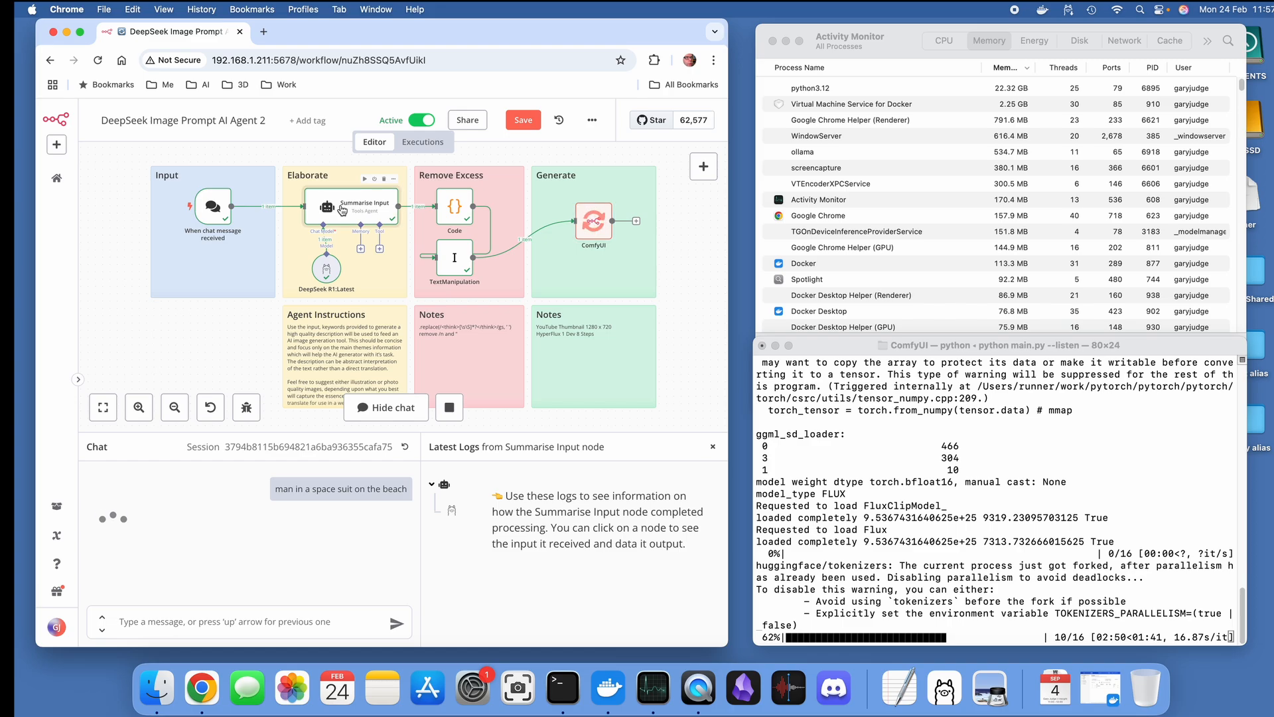
Step: Wait on the canvas as ComfyUI image generation advances toward 12/16 steps
{"action": "double_click", "coordinate": [325, 207]}
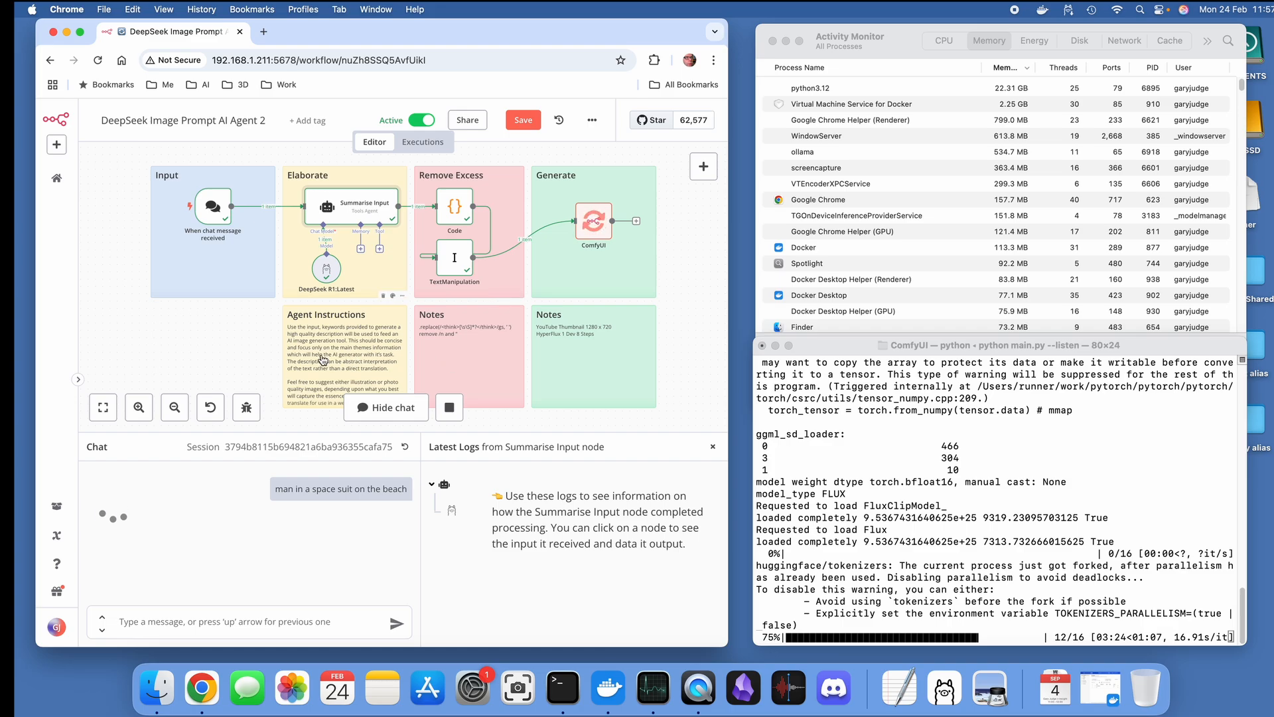
{"action": "mouse_move", "coordinate": [487, 379]}
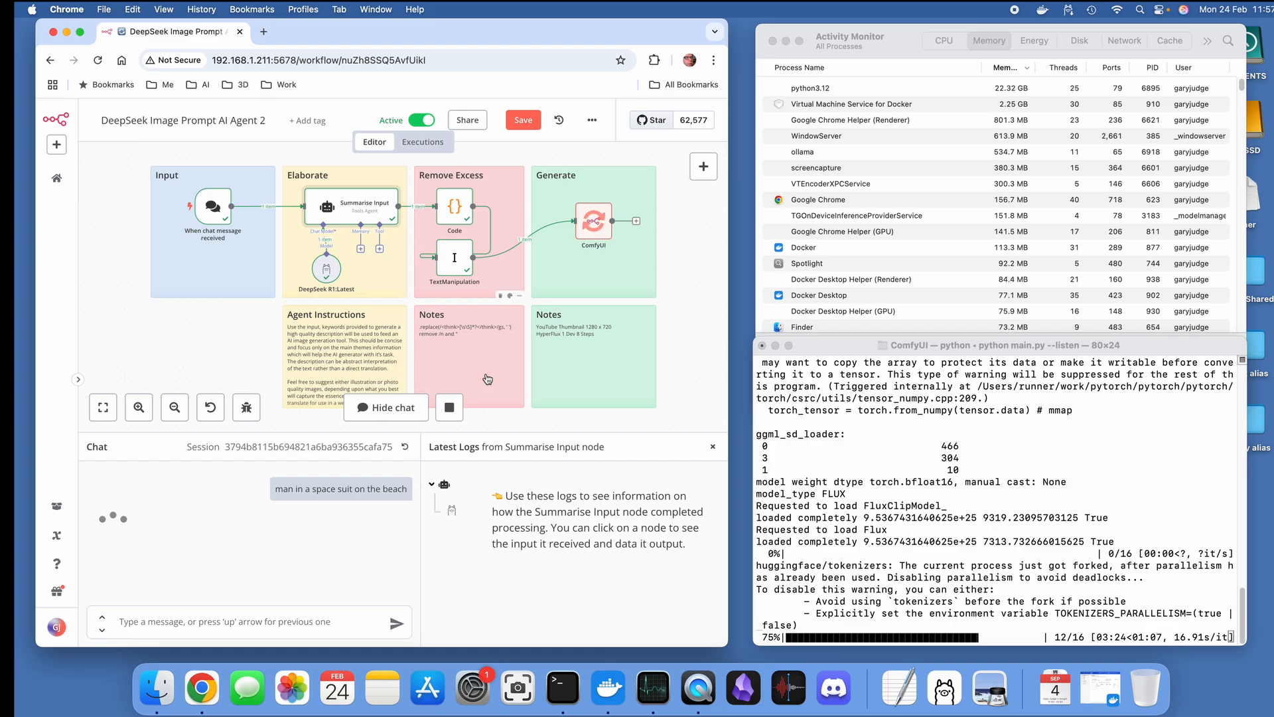
{"action": "mouse_move", "coordinate": [446, 331]}
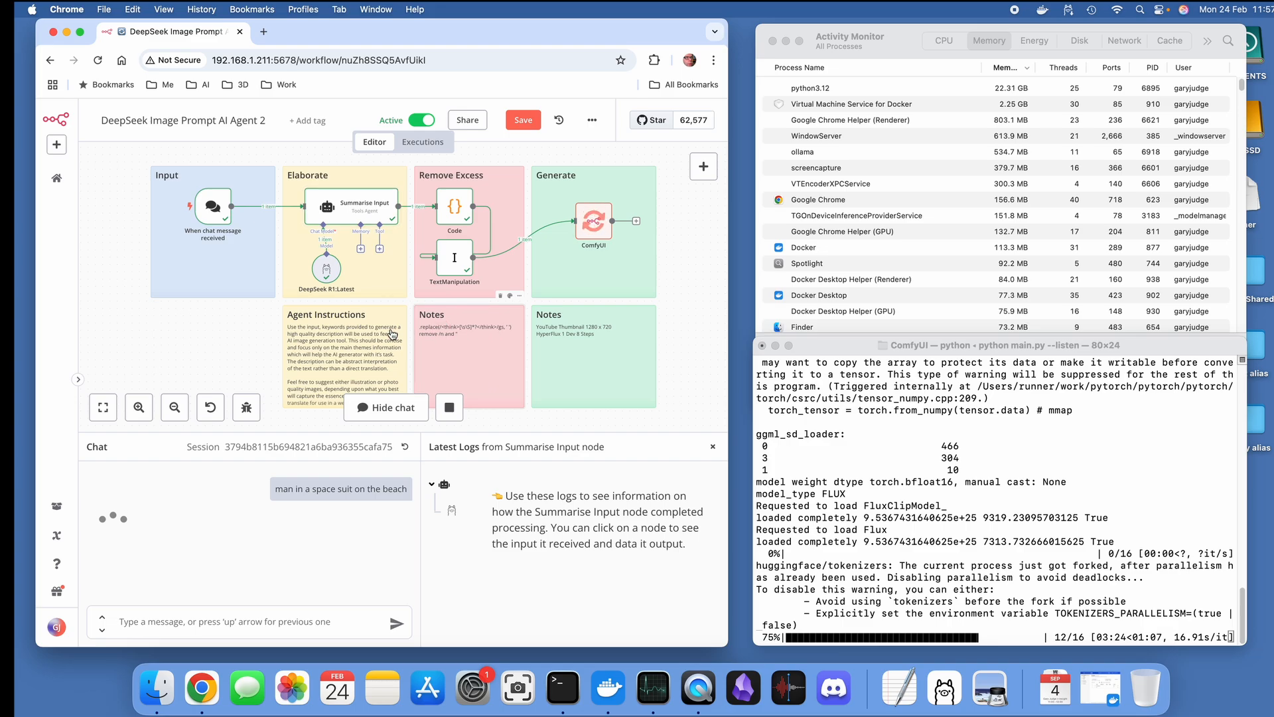
{"action": "mouse_move", "coordinate": [516, 334]}
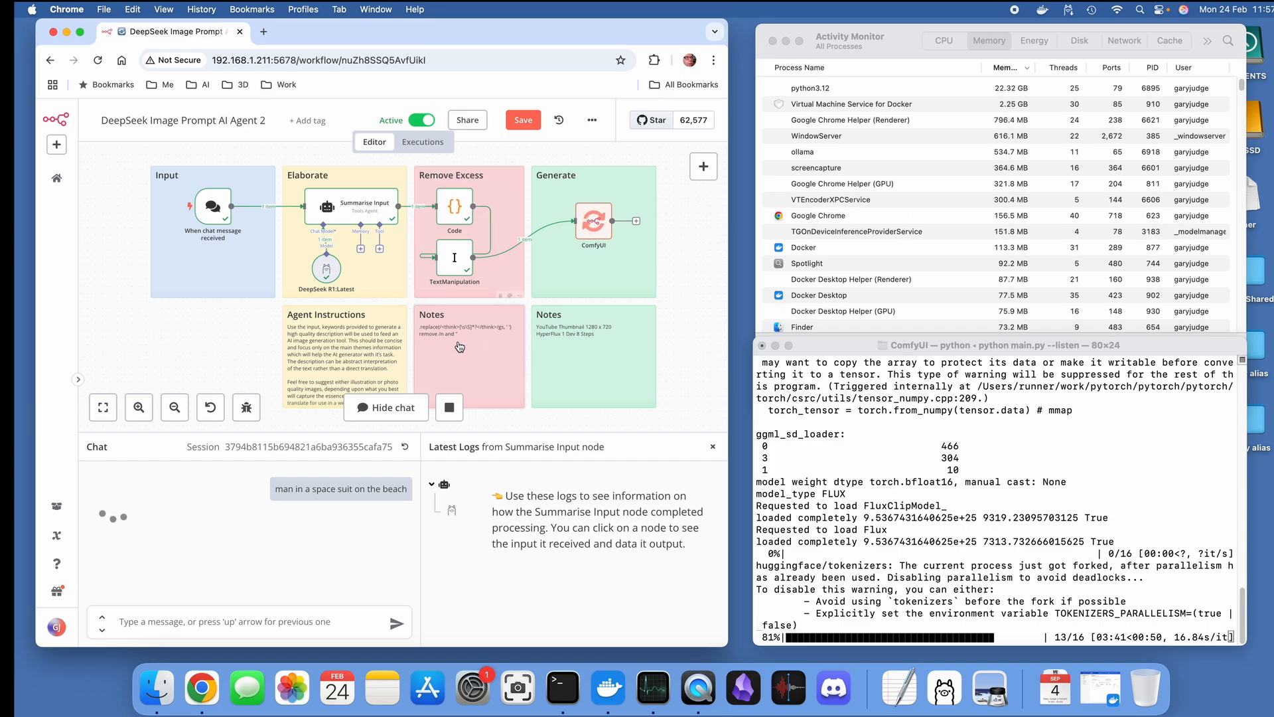
{"action": "mouse_move", "coordinate": [445, 345]}
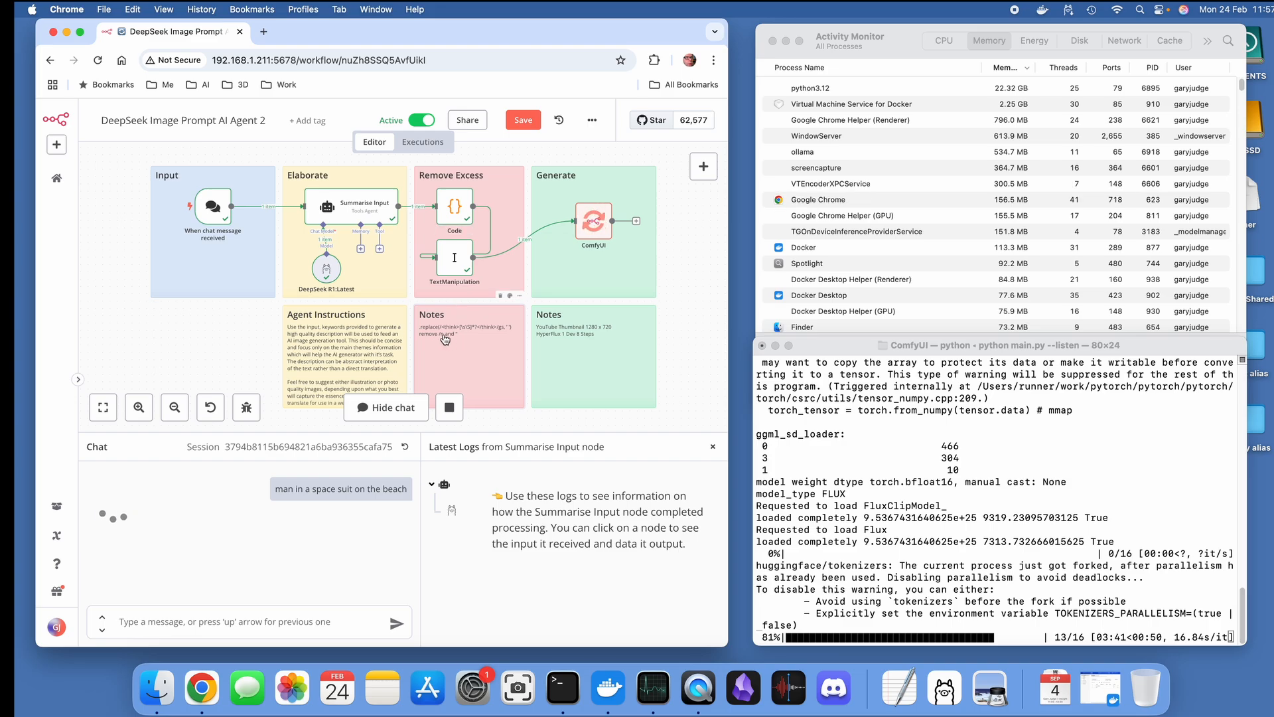
{"action": "mouse_move", "coordinate": [586, 334]}
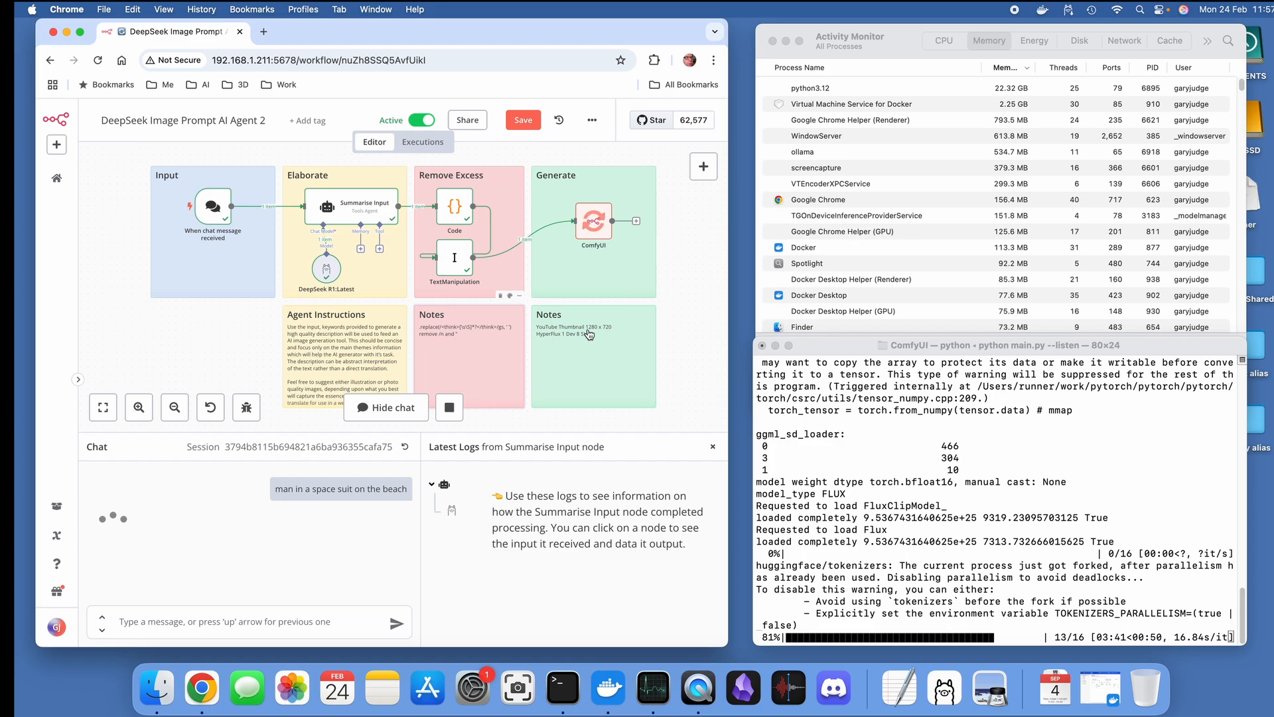
{"action": "mouse_move", "coordinate": [588, 366]}
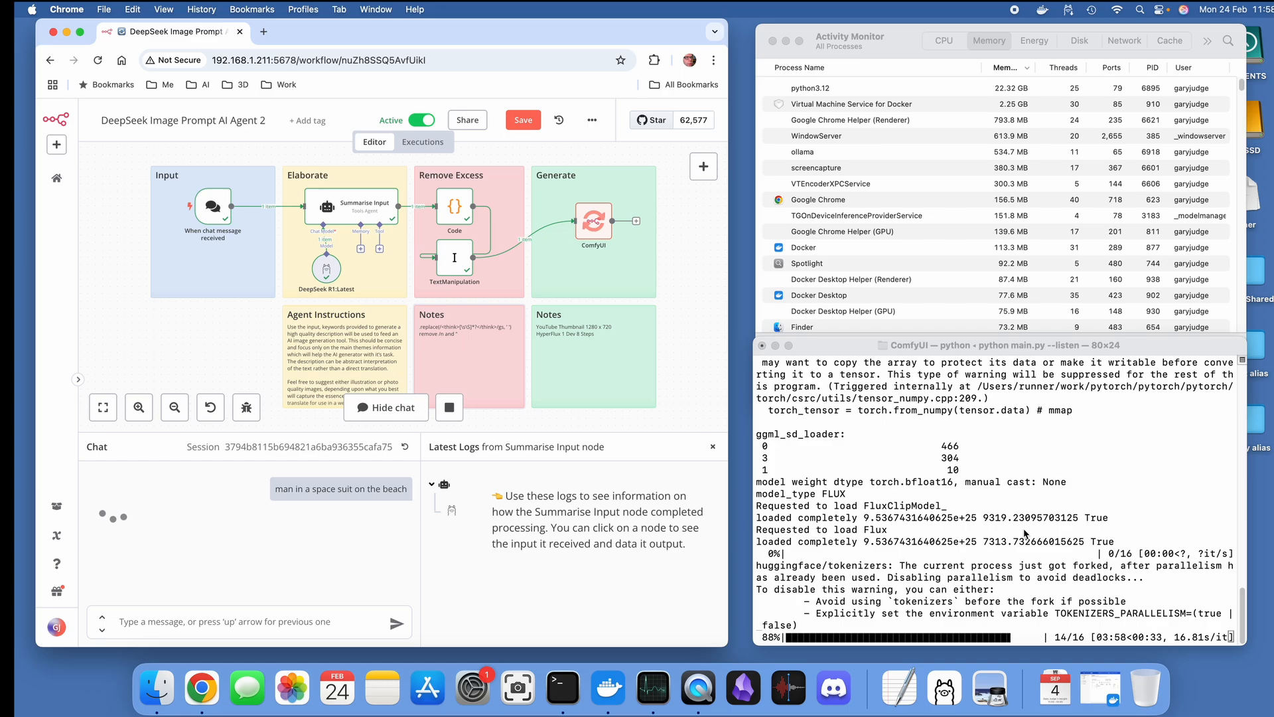
{"action": "mouse_move", "coordinate": [689, 376]}
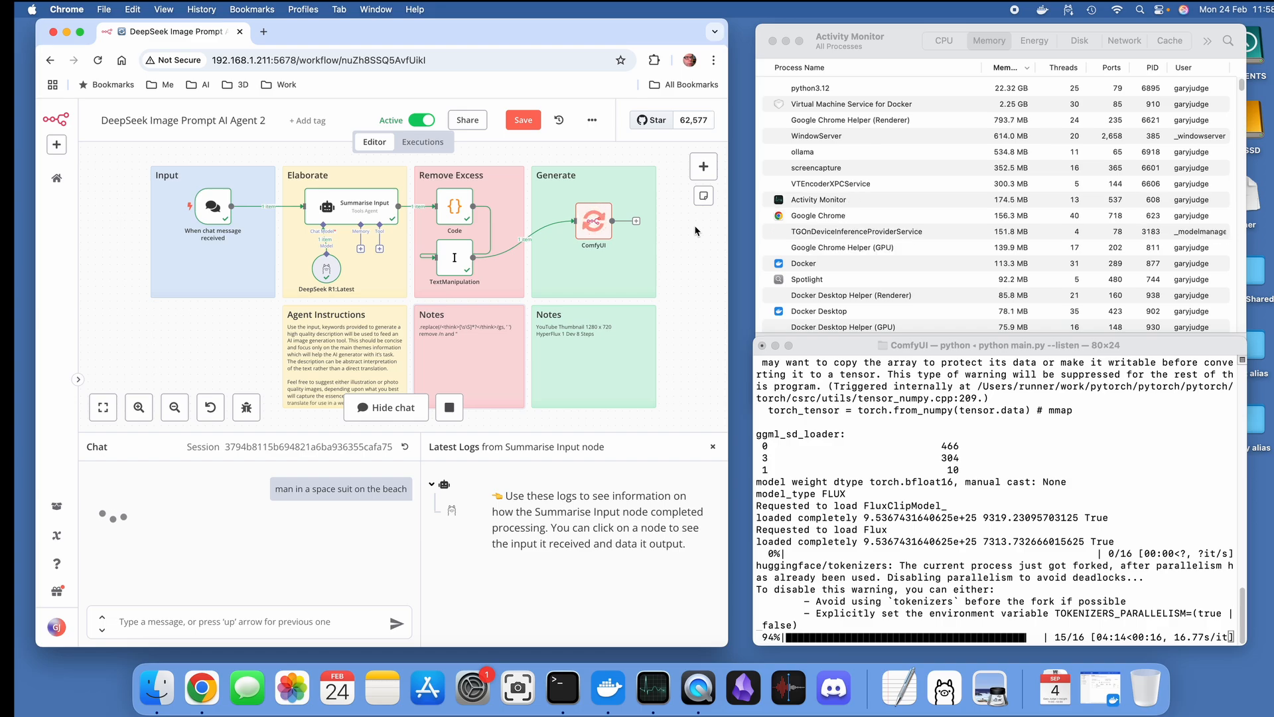
{"action": "mouse_move", "coordinate": [665, 256]}
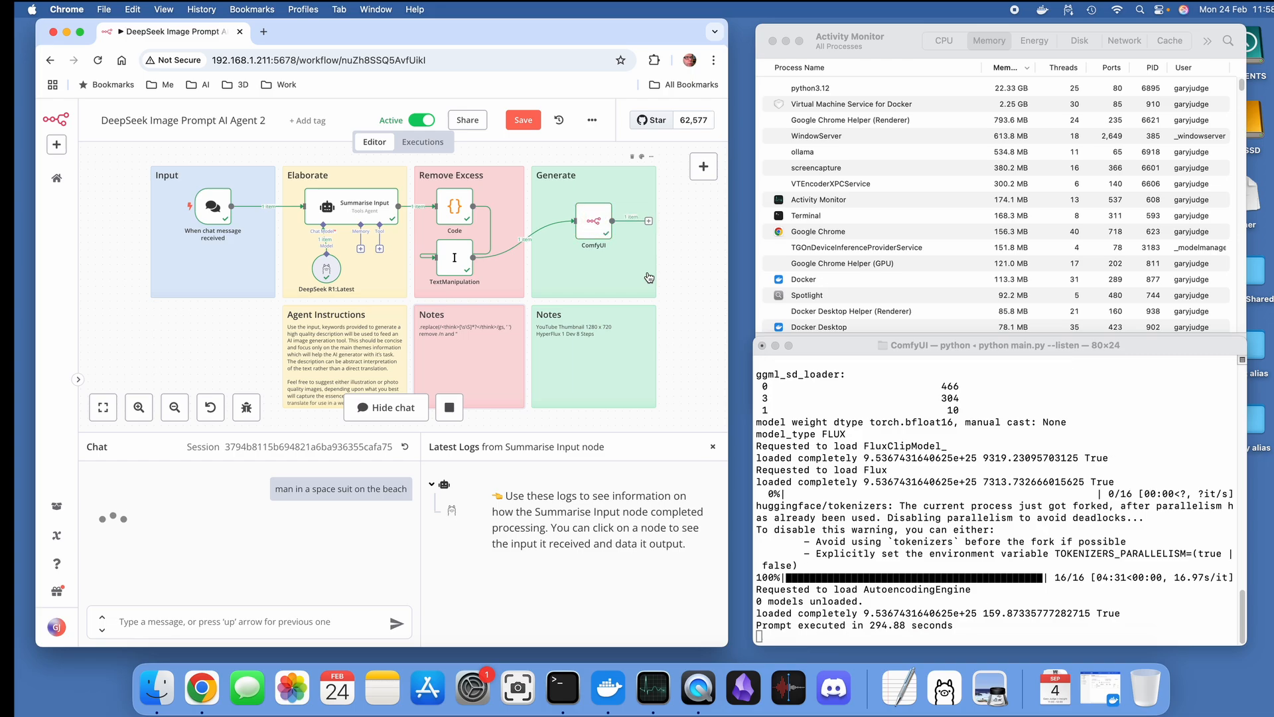
Step: Inspect the finished ComfyUI node's astronaut-on-beach prompt and its 2.3 MB image output
{"action": "left_click", "coordinate": [594, 236]}
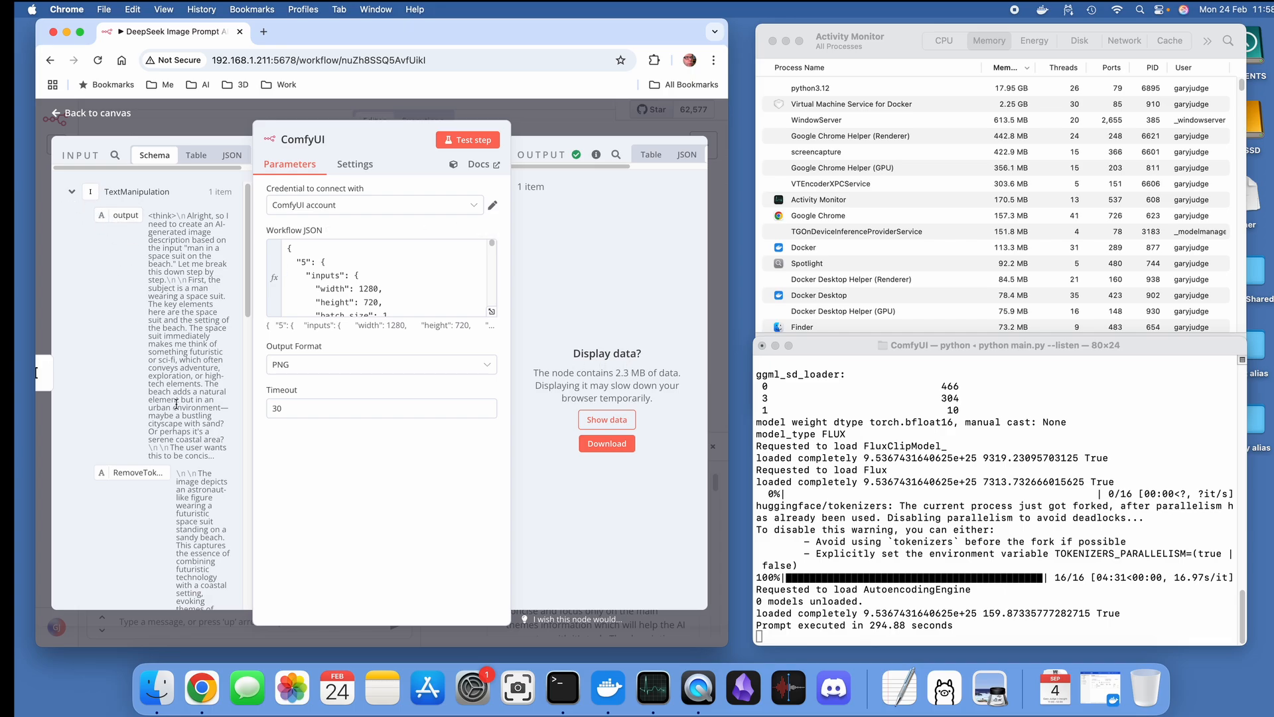
{"action": "scroll", "scroll_direction": "down", "scroll_amount": 3}
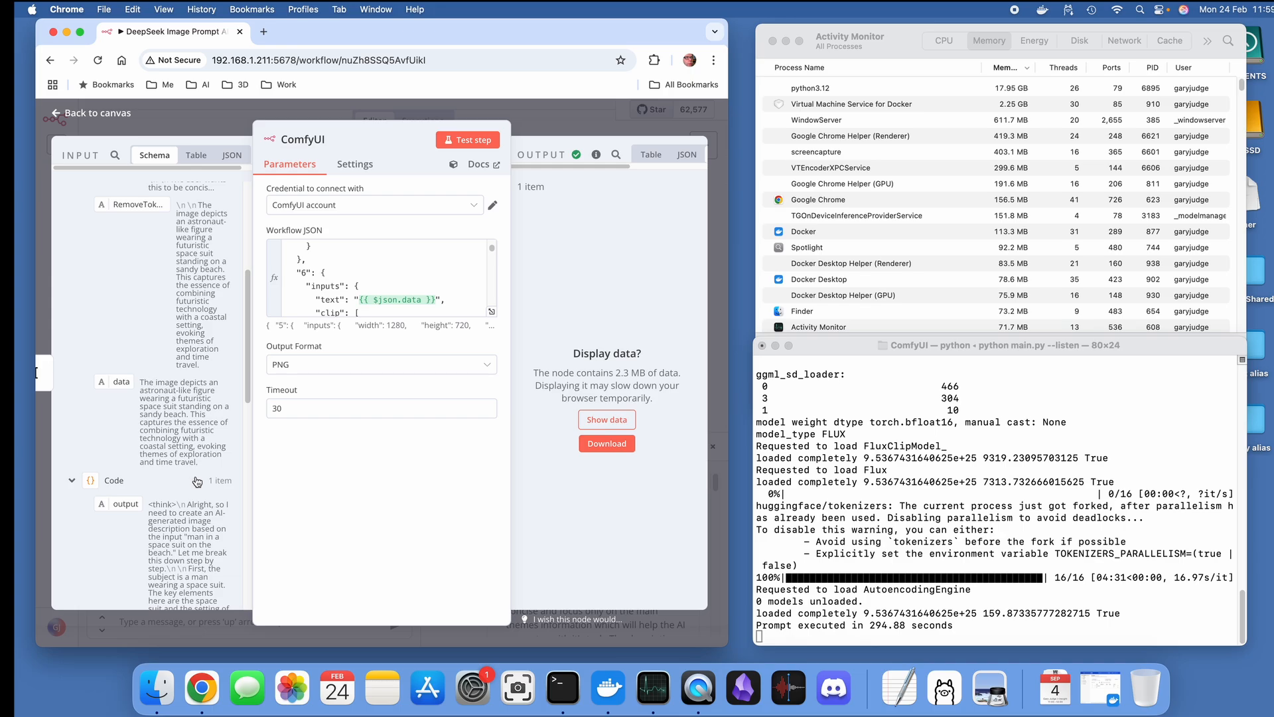
{"action": "mouse_move", "coordinate": [257, 420]}
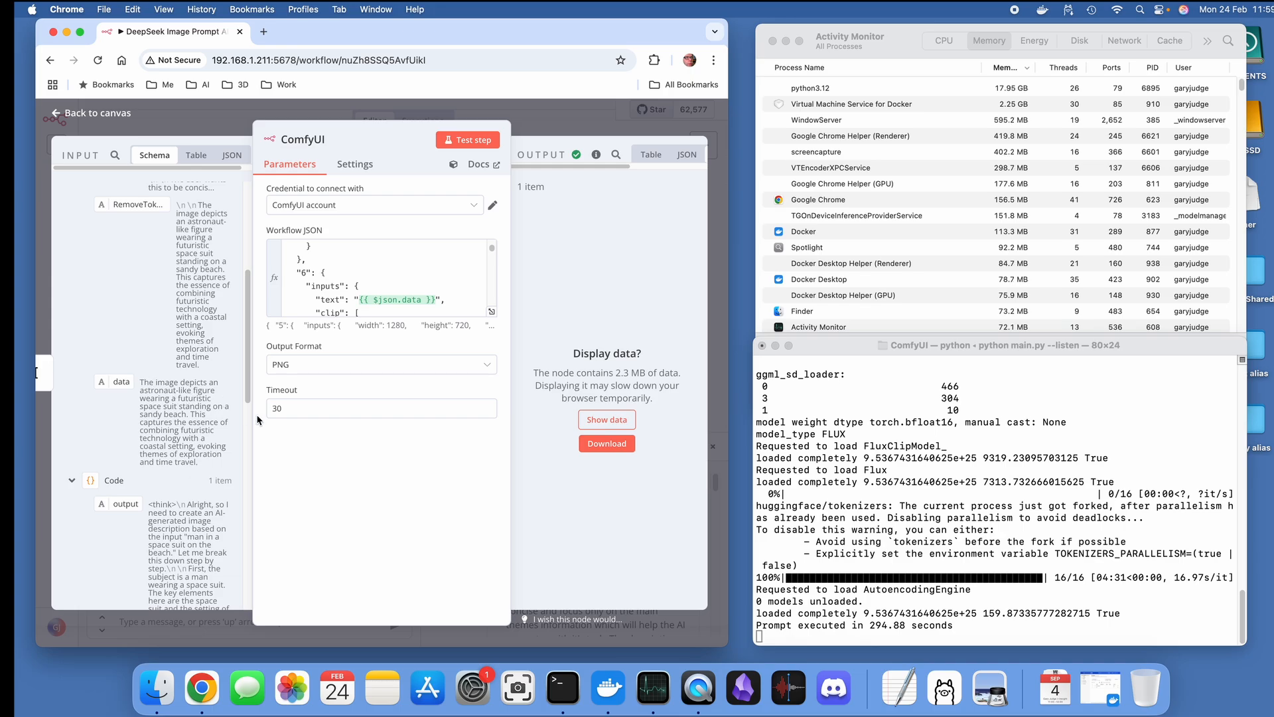
Step: Display the node's output data and view the generated astronaut-on-beach PNG image
{"action": "left_click", "coordinate": [607, 419]}
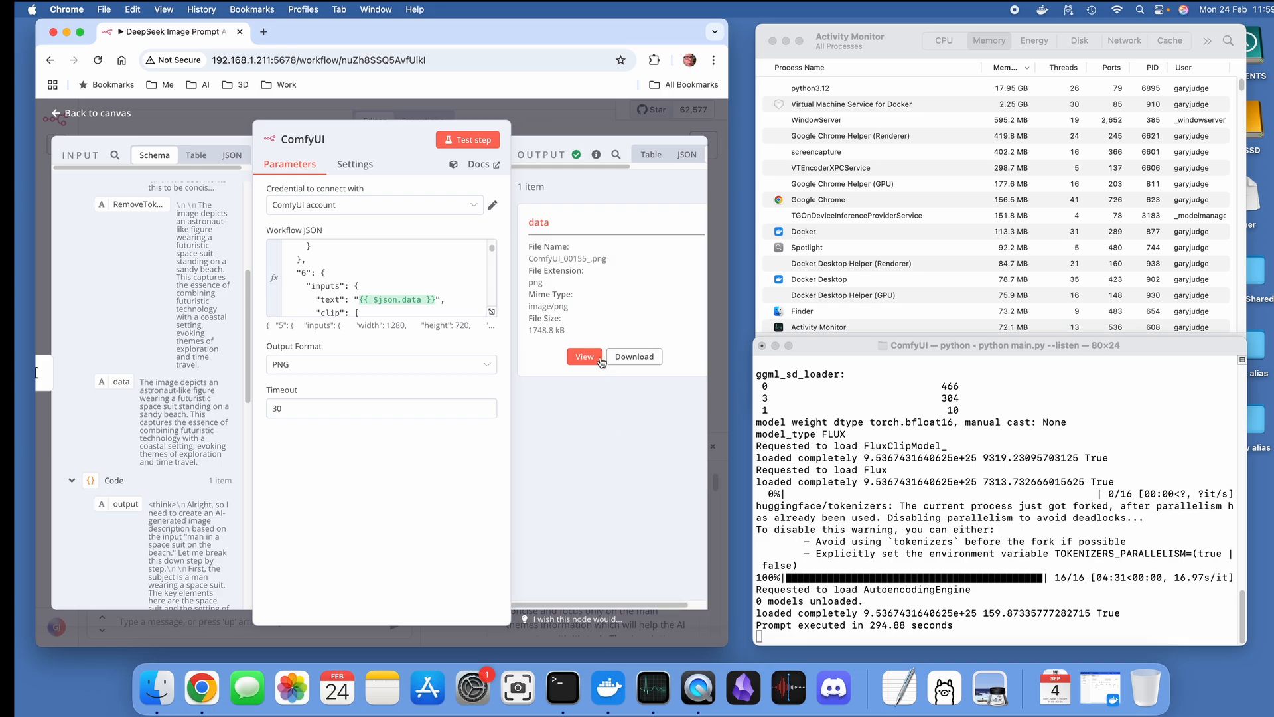
{"action": "left_click", "coordinate": [584, 355]}
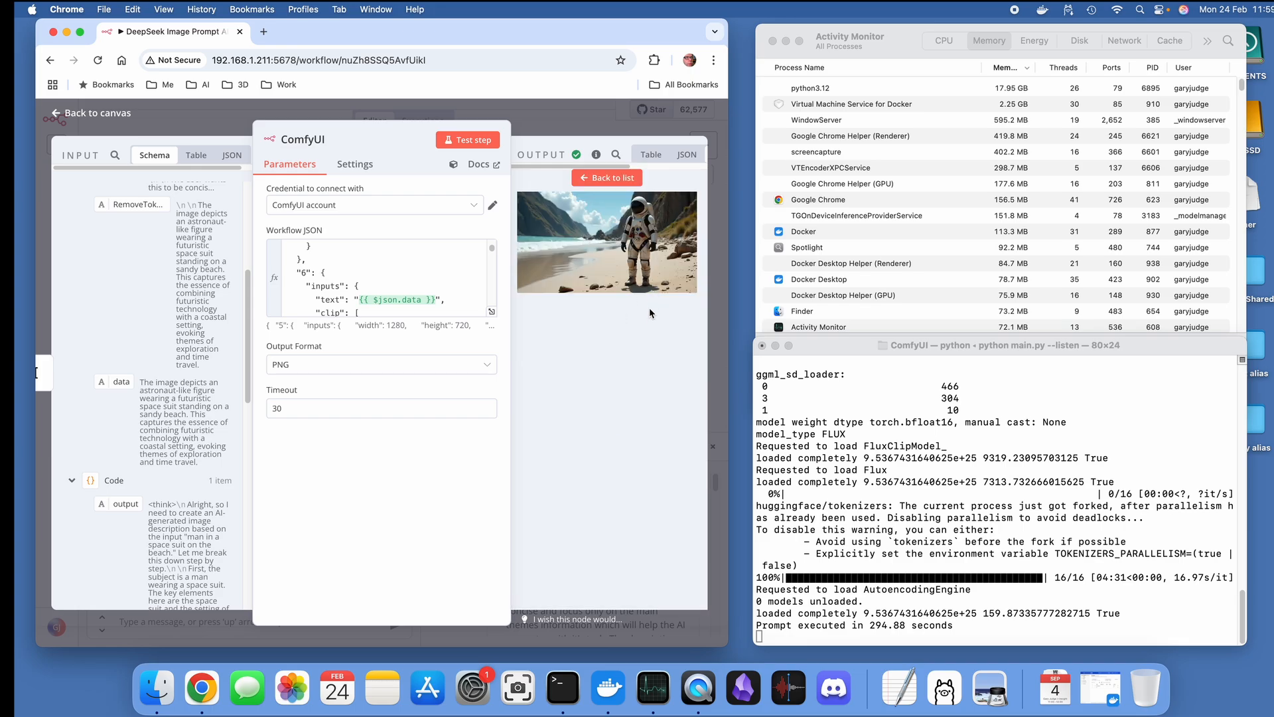
{"action": "mouse_move", "coordinate": [1166, 543]}
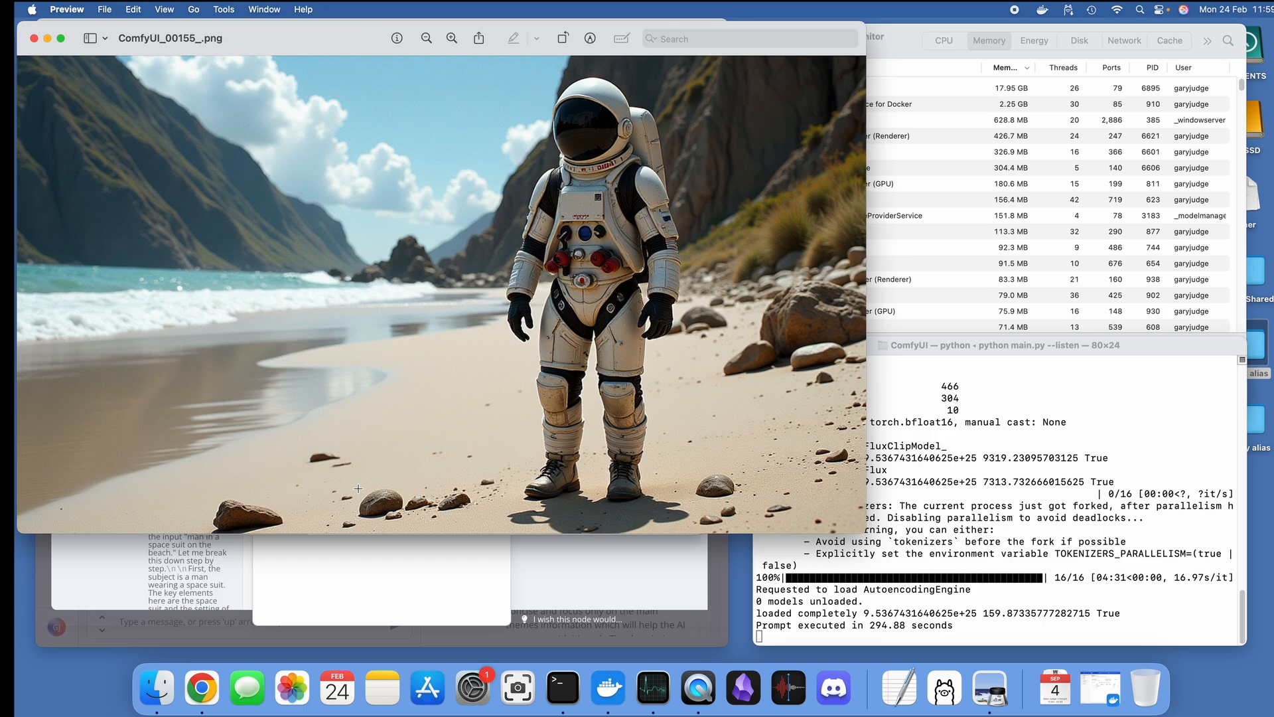
{"action": "mouse_move", "coordinate": [375, 37]}
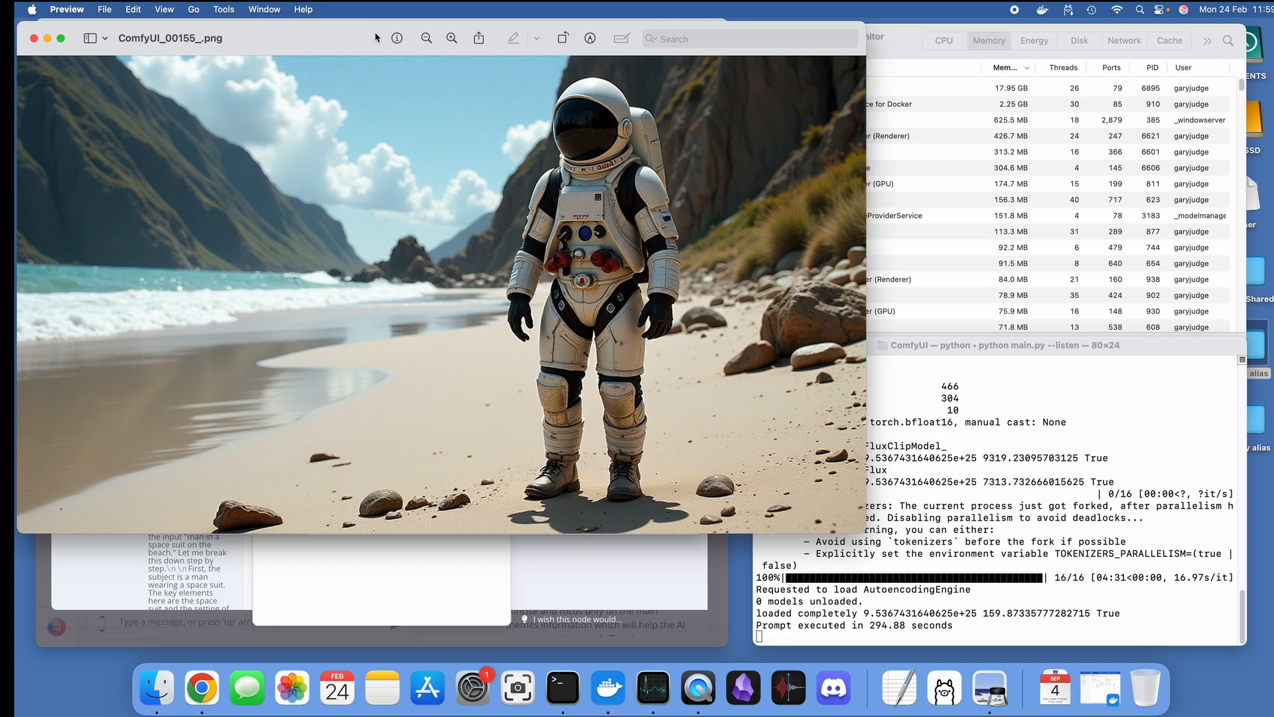